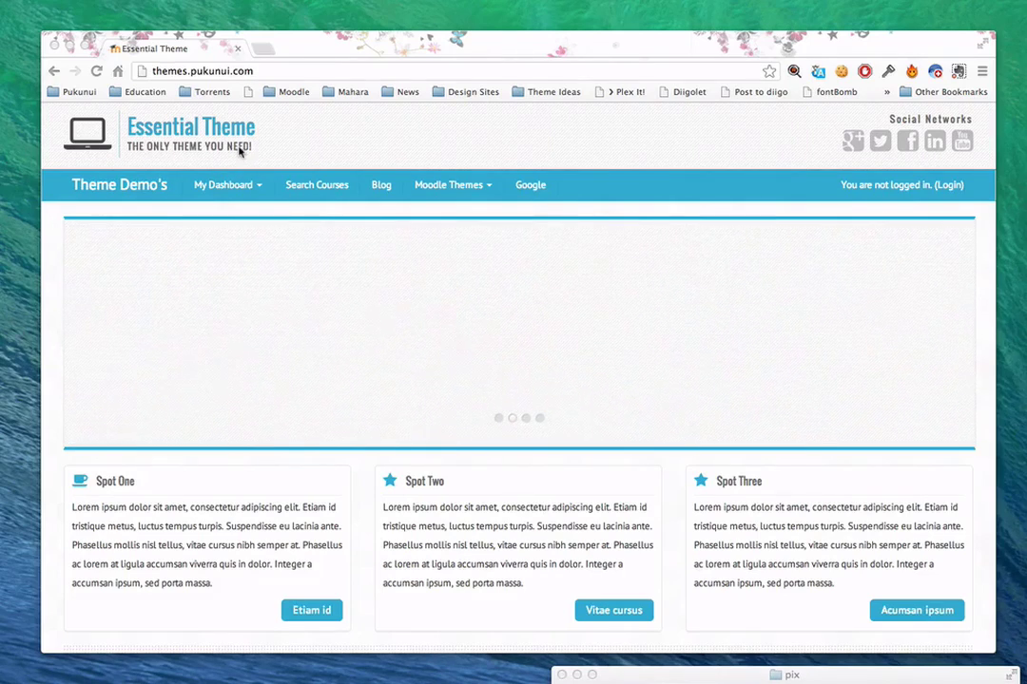
Peek at the My Dashboard submenu, then advance the front-page slideshow from Slide 1 to Slide 2.
left_click(225, 185)
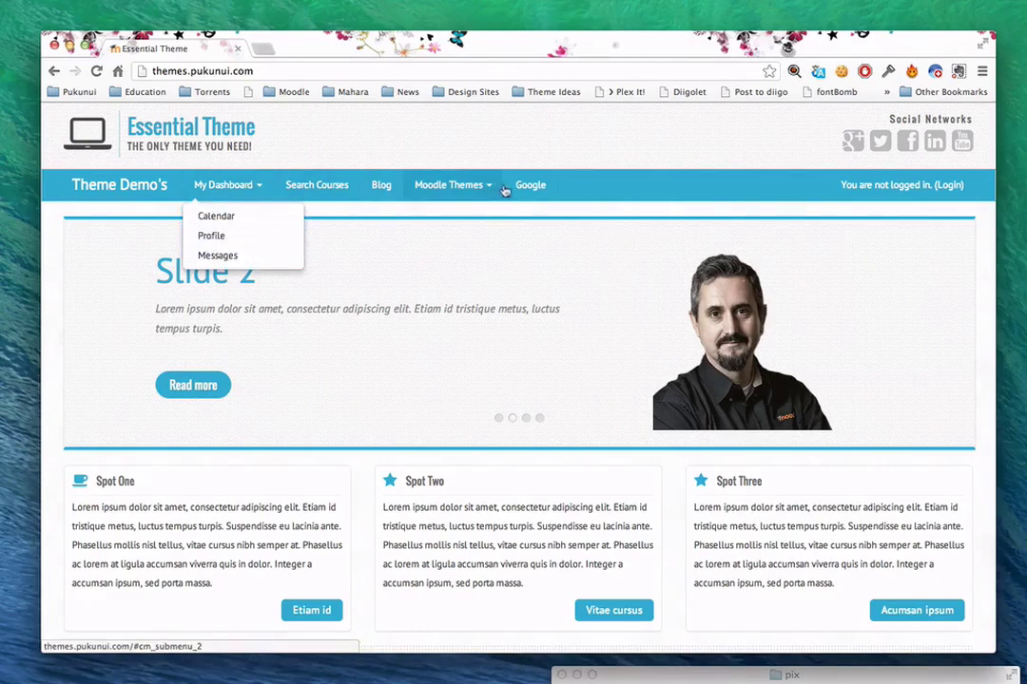
left_click(448, 185)
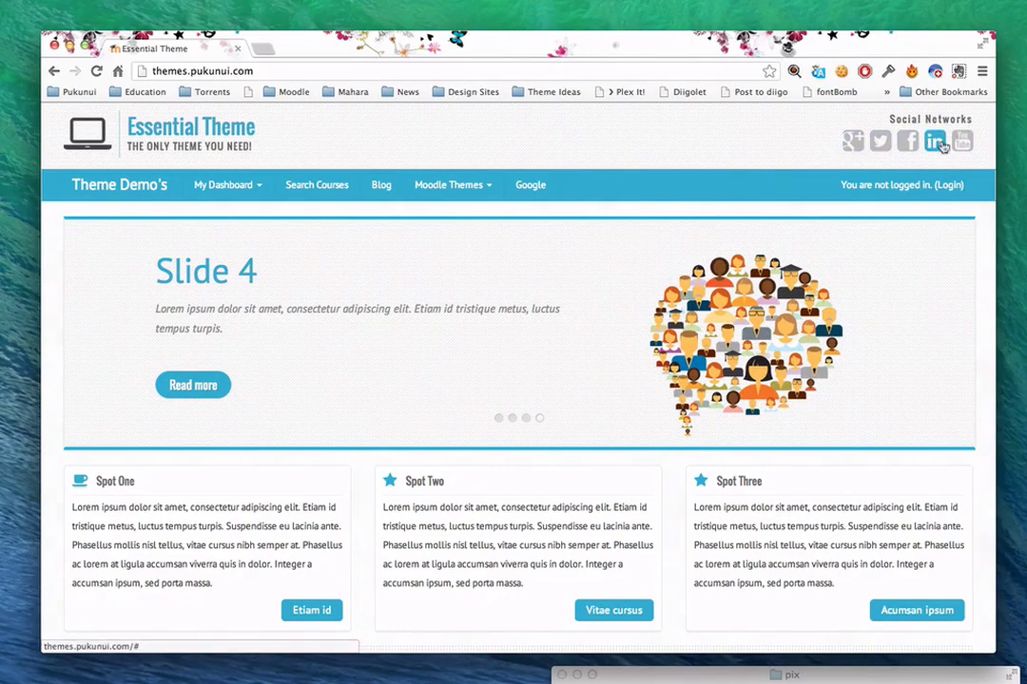
scroll("down", 3)
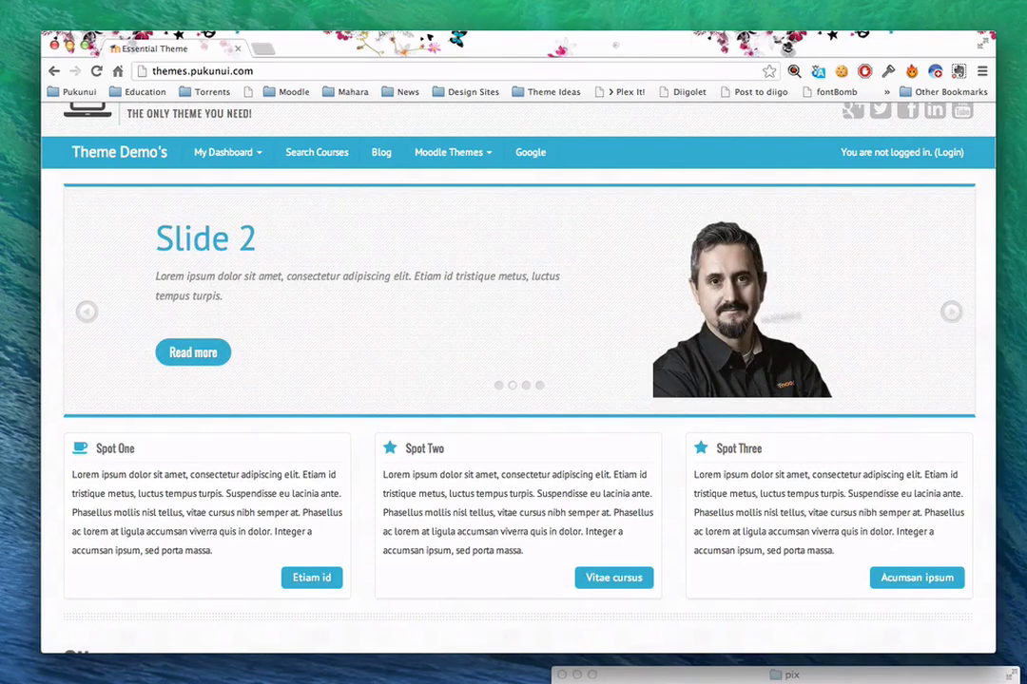
mouse_move(818, 335)
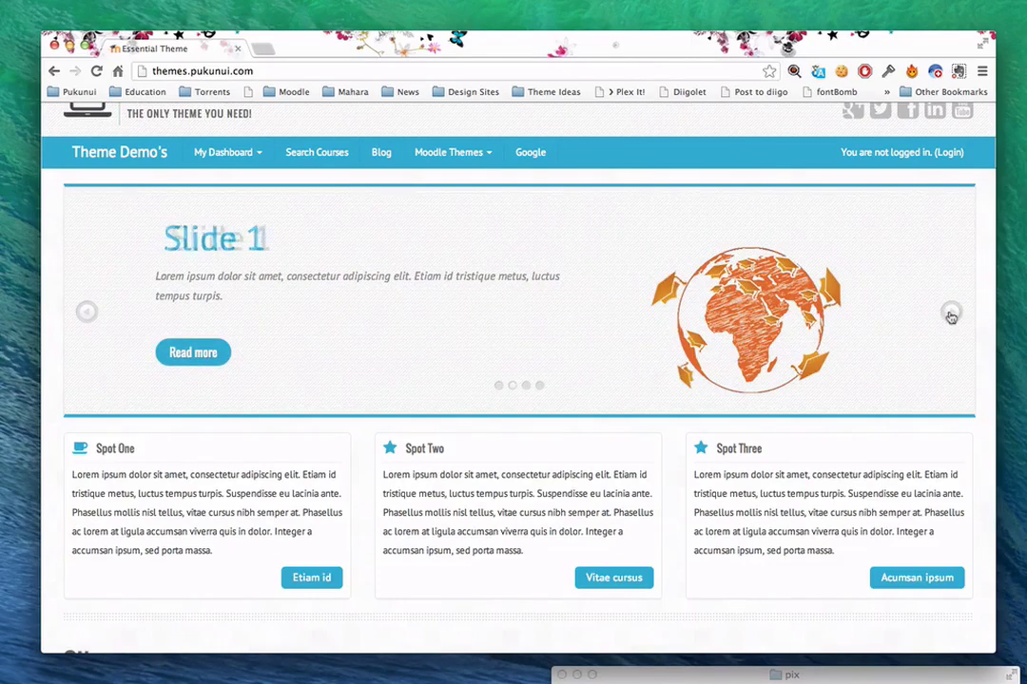
left_click(951, 312)
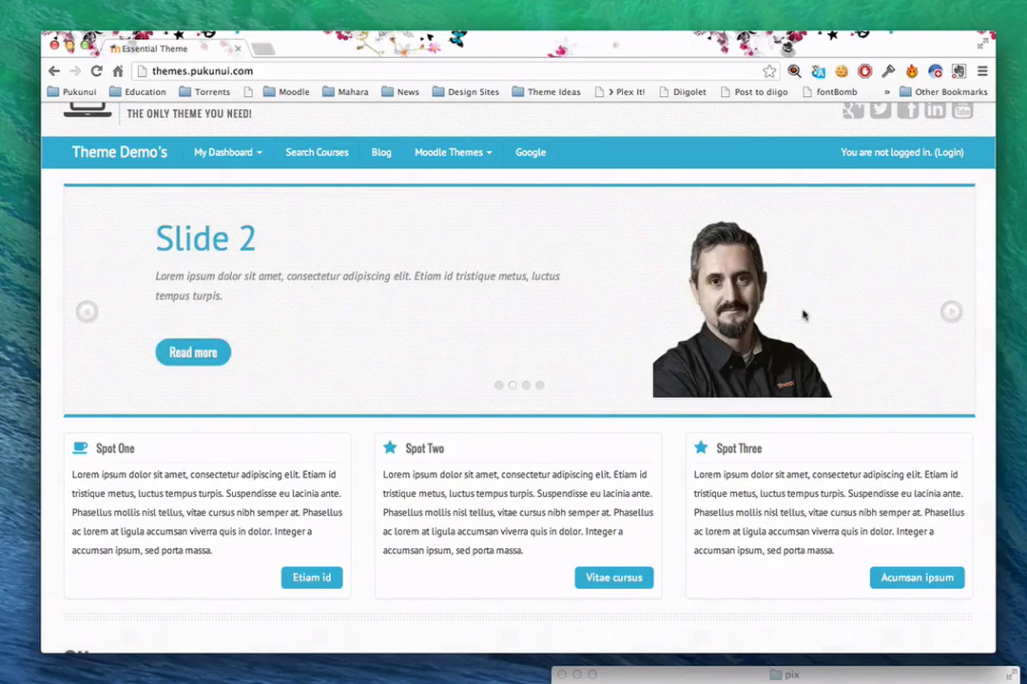
mouse_move(761, 494)
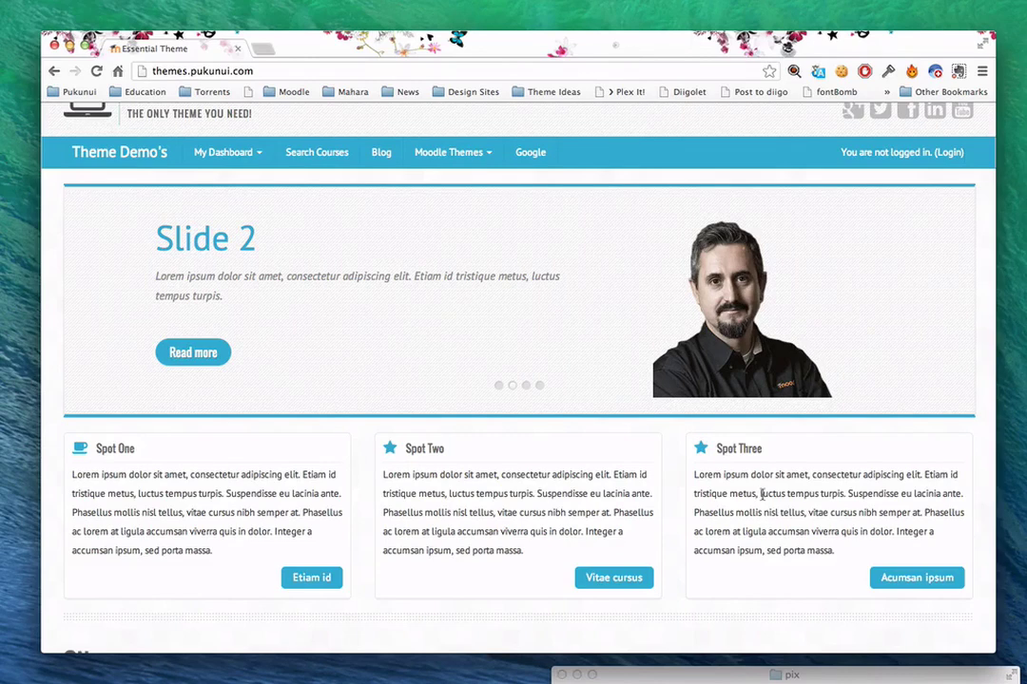
scroll("down", 3)
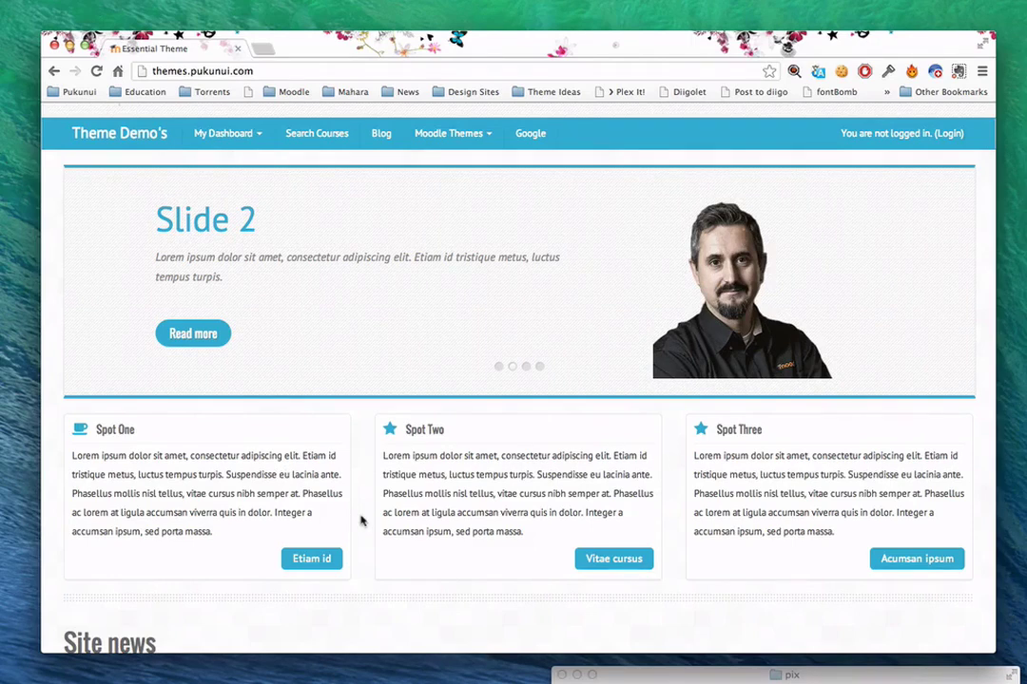
scroll("down", 3)
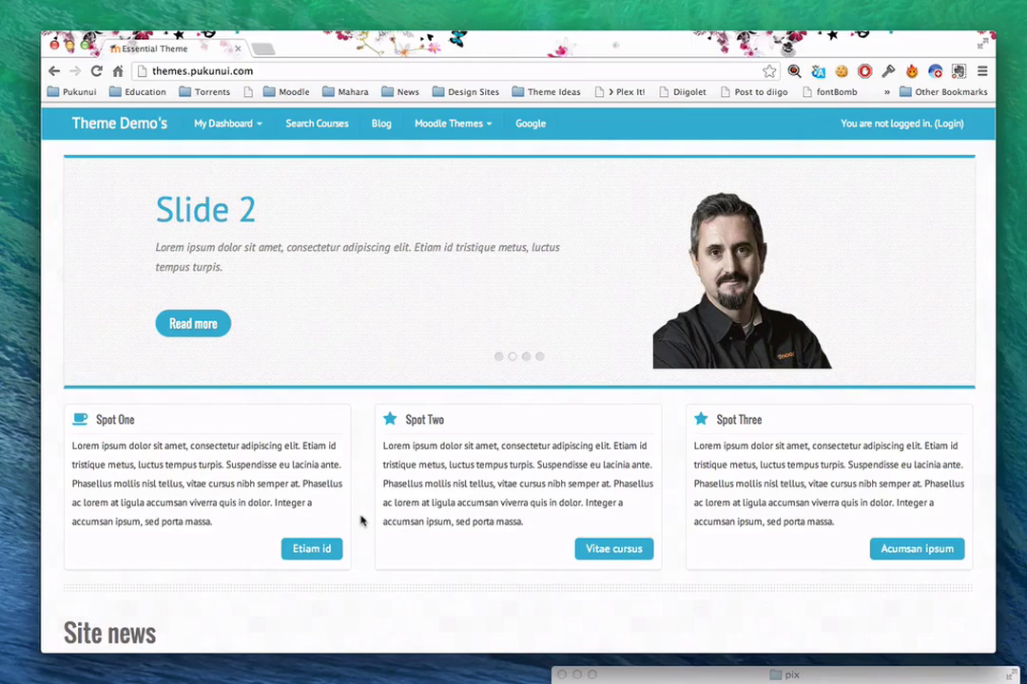
mouse_move(175, 494)
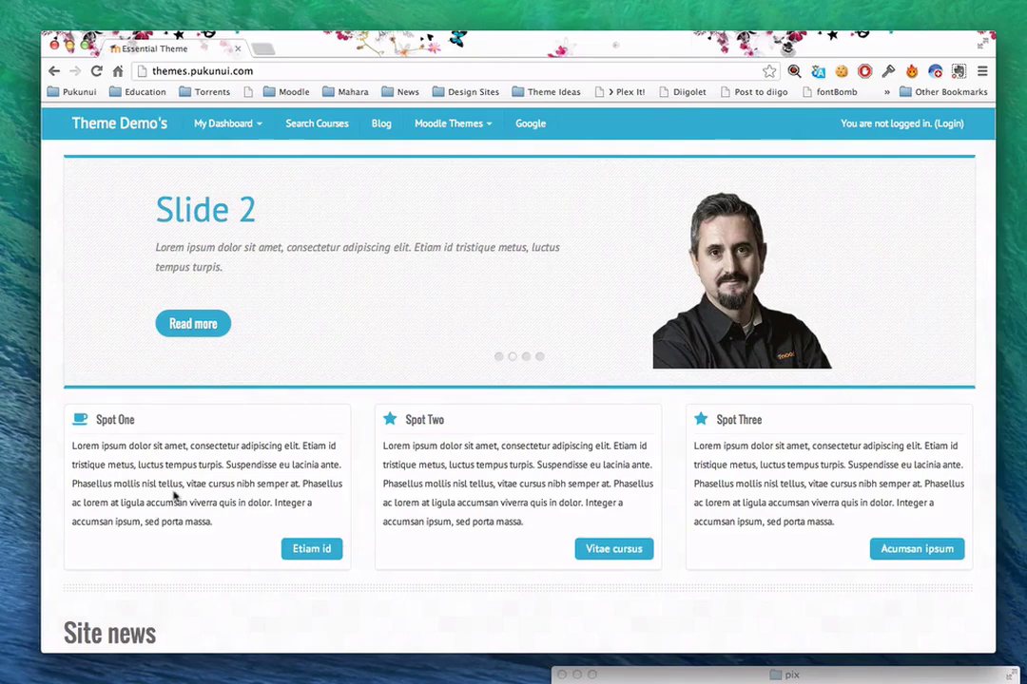
mouse_move(200, 502)
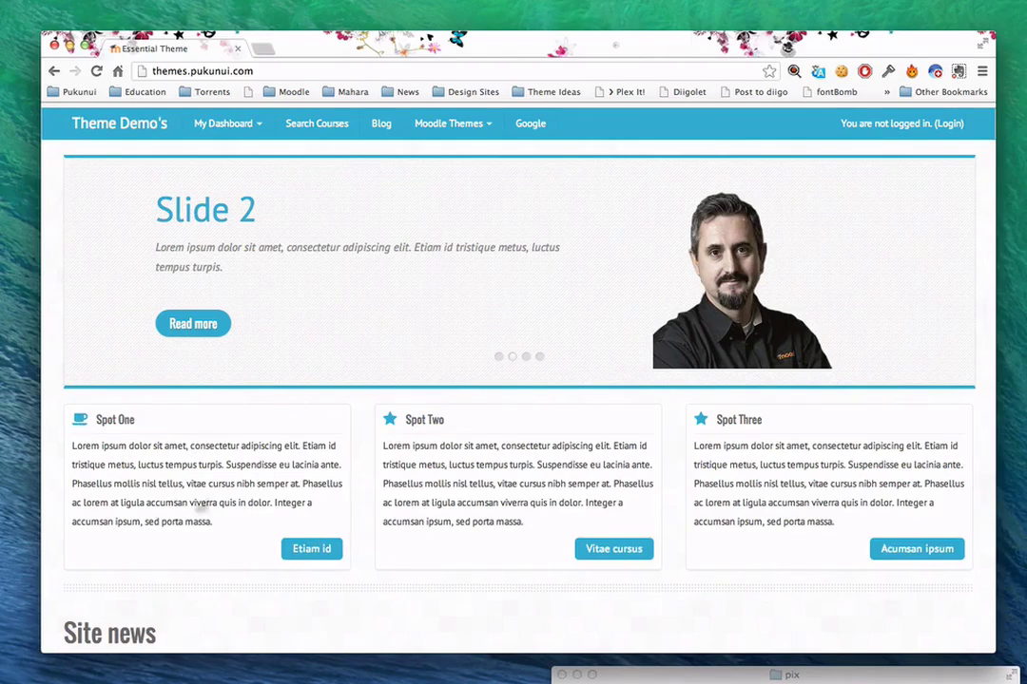
mouse_move(711, 549)
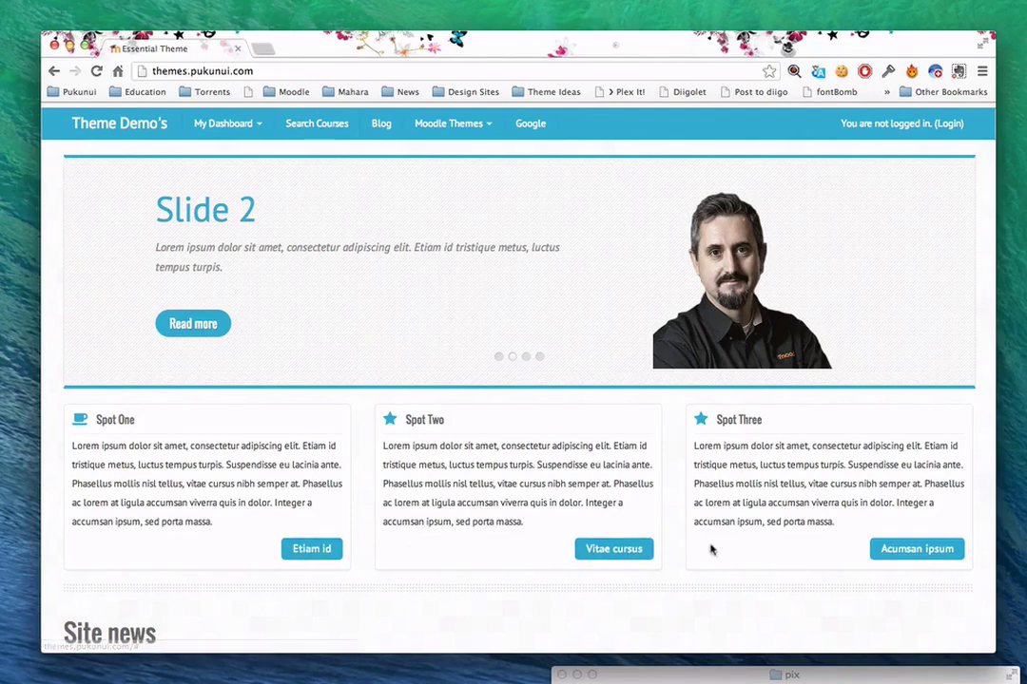
mouse_move(620, 518)
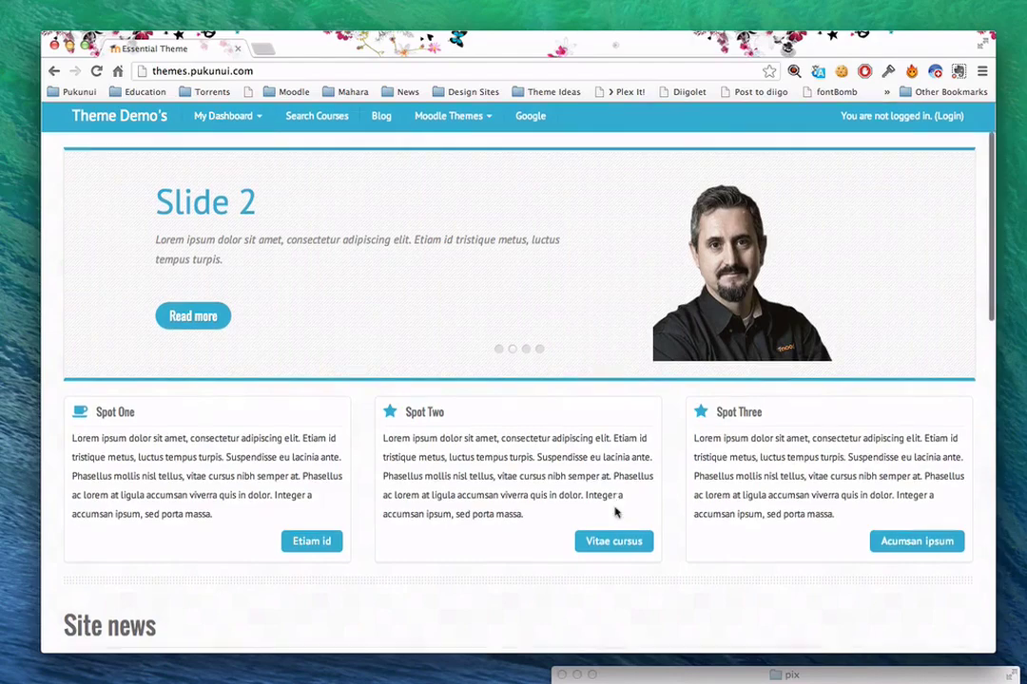
scroll("down", 3)
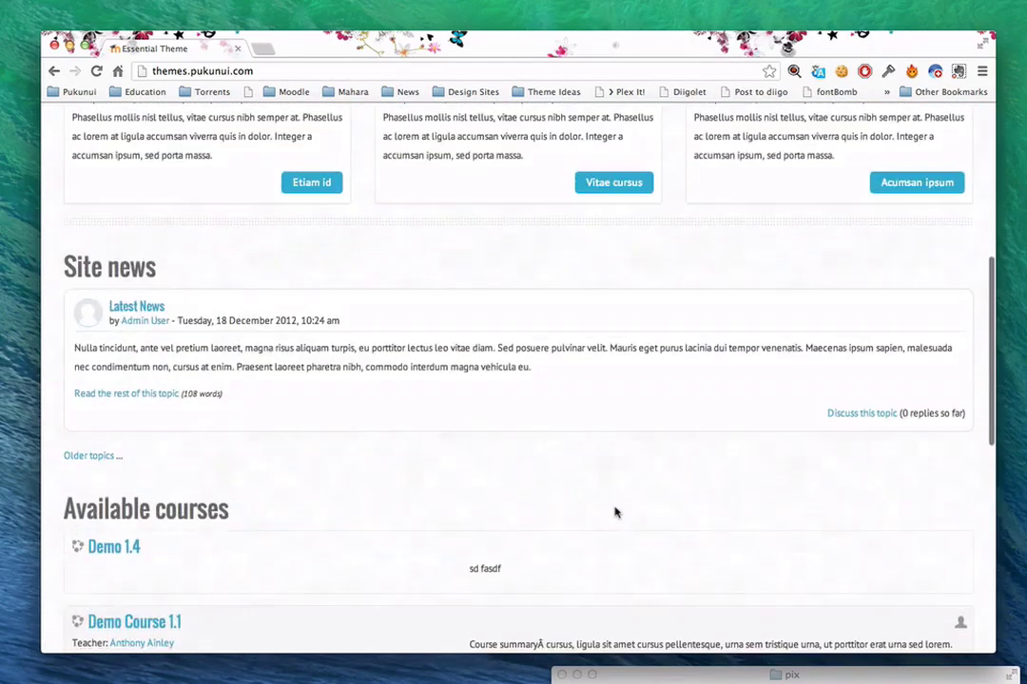
mouse_move(312, 422)
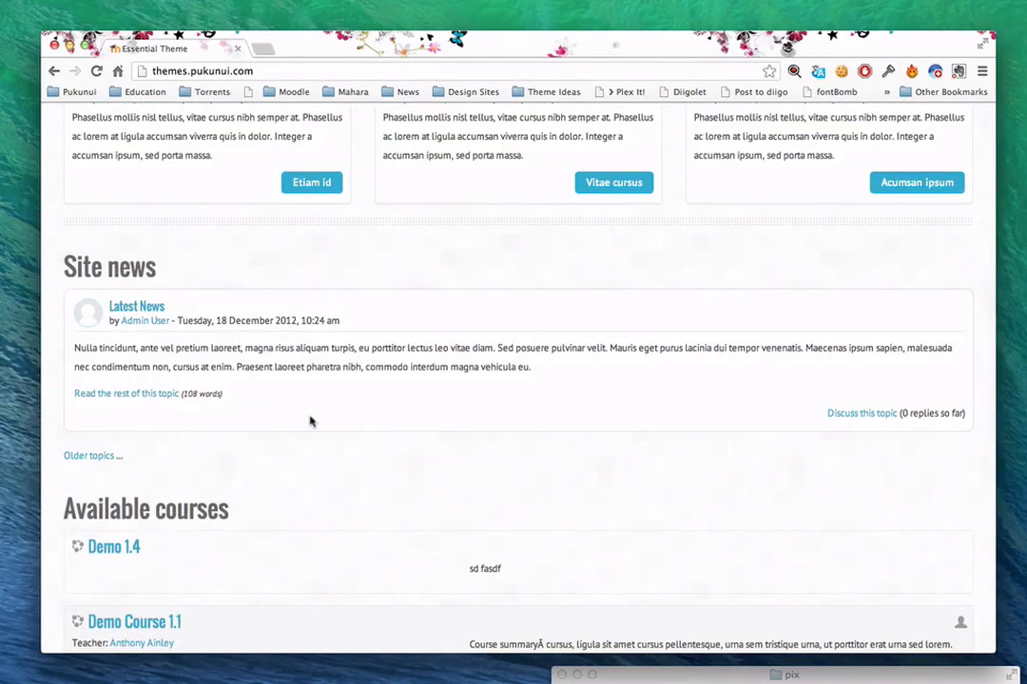
mouse_move(240, 302)
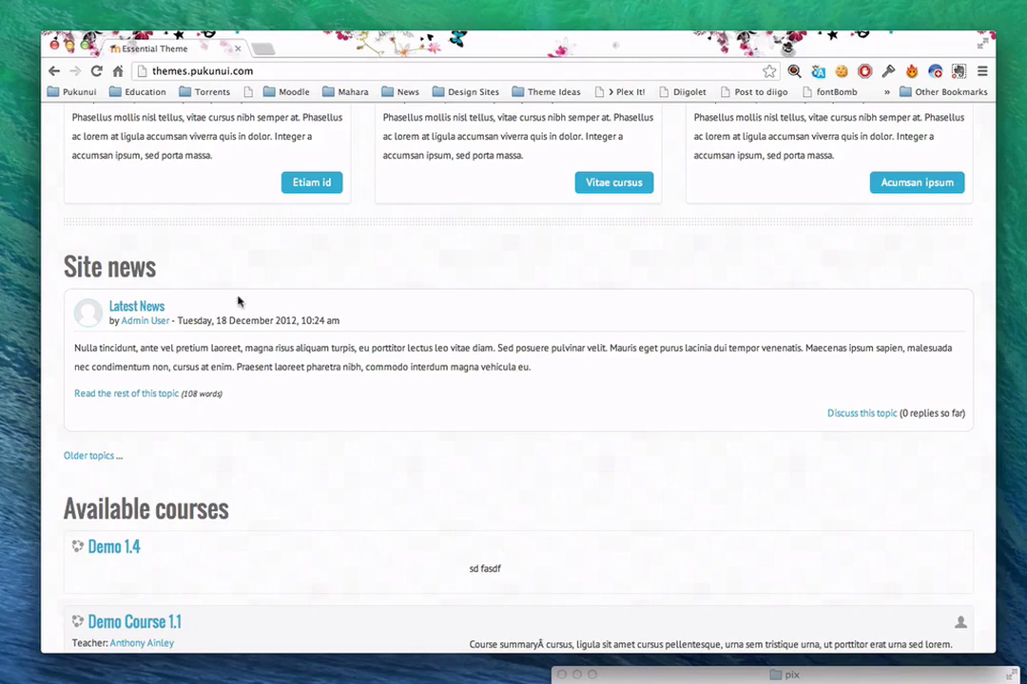
mouse_move(42, 376)
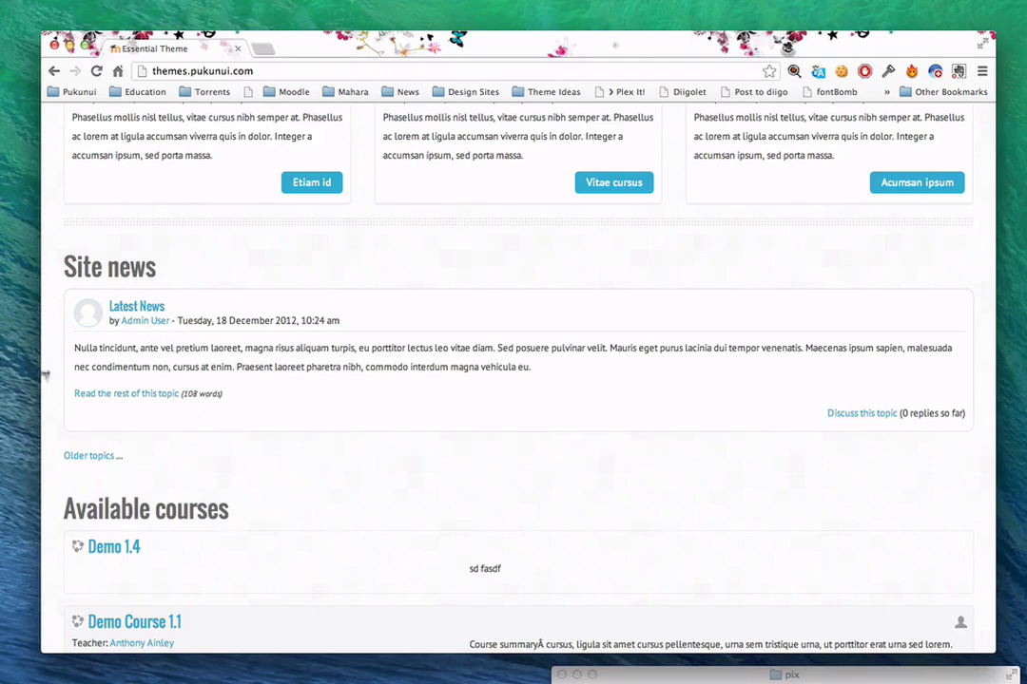
mouse_move(319, 453)
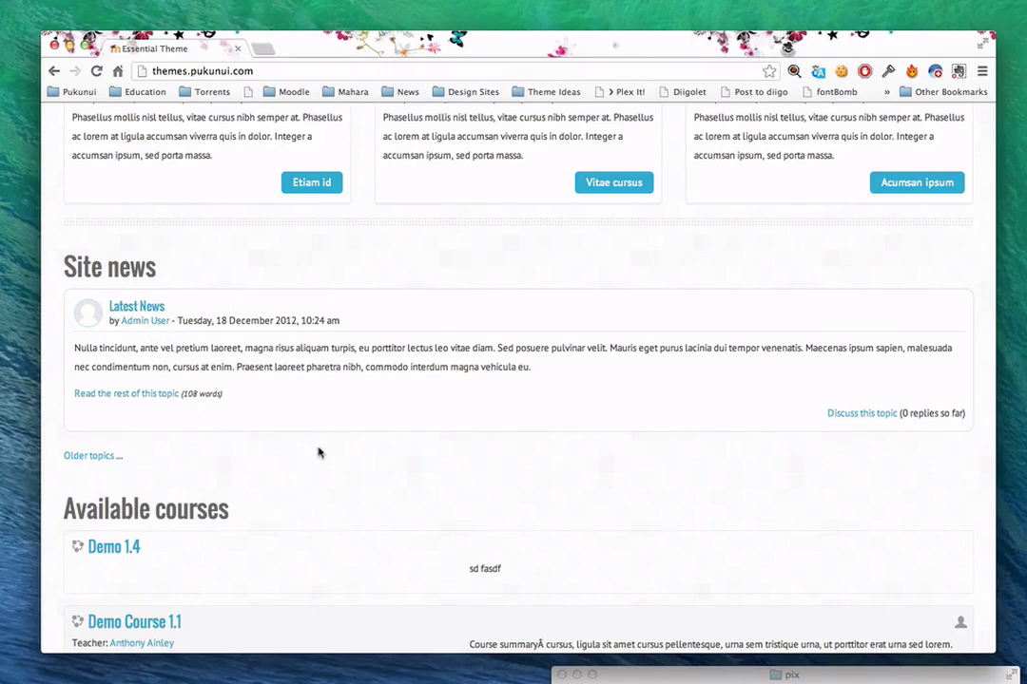
mouse_move(123, 377)
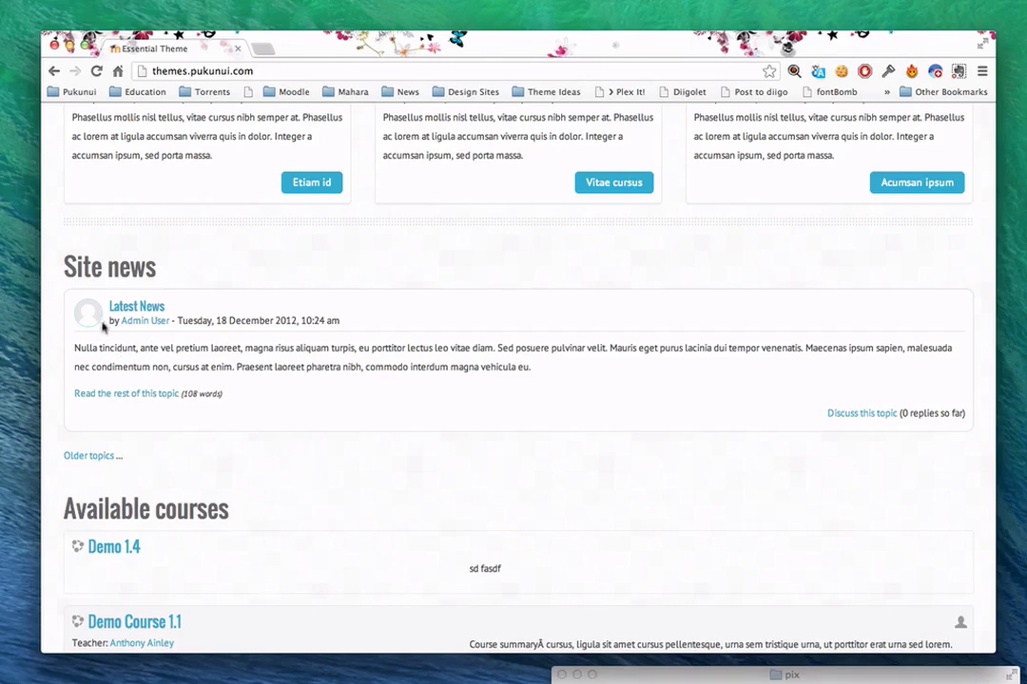
mouse_move(87, 312)
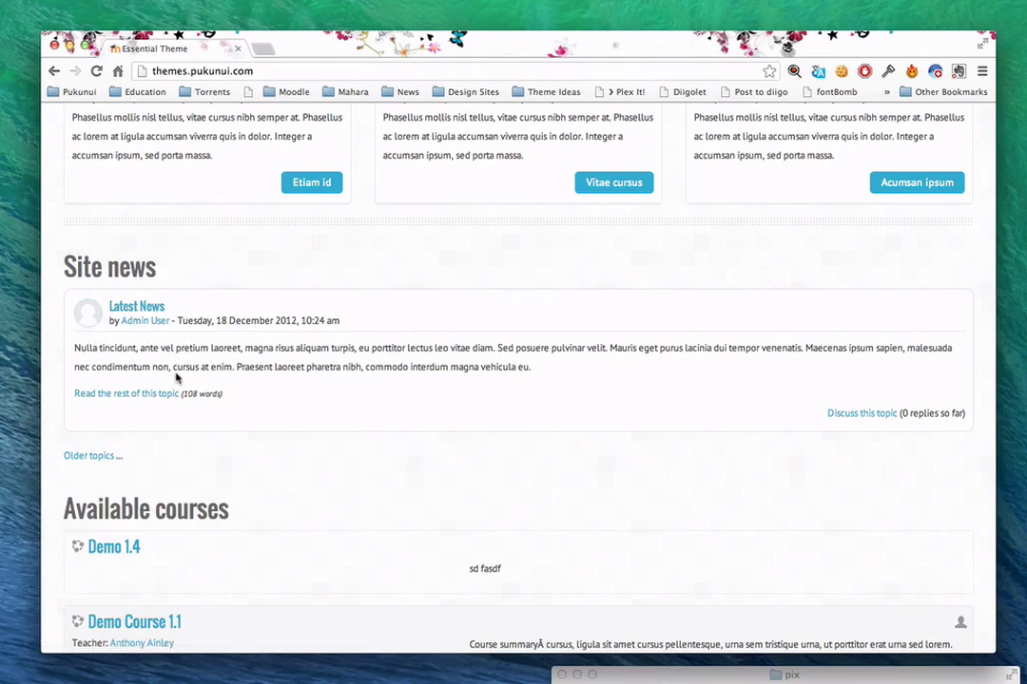
scroll("down", 3)
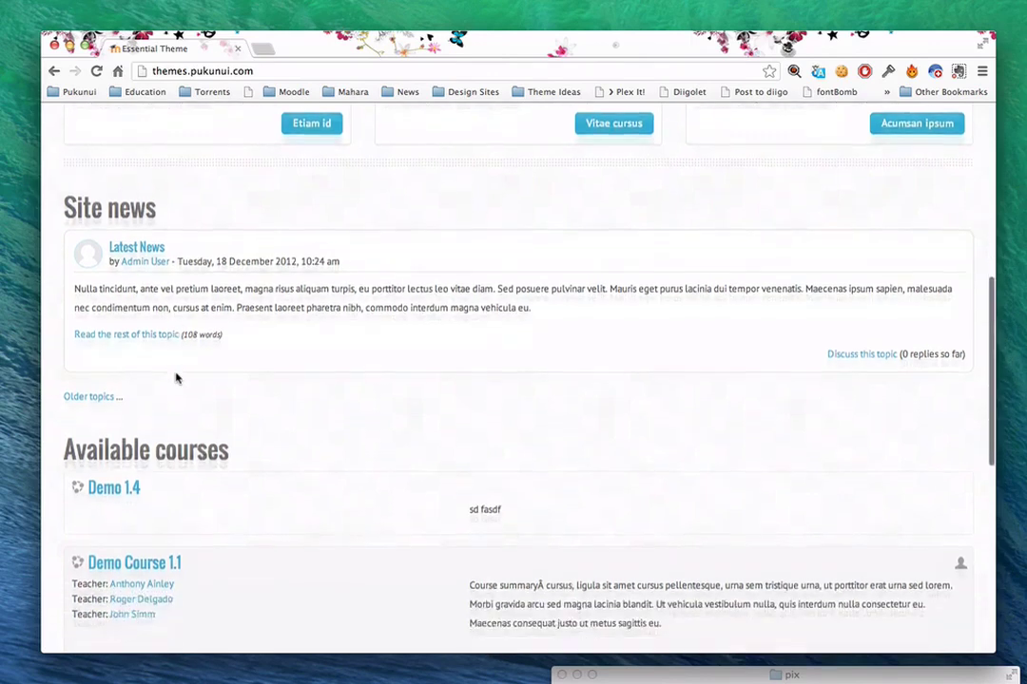
scroll("down", 3)
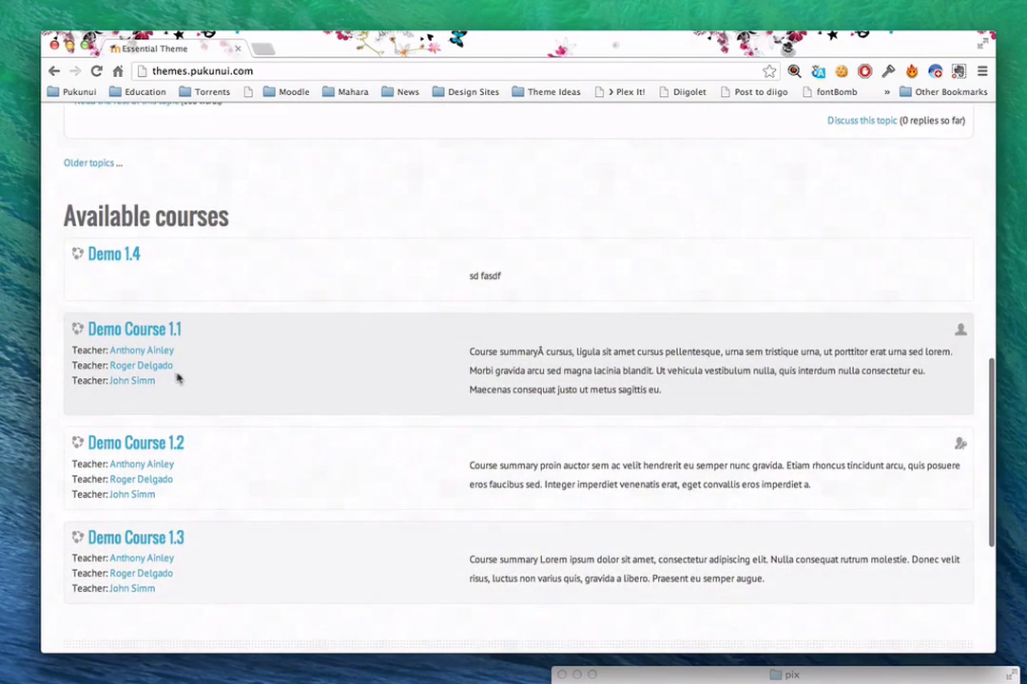
scroll("down", 3)
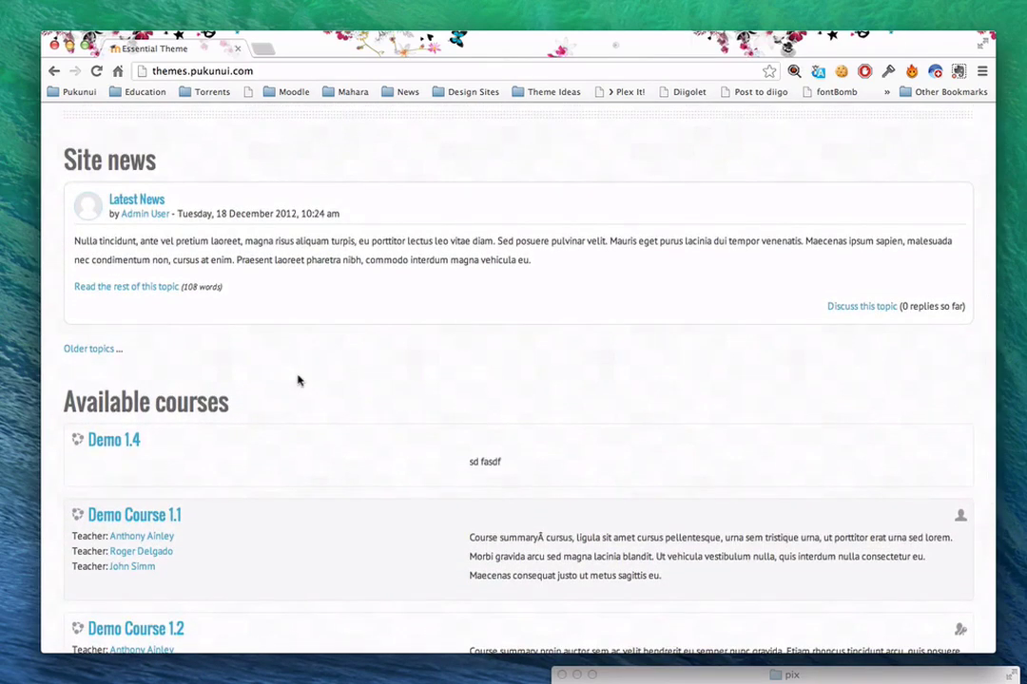
scroll("down", 3)
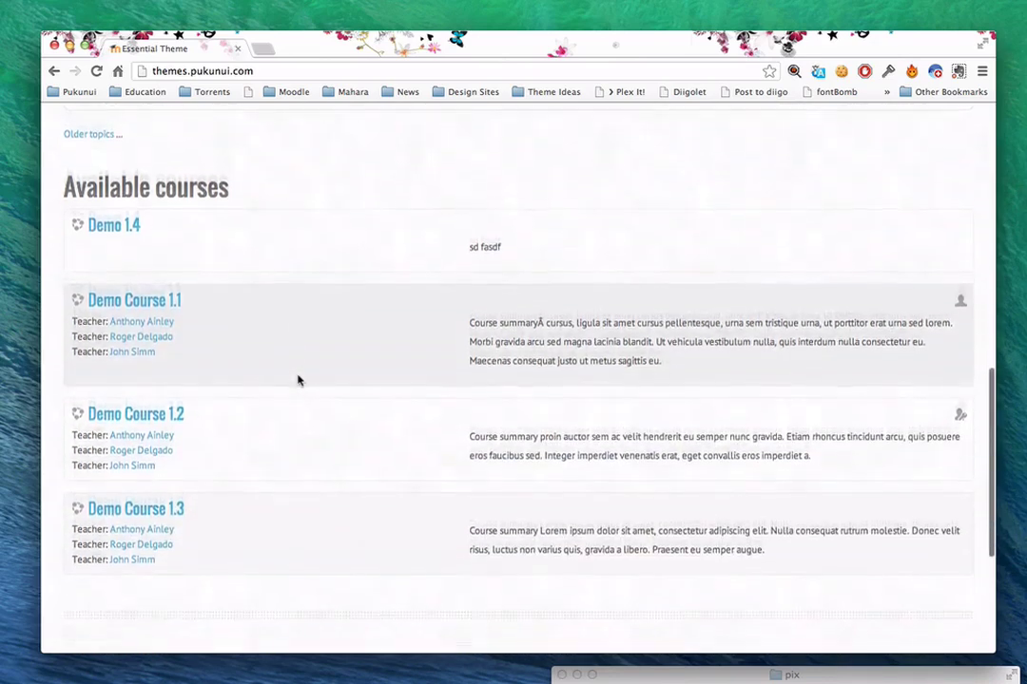
scroll("down", 3)
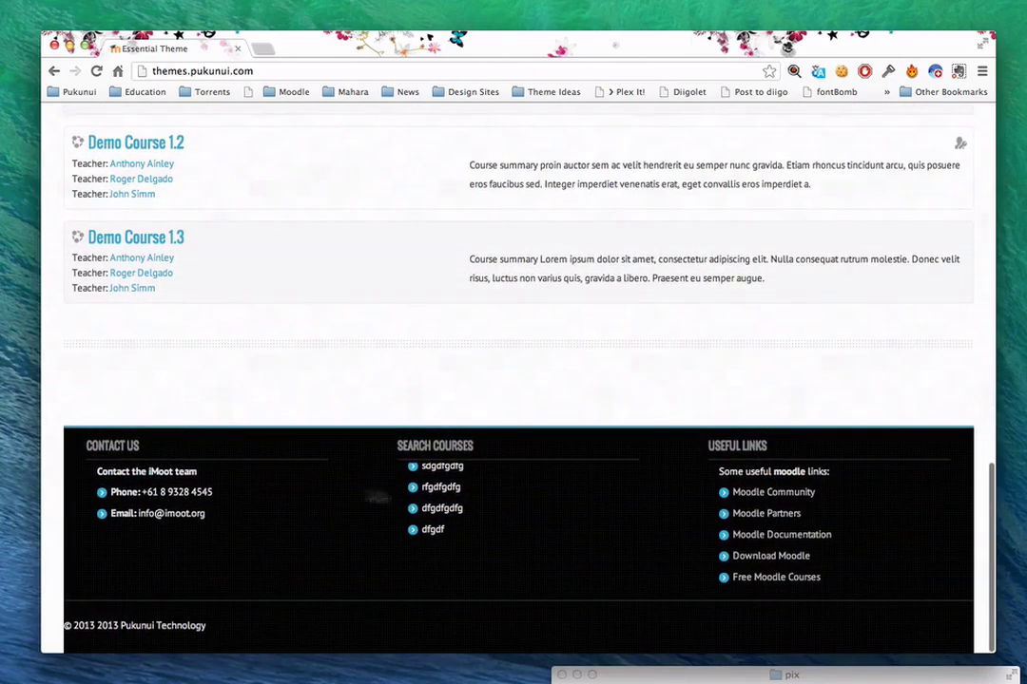
mouse_move(544, 414)
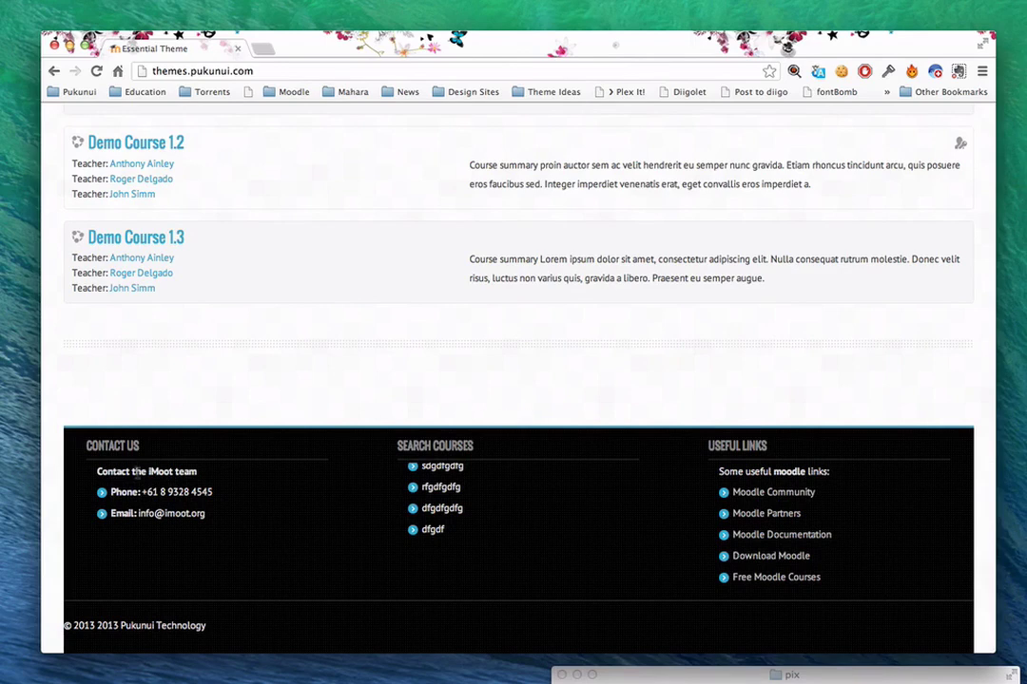
mouse_move(143, 485)
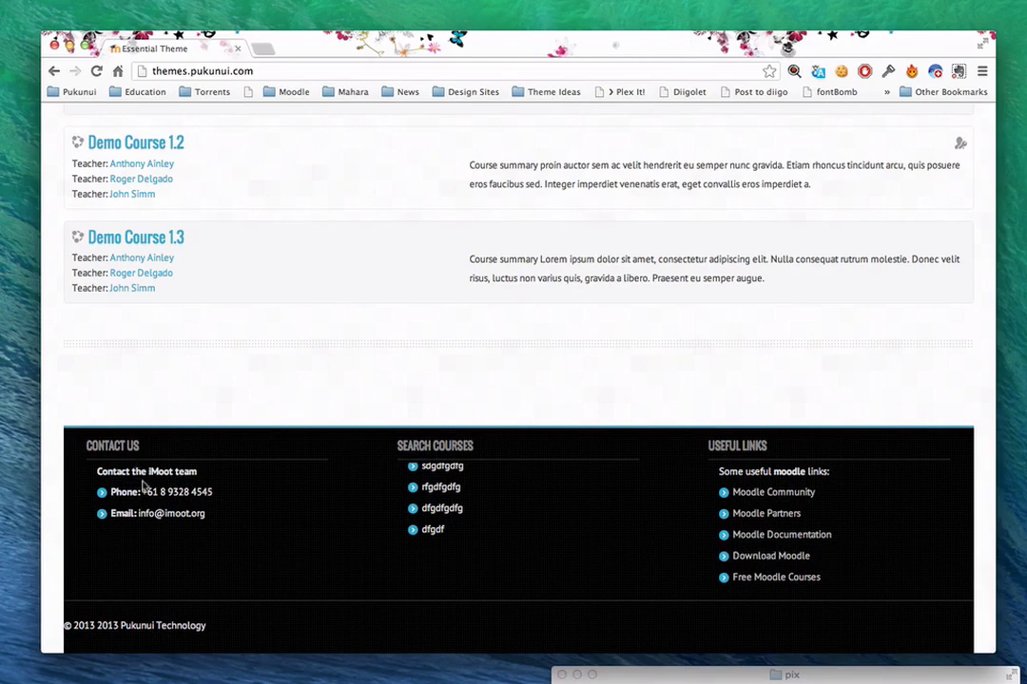
mouse_move(399, 517)
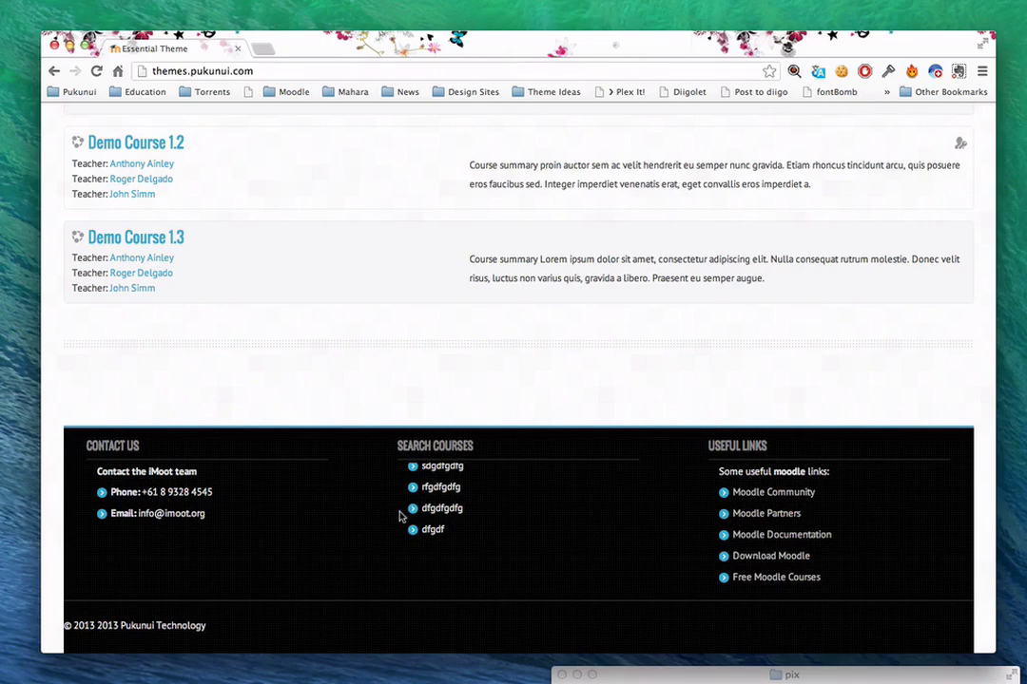
mouse_move(528, 416)
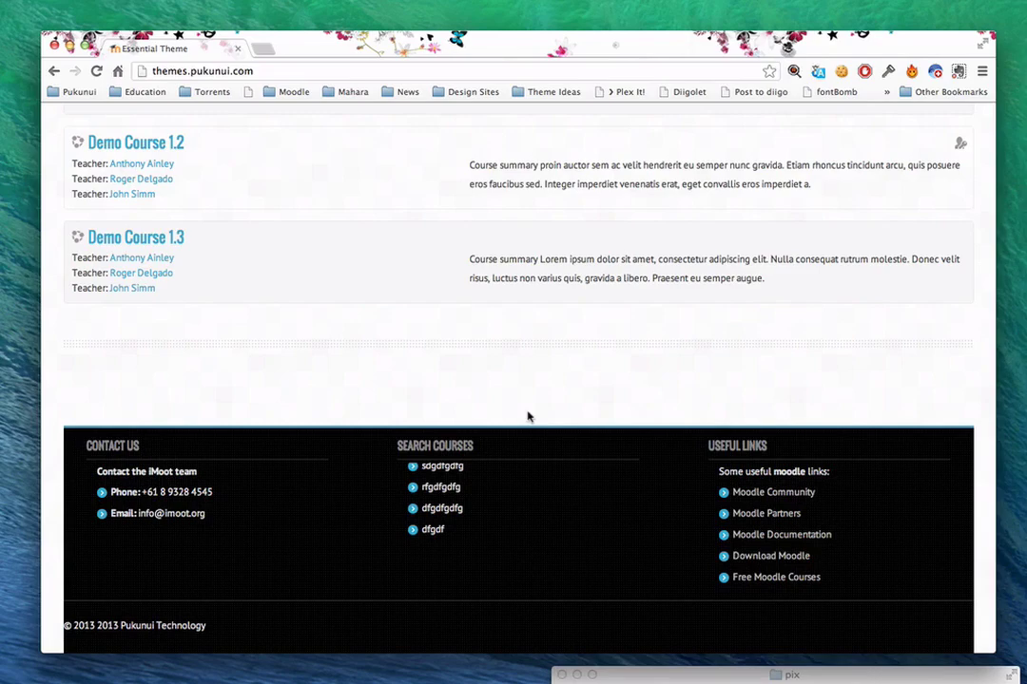
scroll("up", 3)
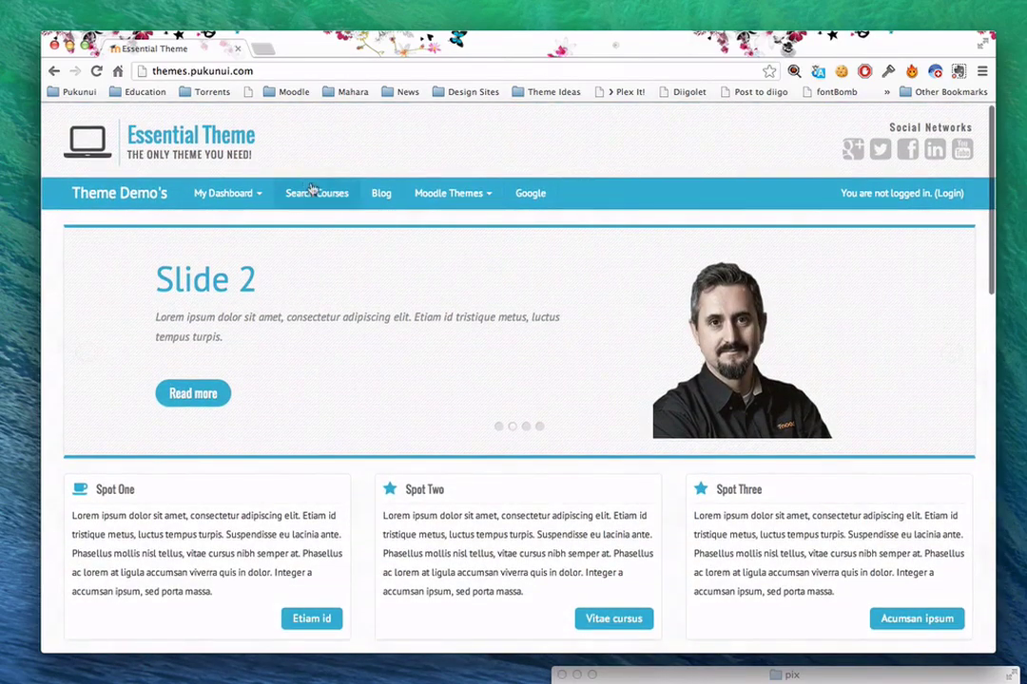
Search courses for 'demo' and open Demo Course 1.1 from the four results.
left_click(315, 193)
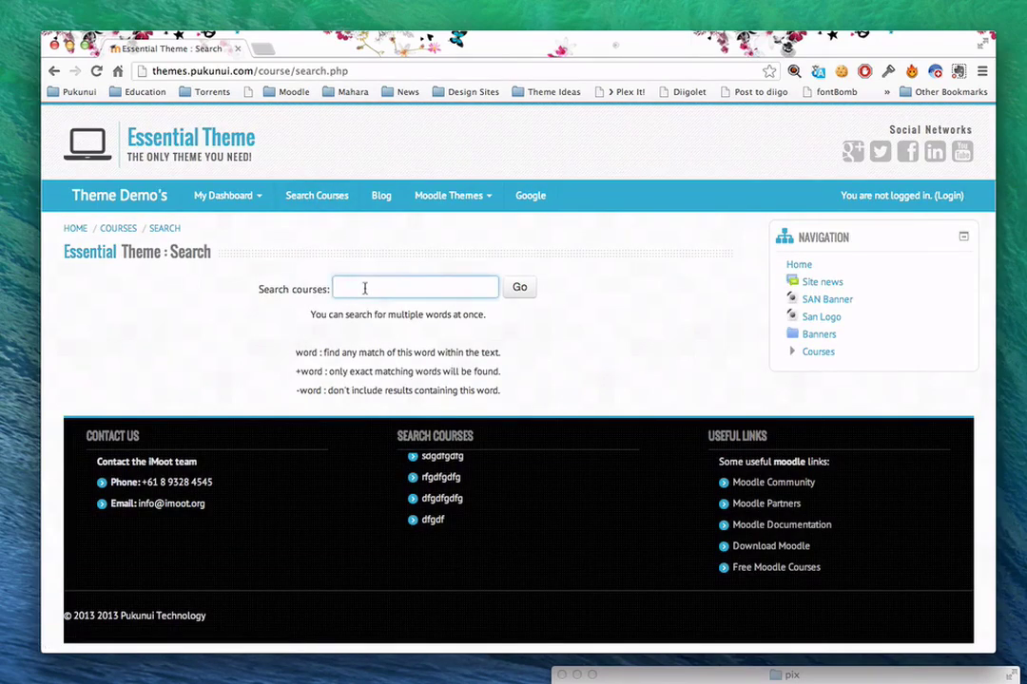
type("demo")
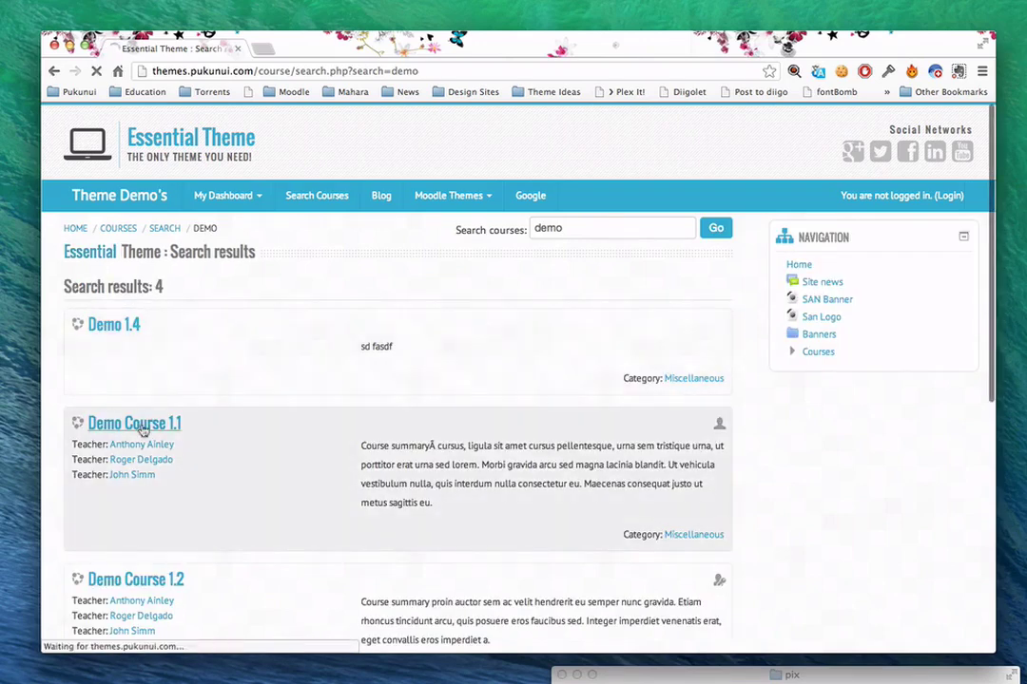
left_click(133, 422)
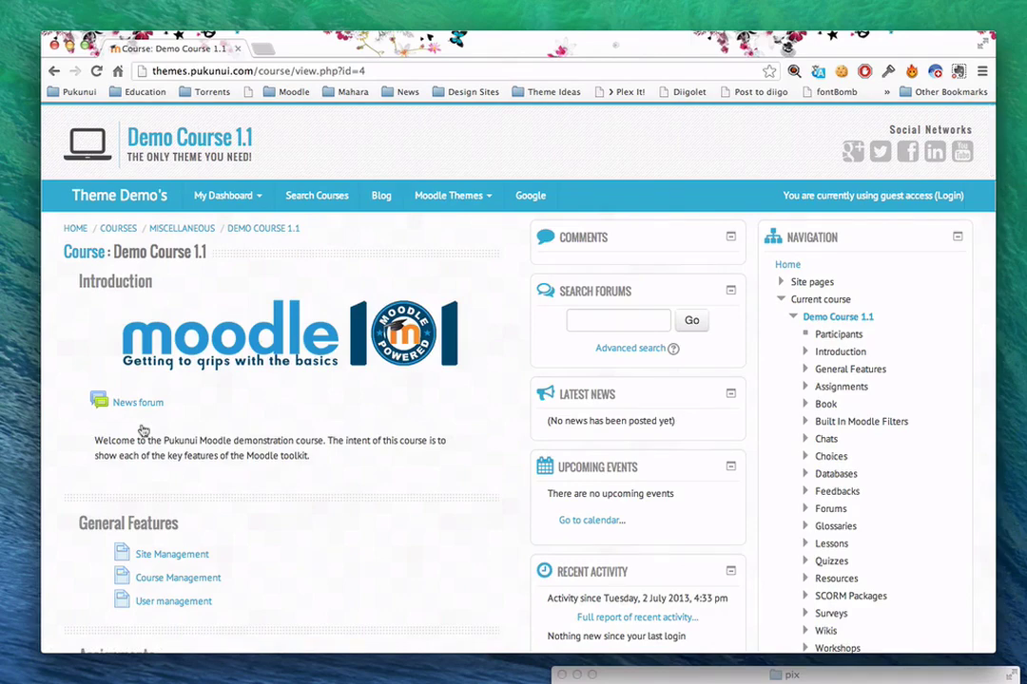
scroll("down", 3)
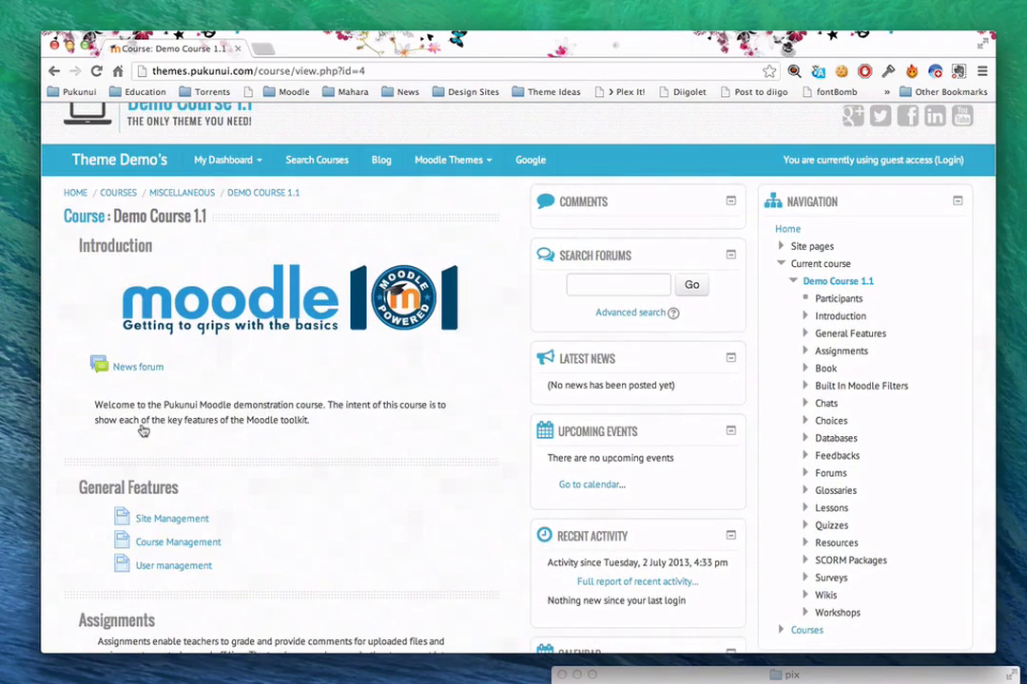
scroll("down", 3)
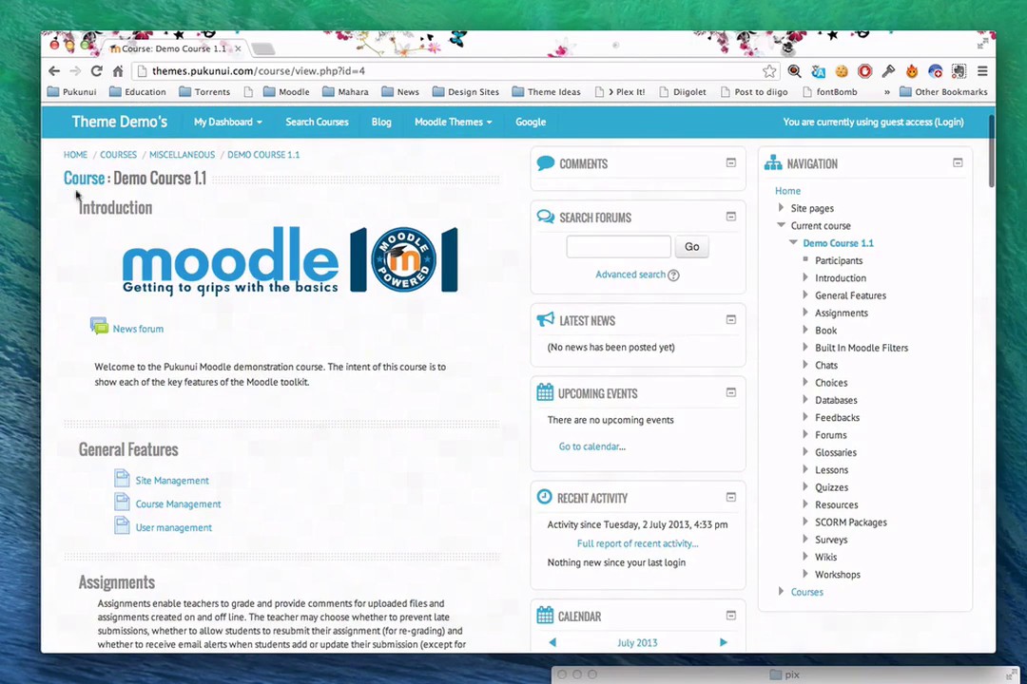
mouse_move(80, 196)
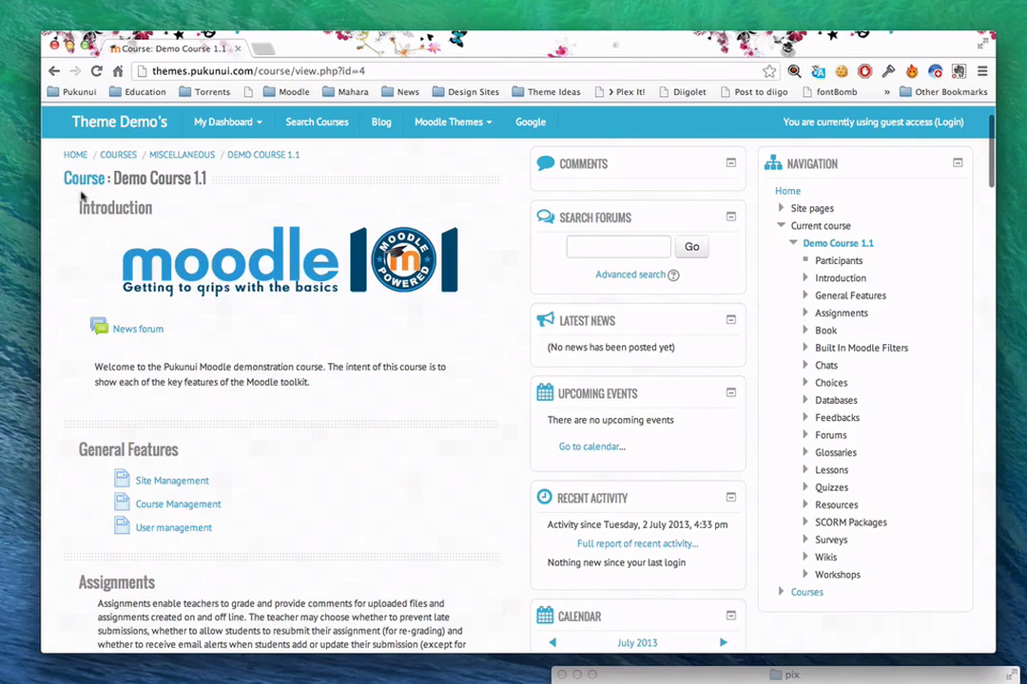
scroll("down", 3)
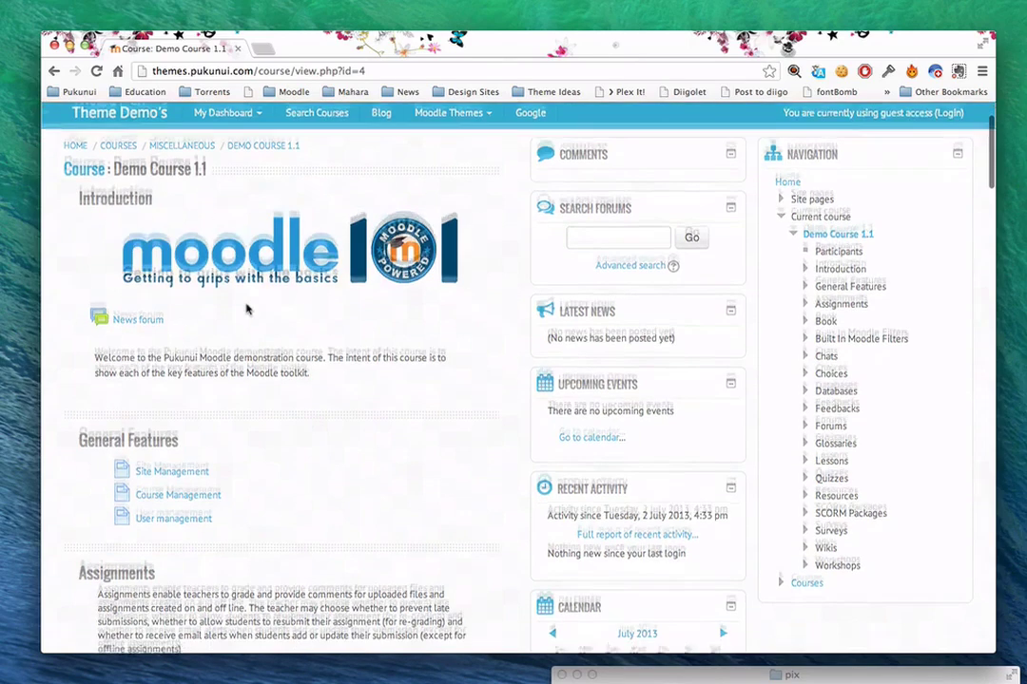
scroll("down", 3)
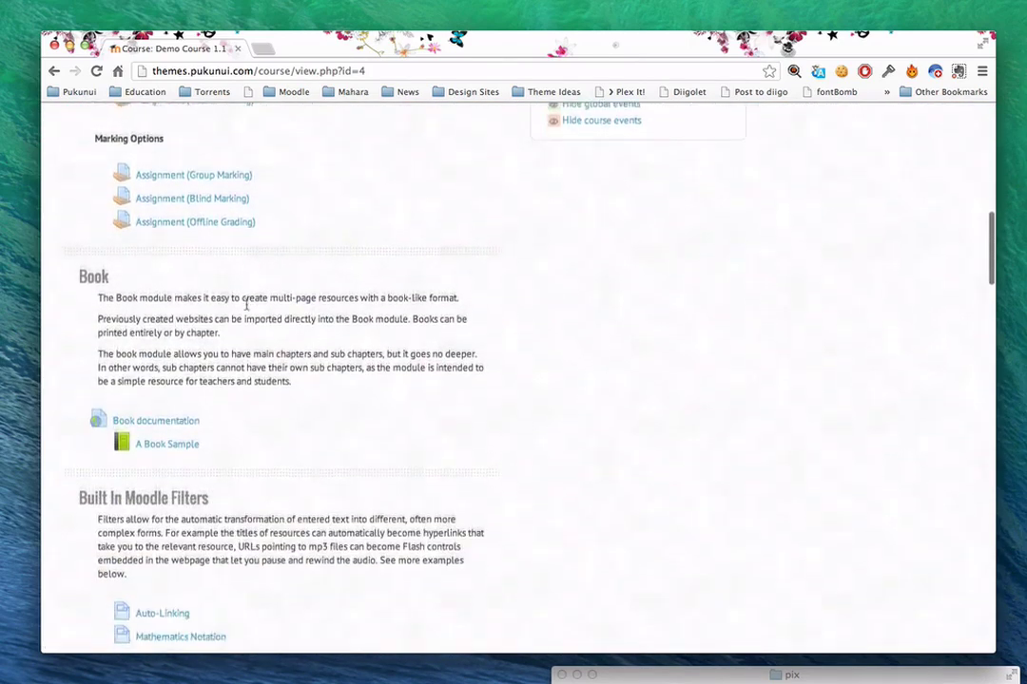
scroll("down", 3)
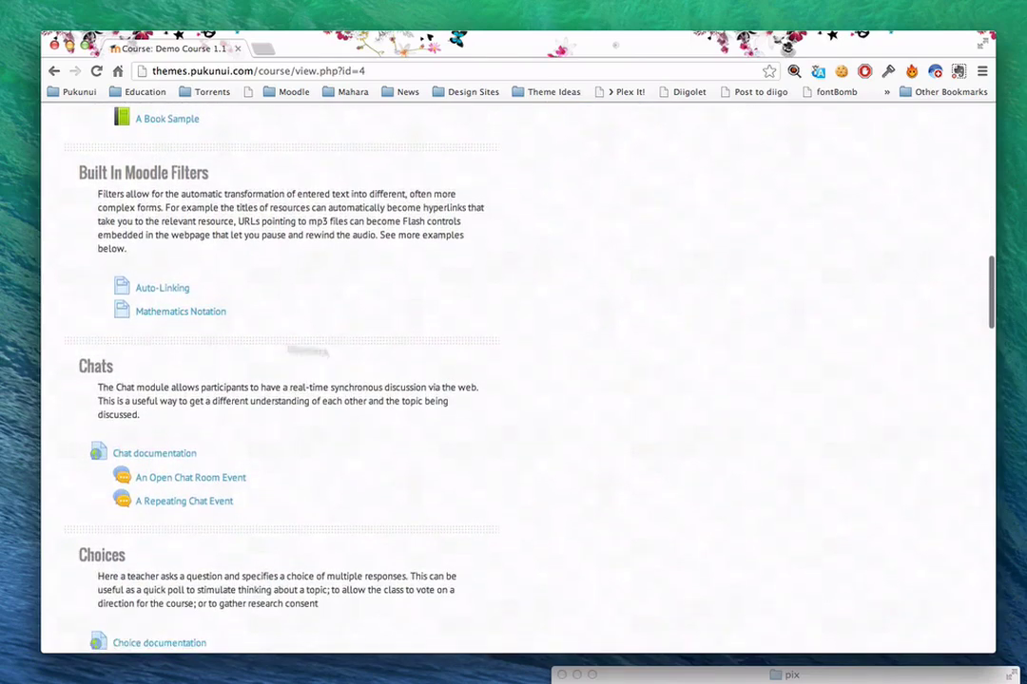
scroll("down", 3)
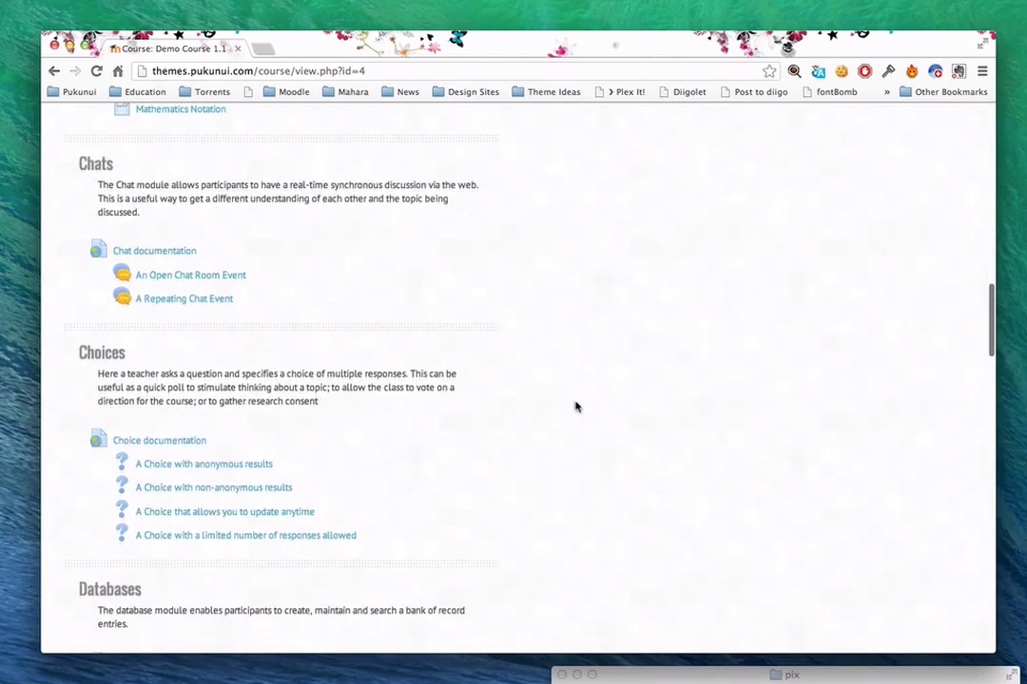
scroll("down", 3)
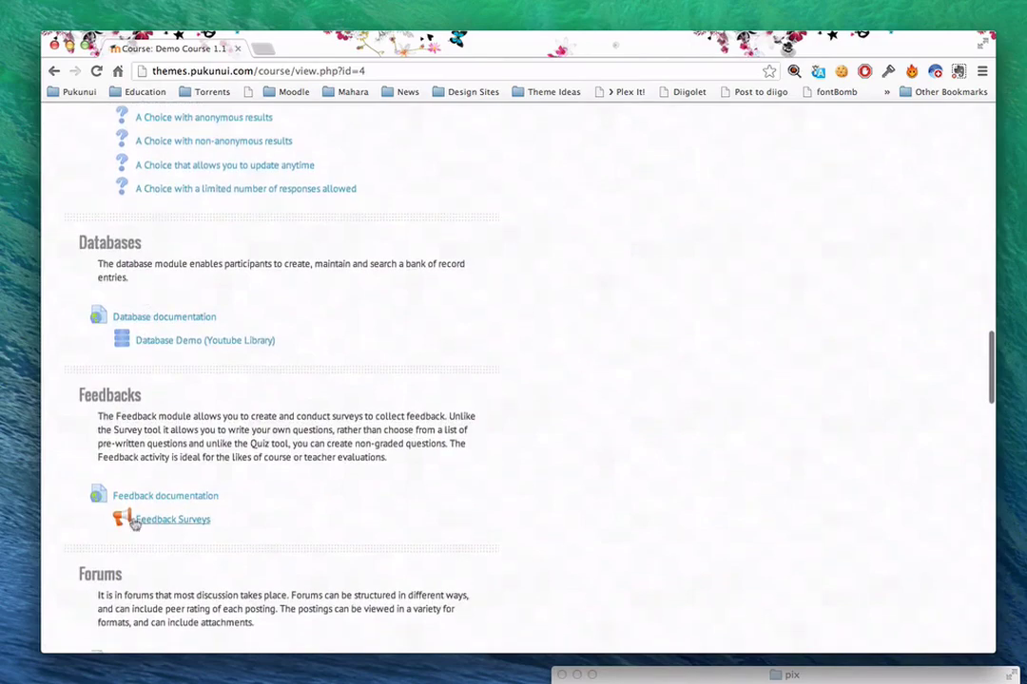
scroll("down", 3)
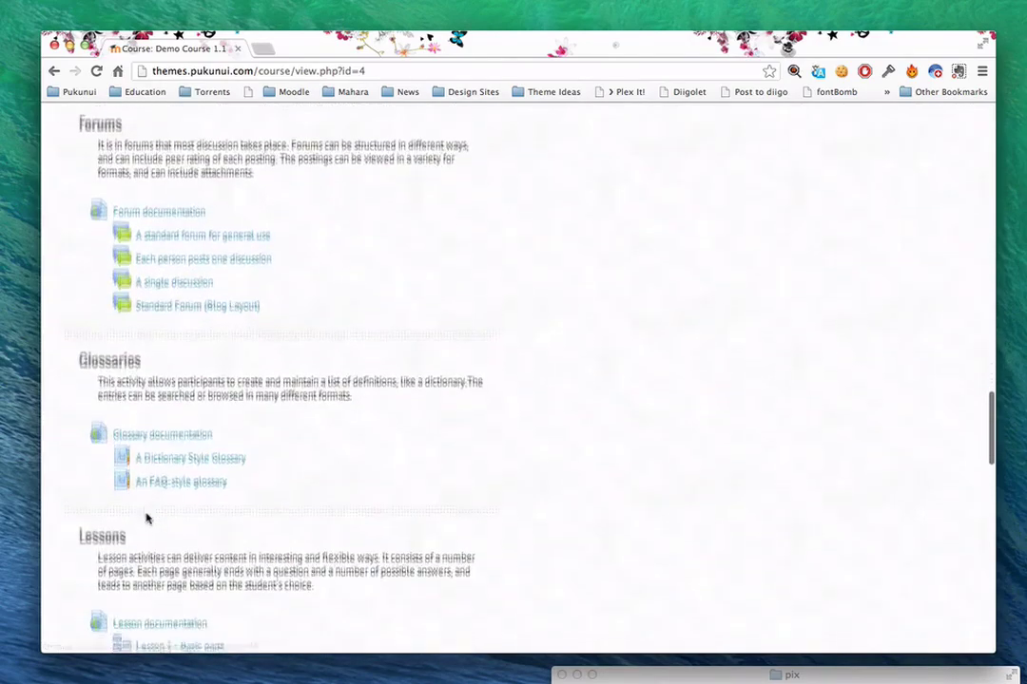
scroll("down", 3)
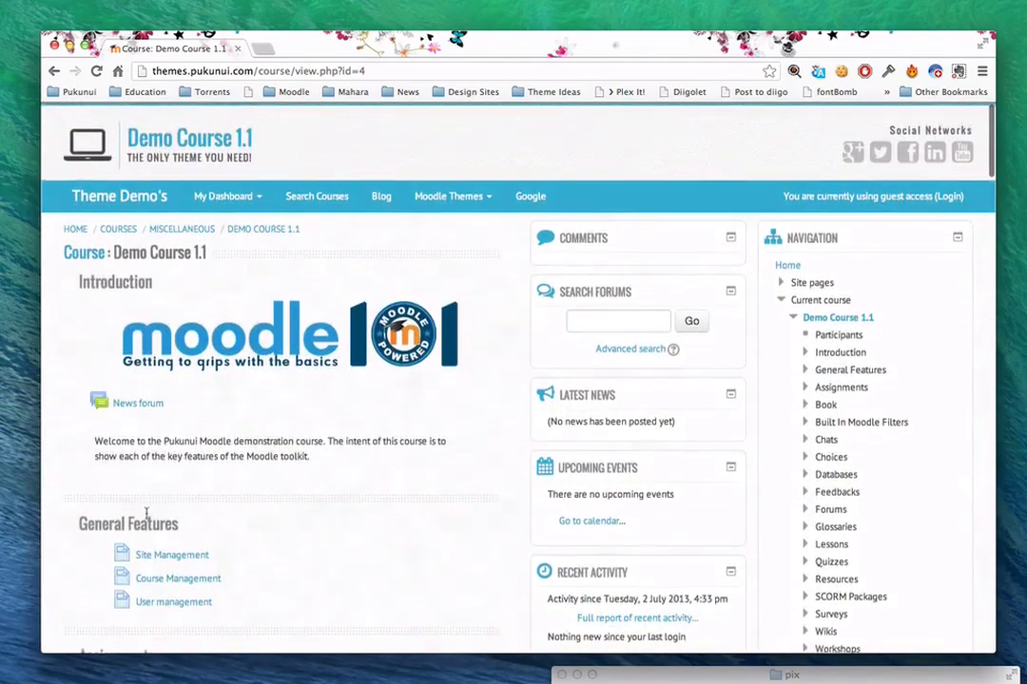
scroll("down", 3)
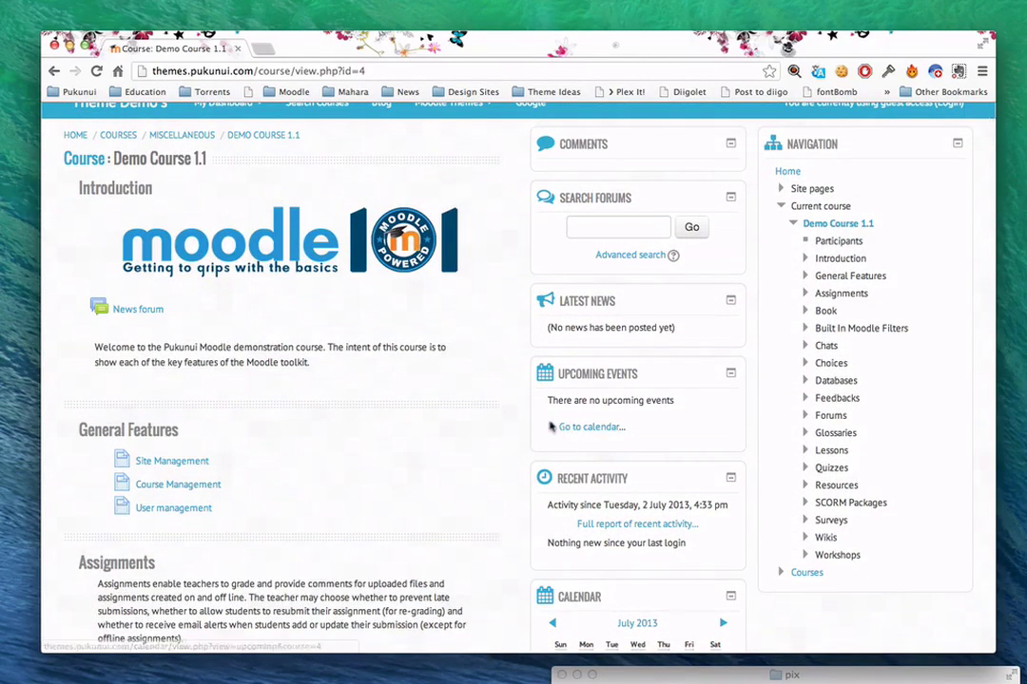
scroll("down", 3)
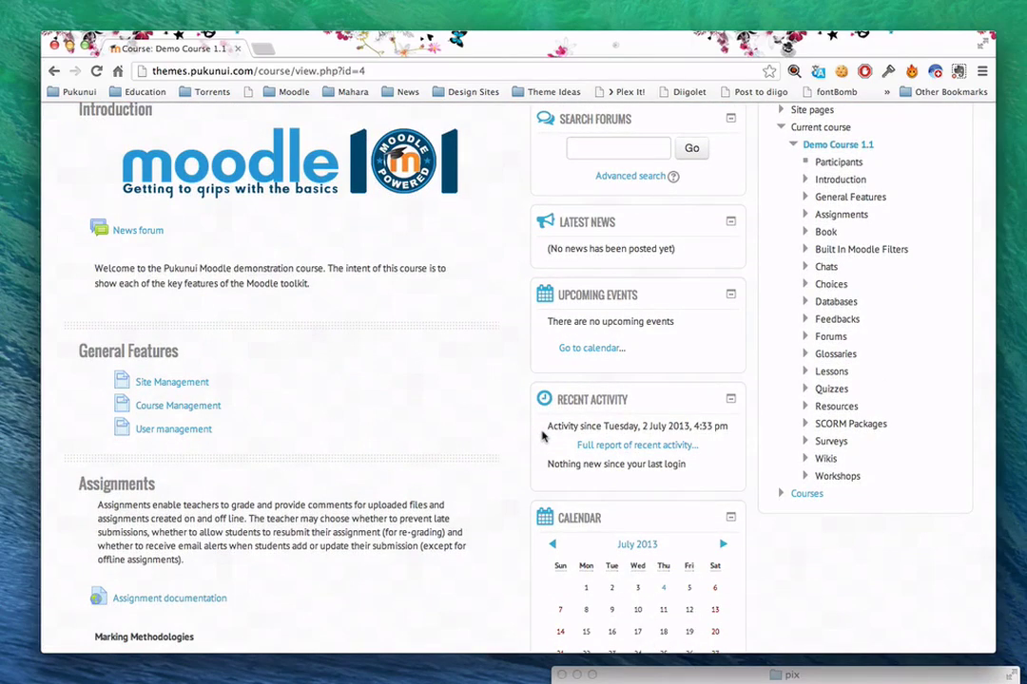
scroll("down", 3)
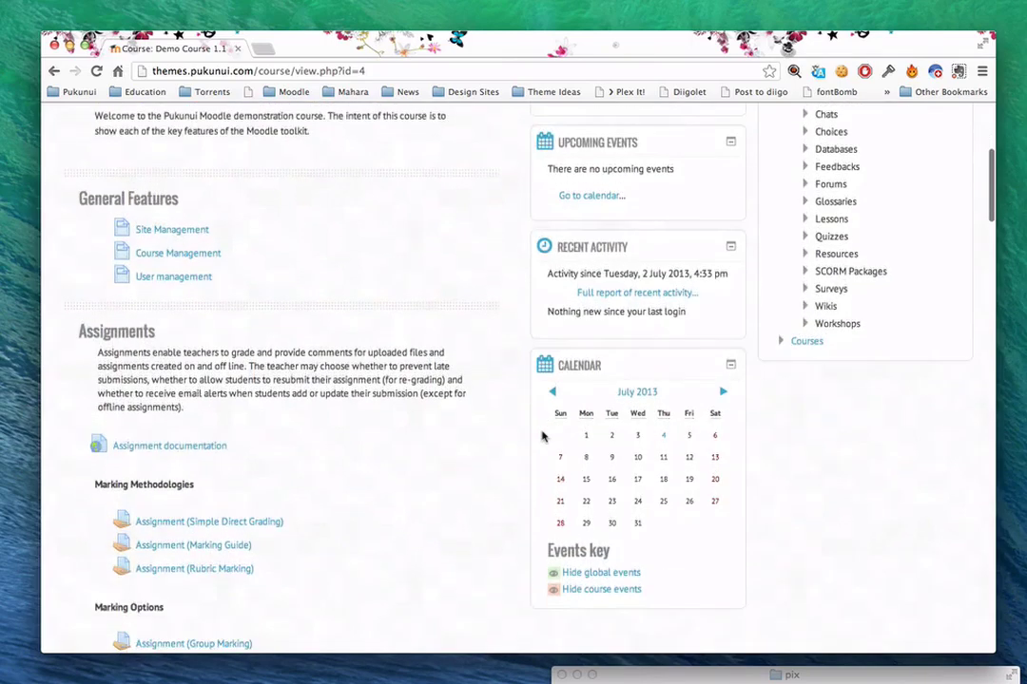
scroll("down", 3)
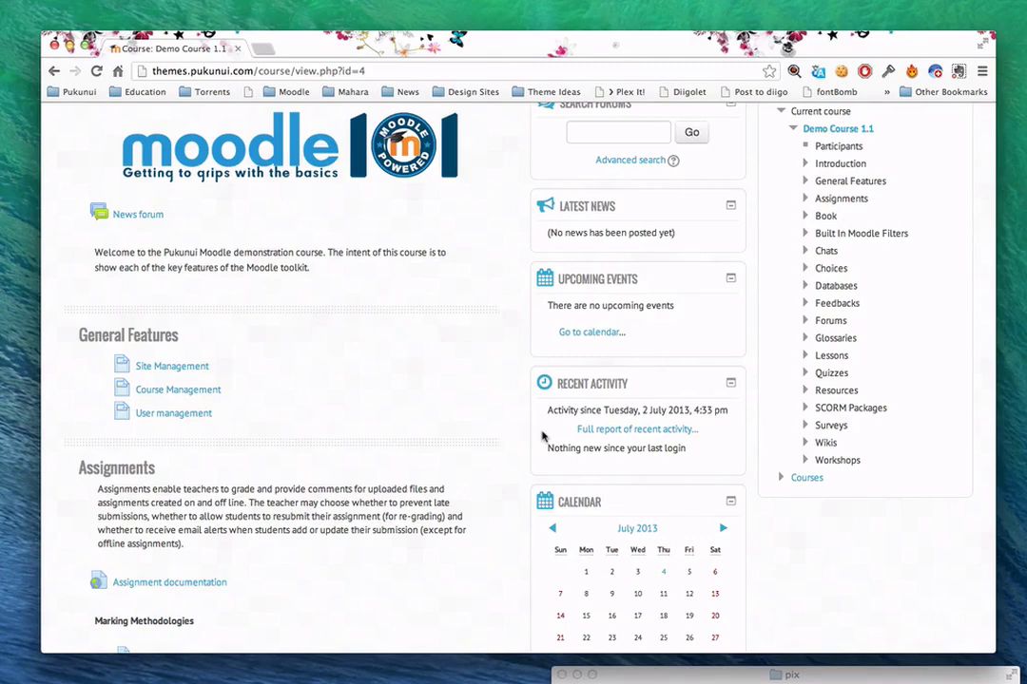
scroll("down", 3)
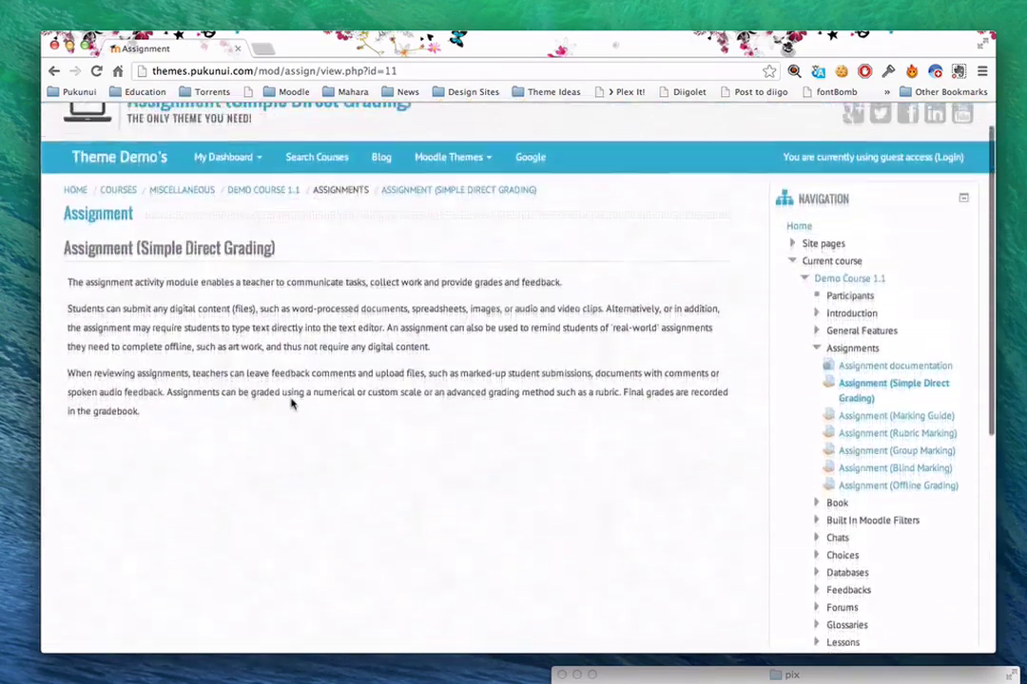
Scroll down Demo Course 1.1 toward its Assignments section.
scroll("down", 3)
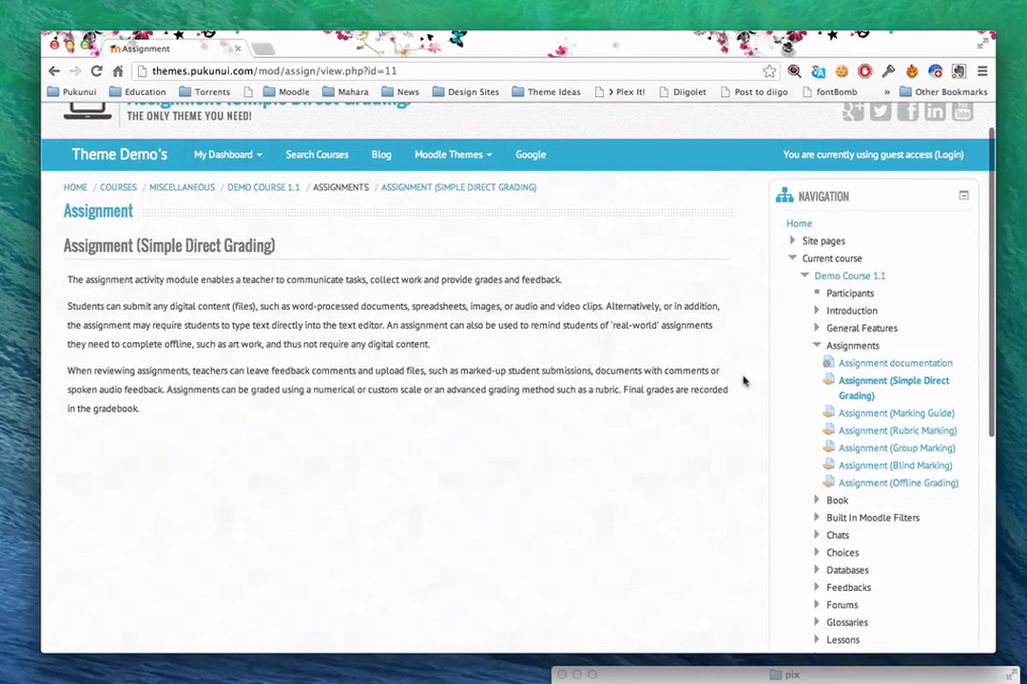
scroll("down", 3)
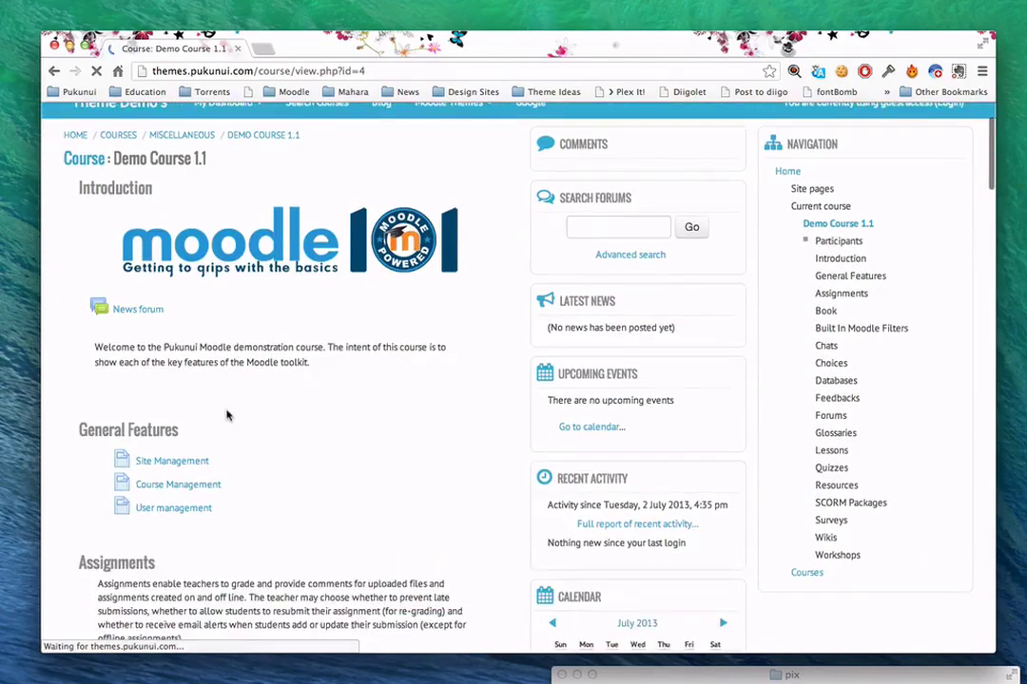
Reach the Forums section, open the A single discussion forum, then return to the site front page.
scroll("down", 3)
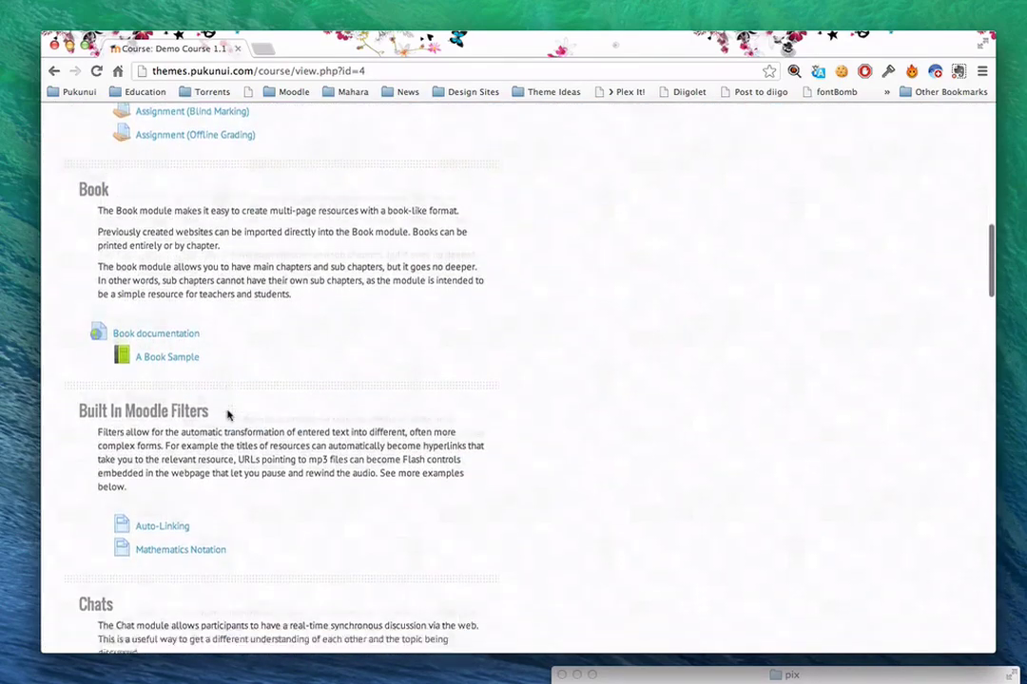
scroll("down", 3)
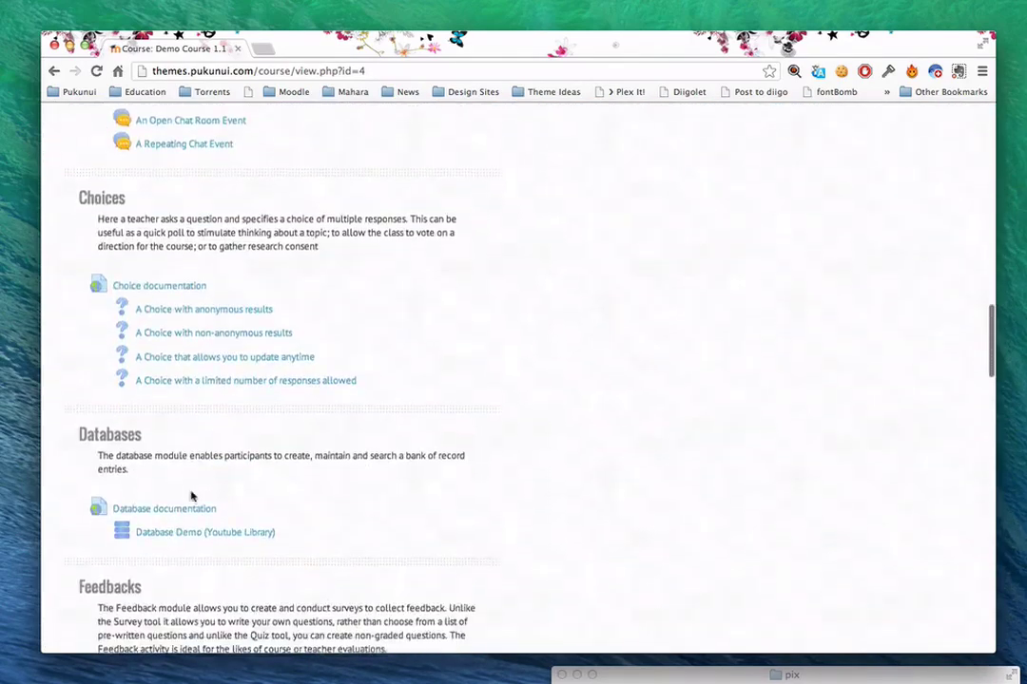
scroll("down", 3)
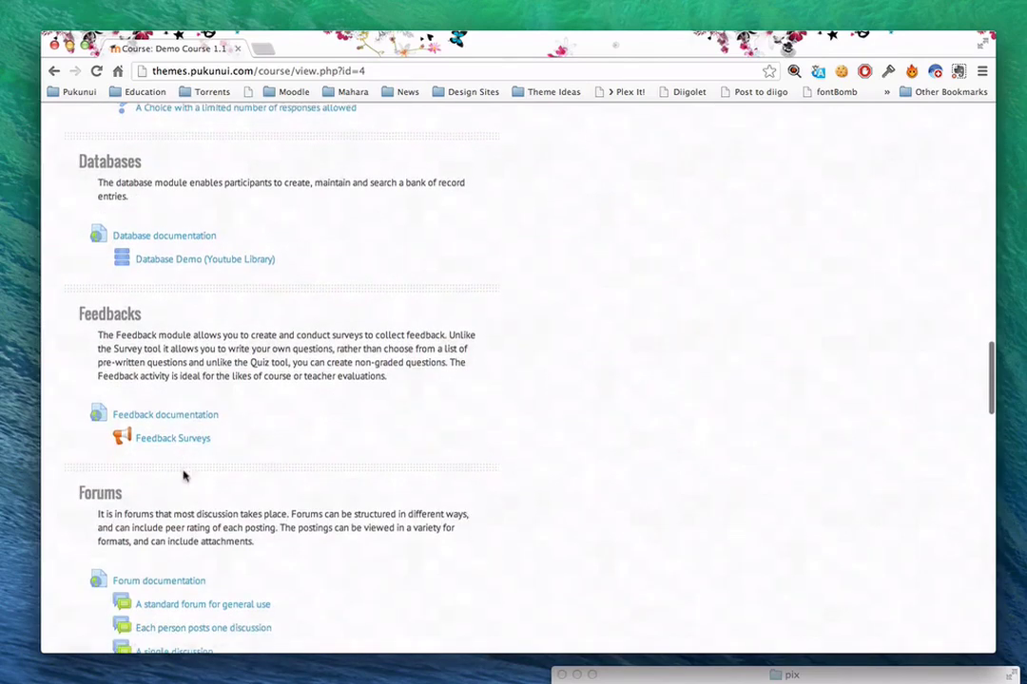
scroll("down", 3)
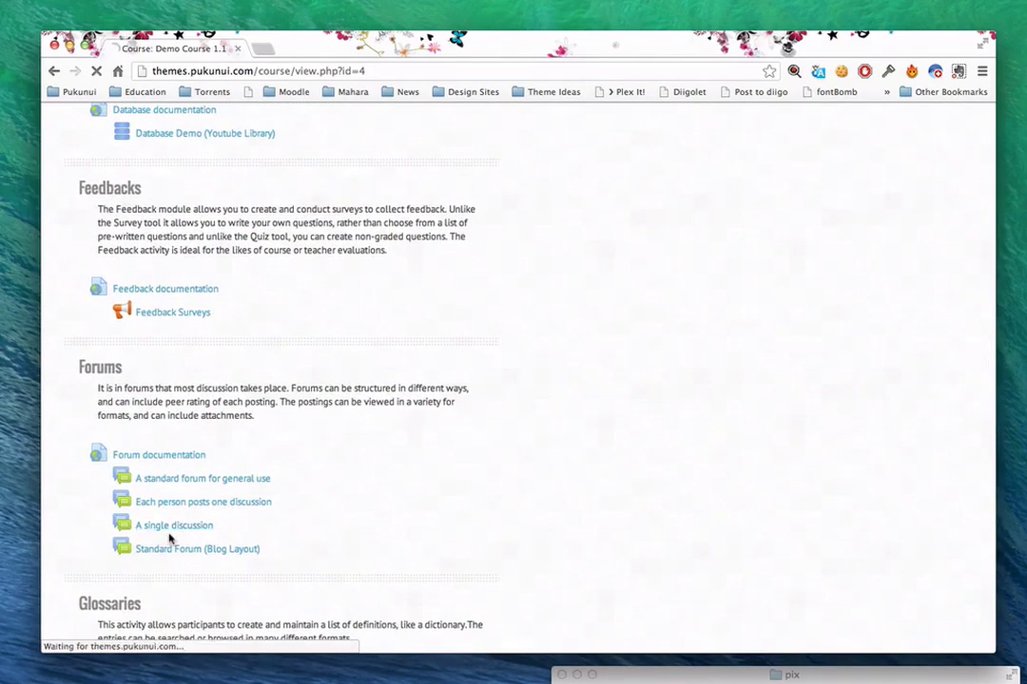
left_click(175, 525)
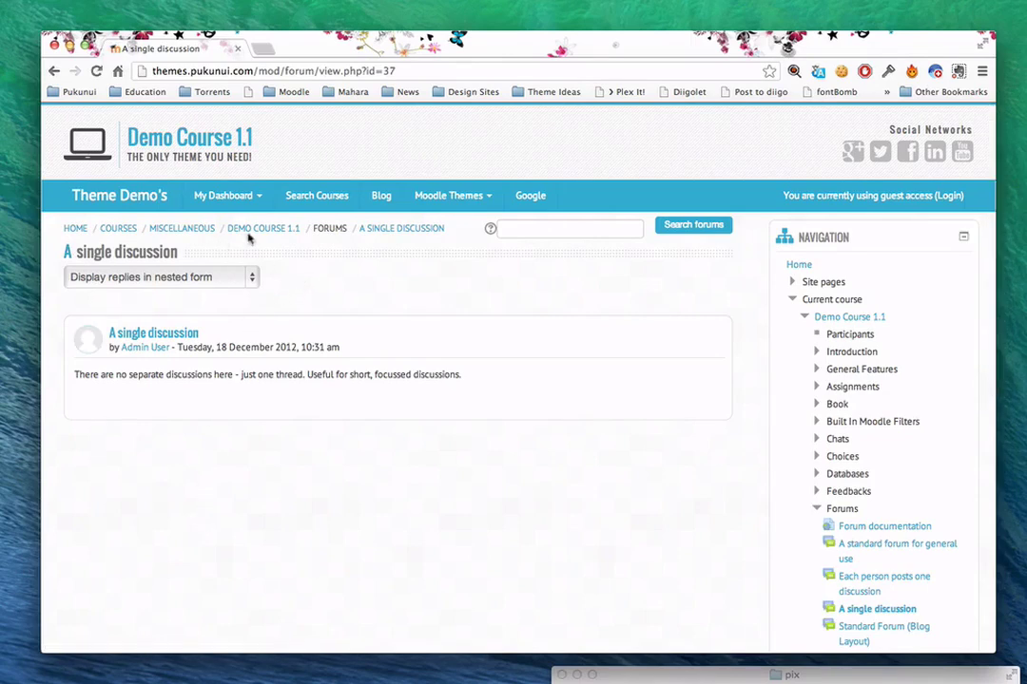
left_click(262, 228)
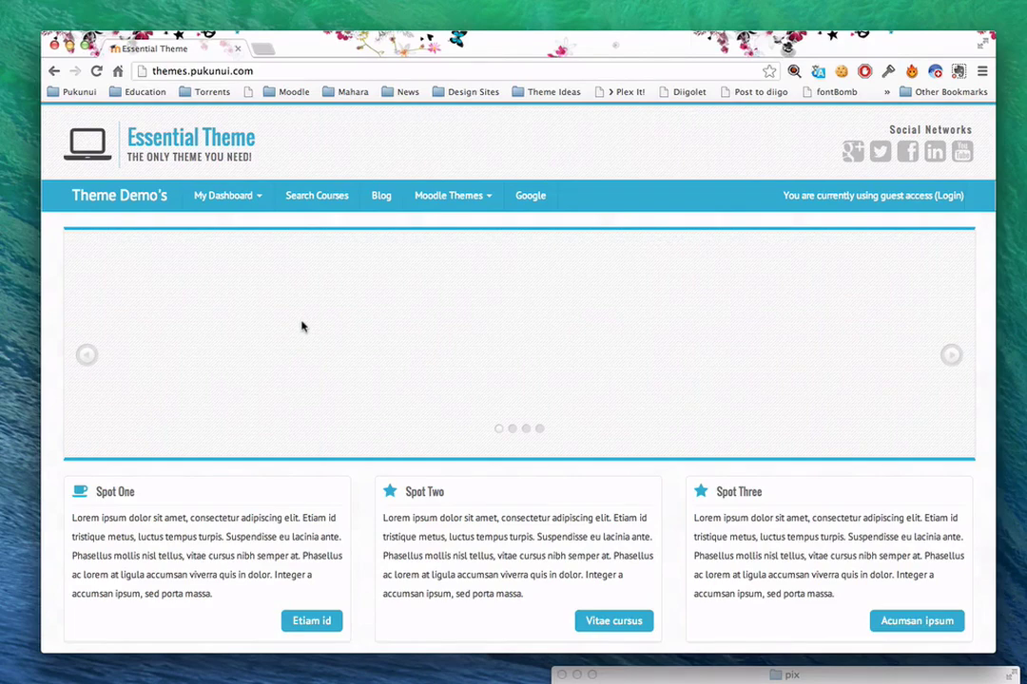
Look over the front page's slideshow and spots, then go to the site login page.
scroll("down", 3)
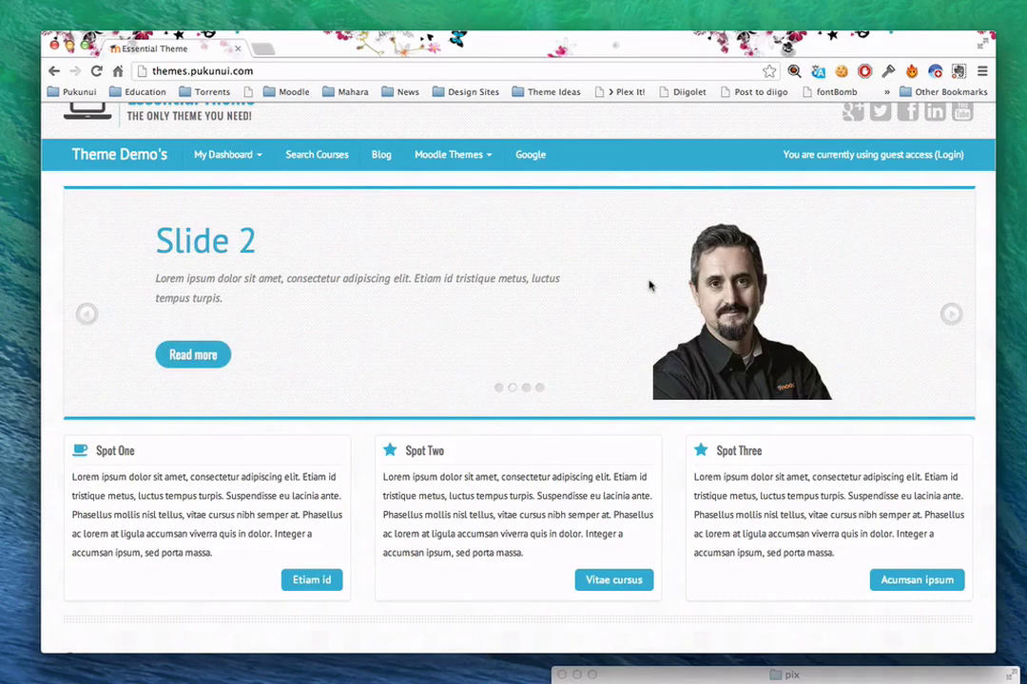
scroll("down", 3)
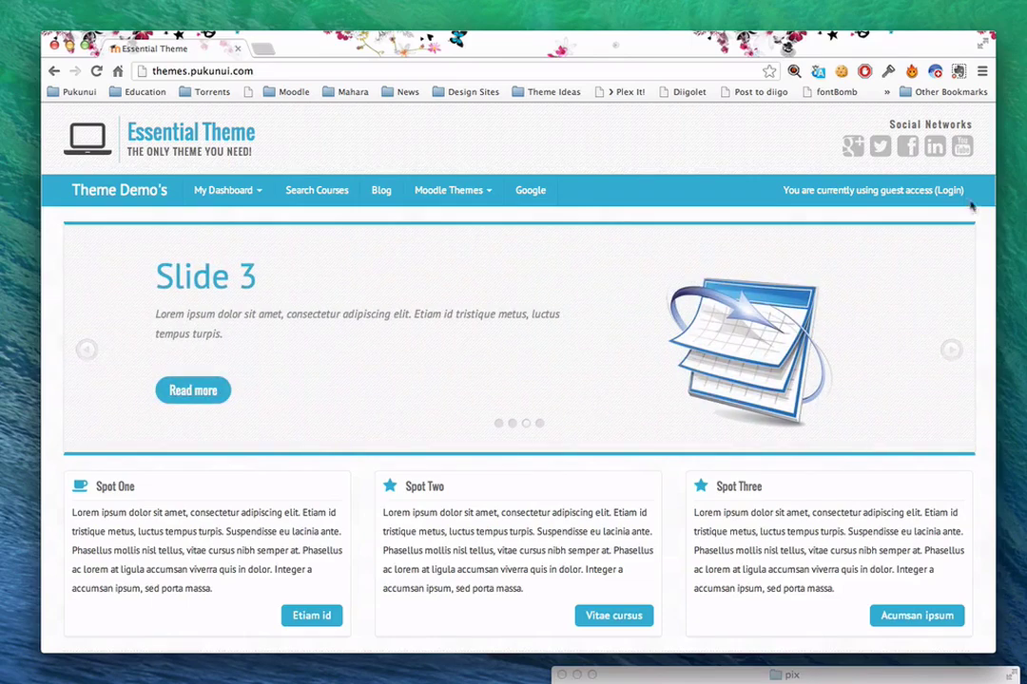
left_click(951, 191)
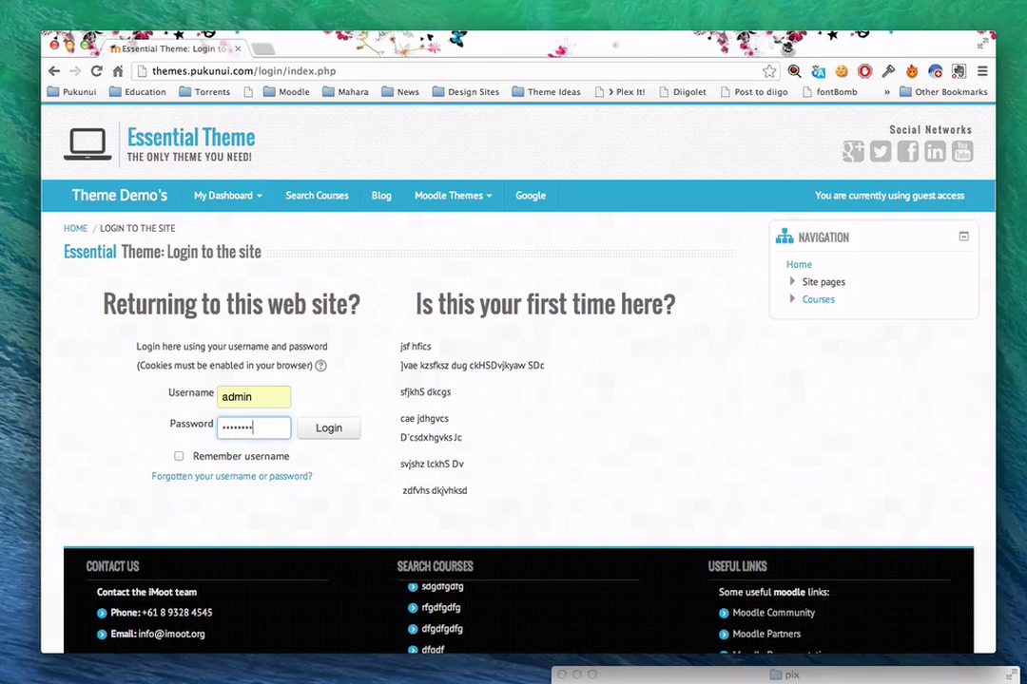
Sign in with the admin username and password to reach the front page.
left_click(327, 428)
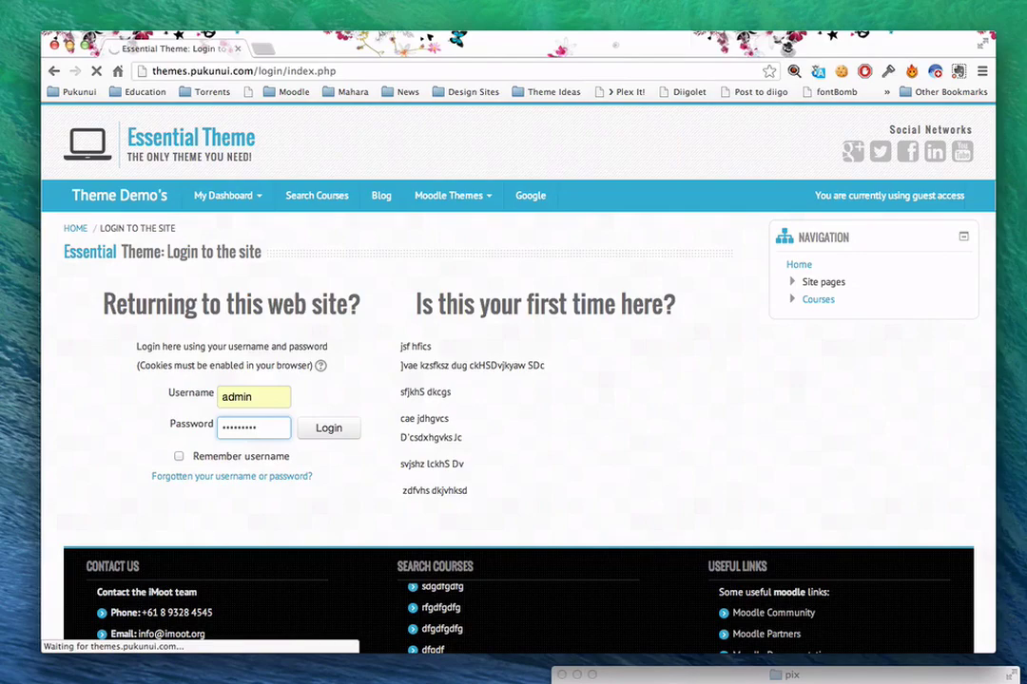
left_click(327, 428)
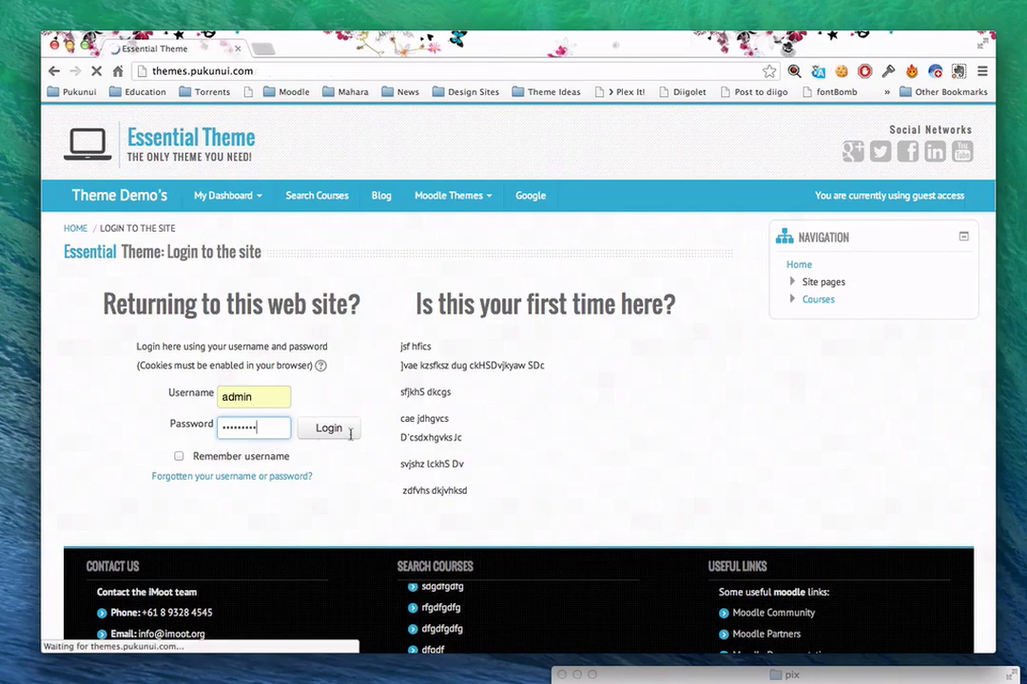
left_click(327, 428)
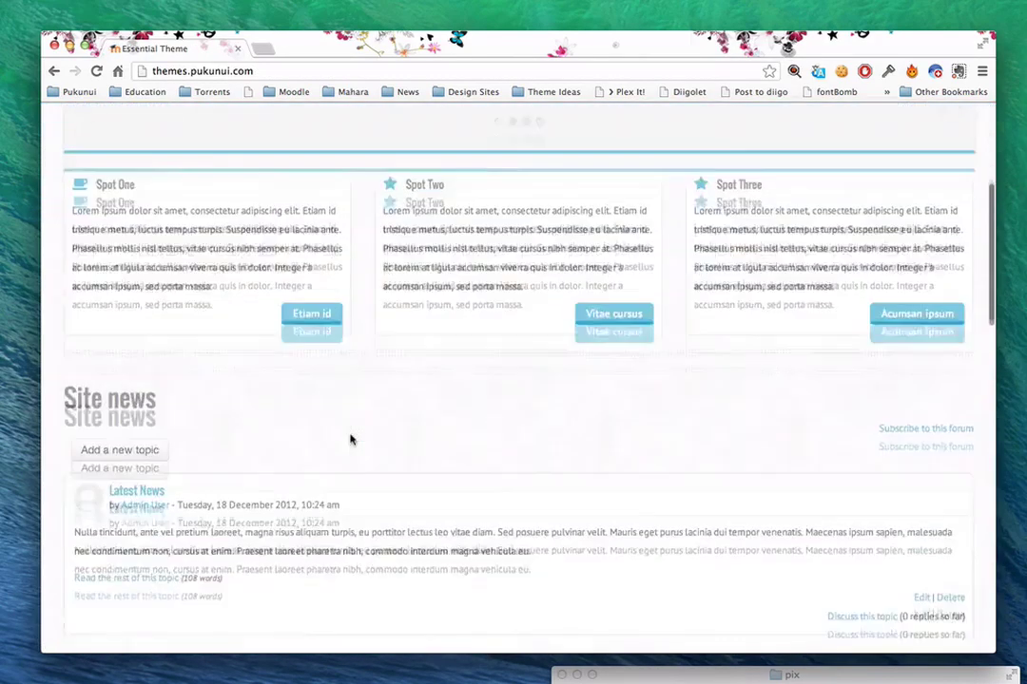
scroll("down", 3)
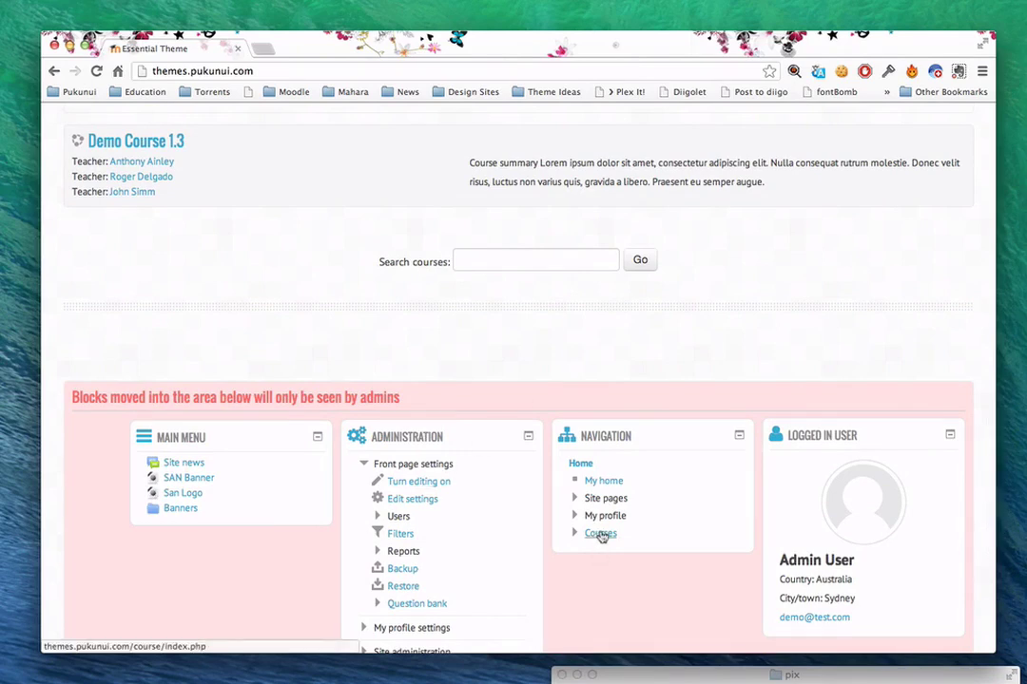
scroll("down", 3)
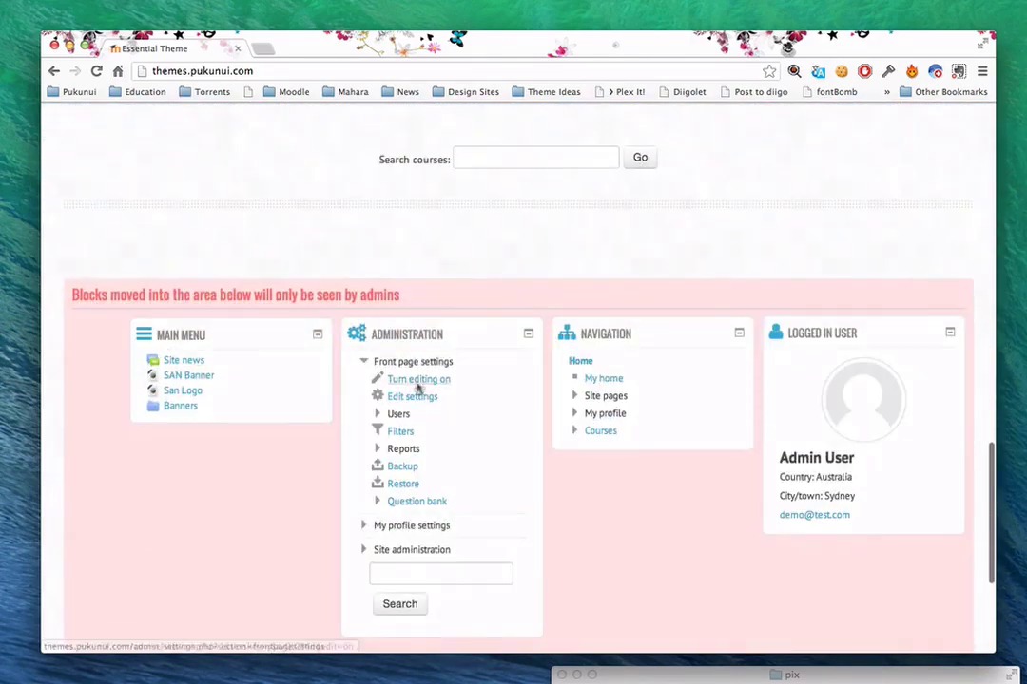
Turn editing on and swap Contact Us out of Footer (Left) for the Logged In User block.
left_click(418, 379)
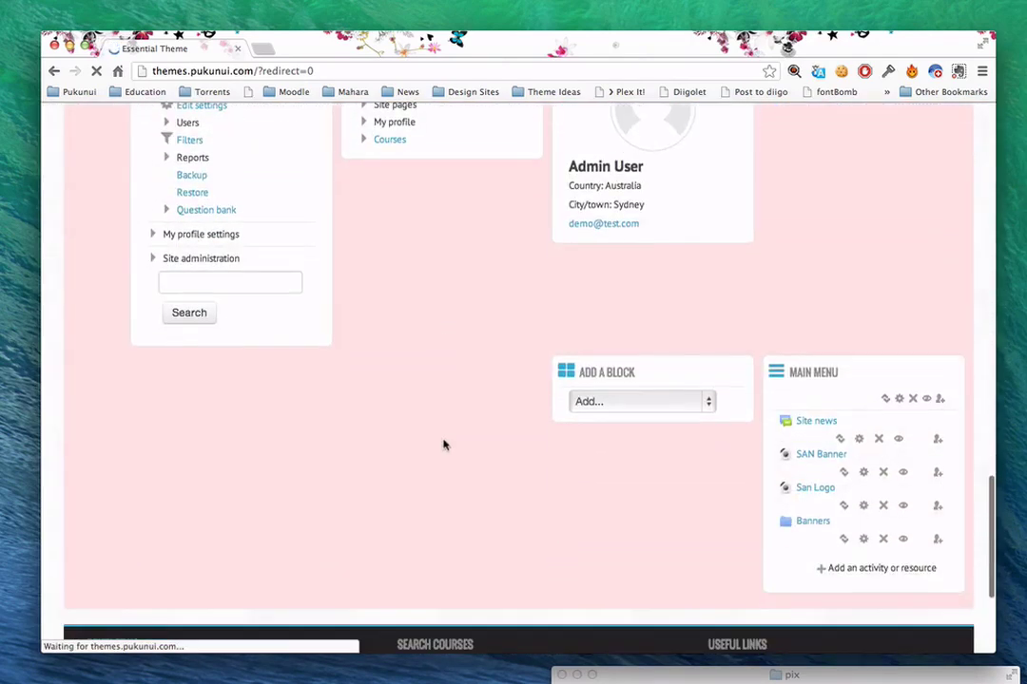
scroll("down", 3)
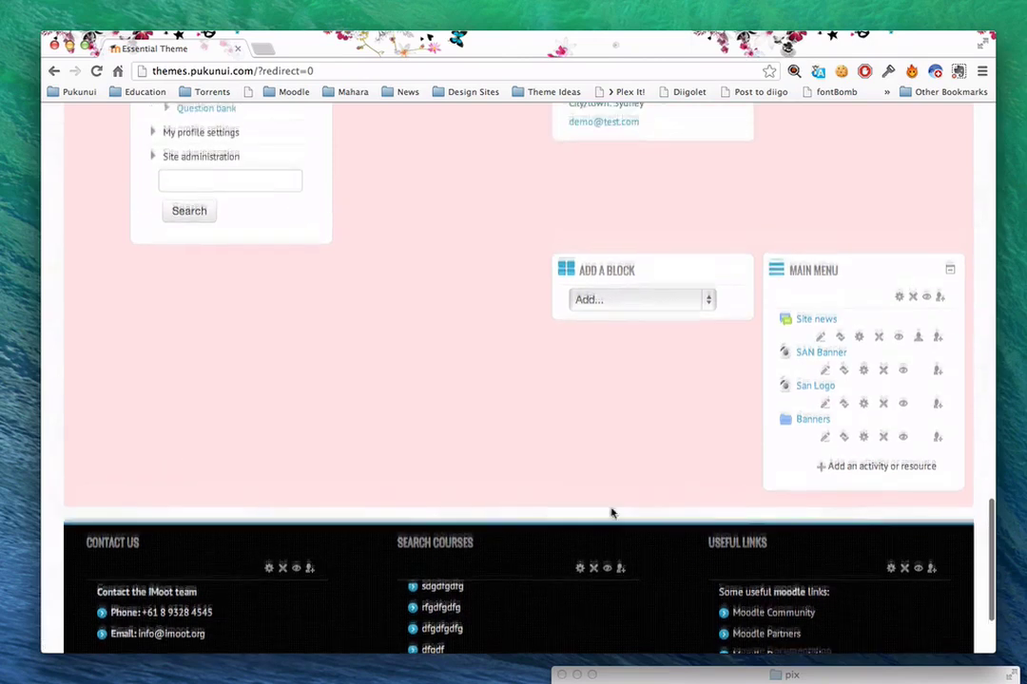
scroll("down", 3)
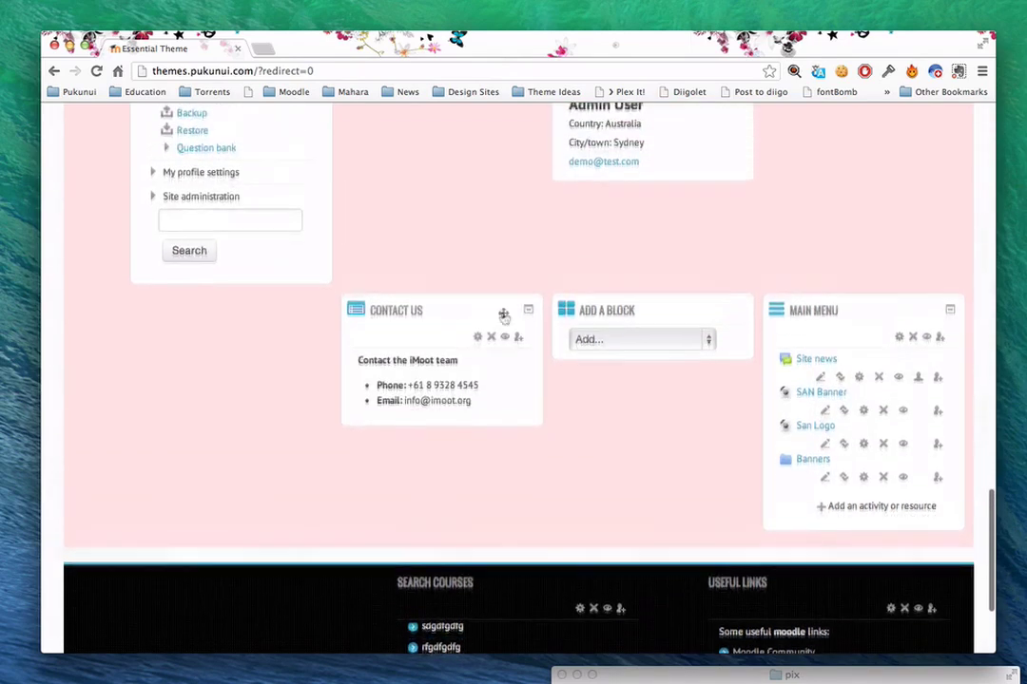
scroll("up", 3)
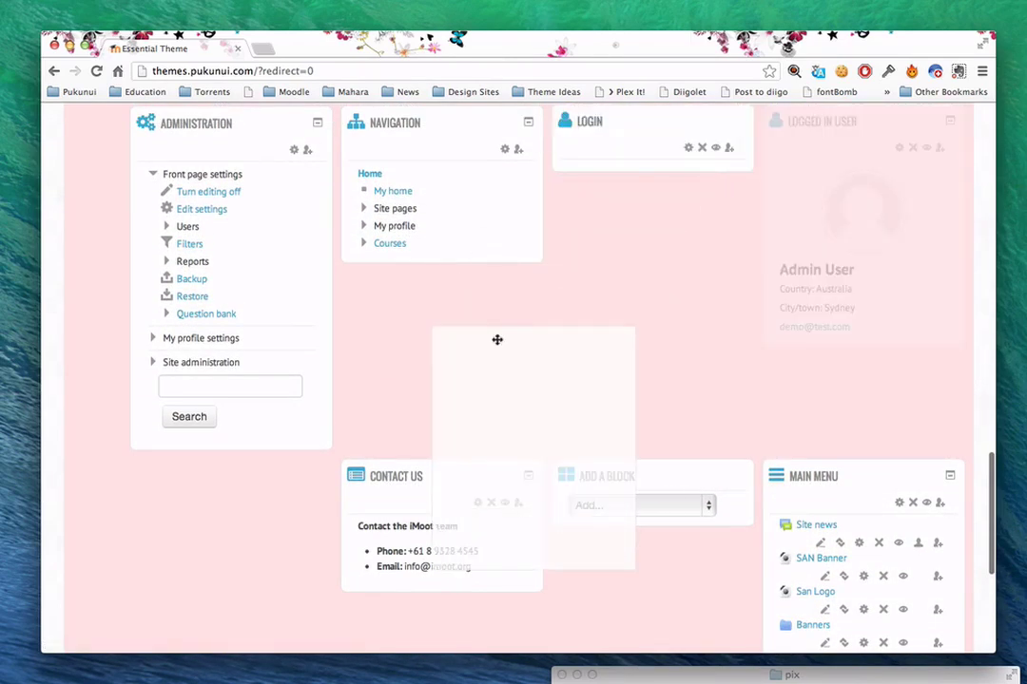
scroll("down", 3)
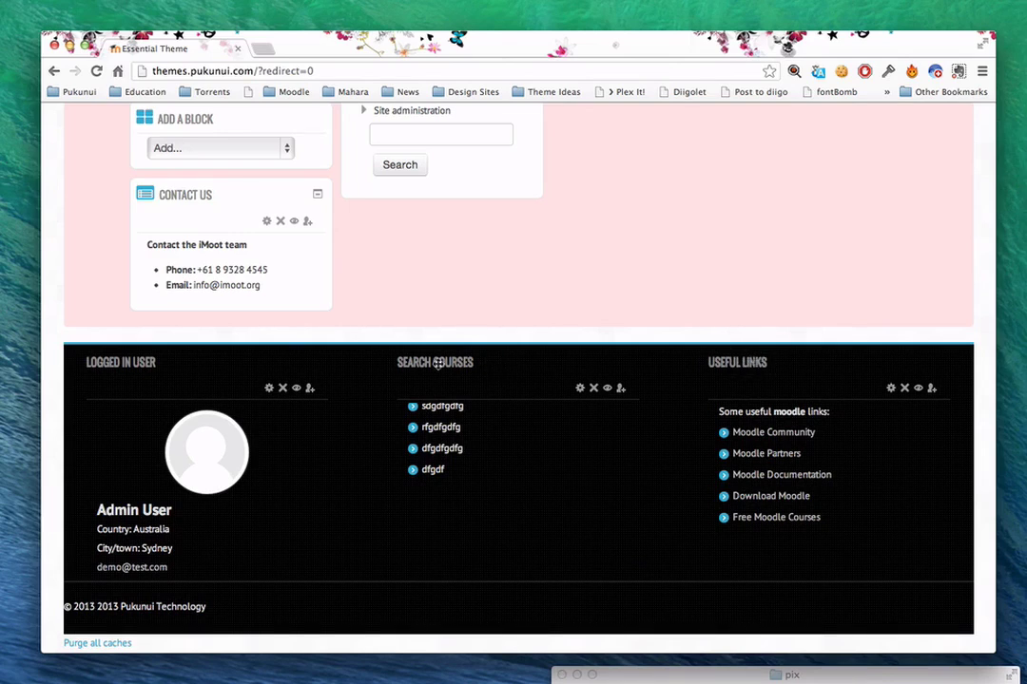
Move Search Courses to the admin-only area and place the Calendar block in Footer (Middle).
scroll("down", 3)
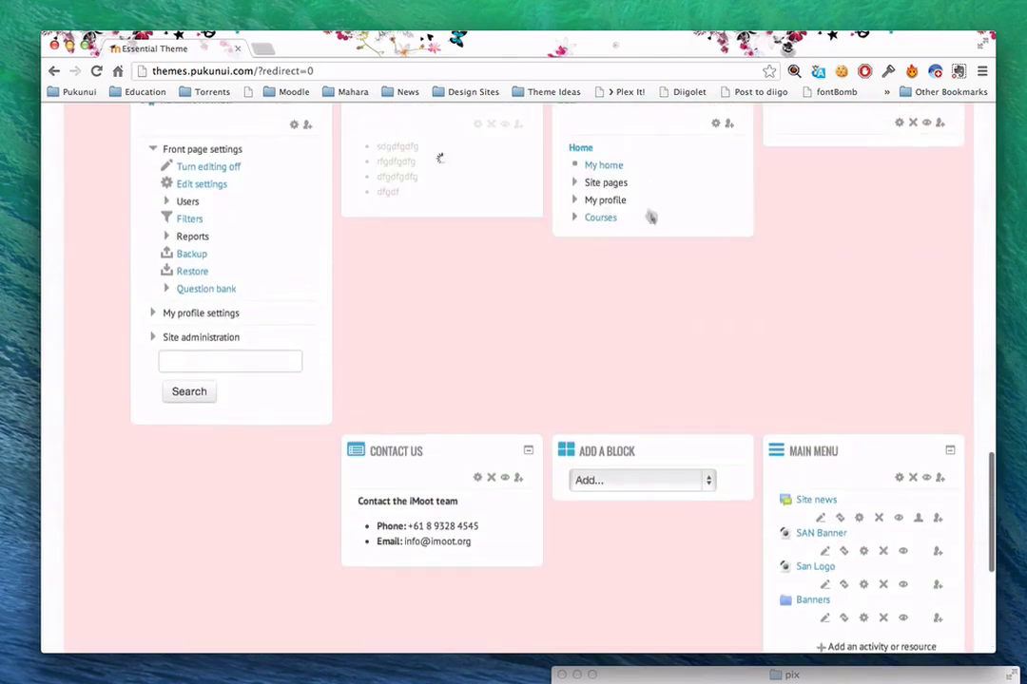
left_click(639, 479)
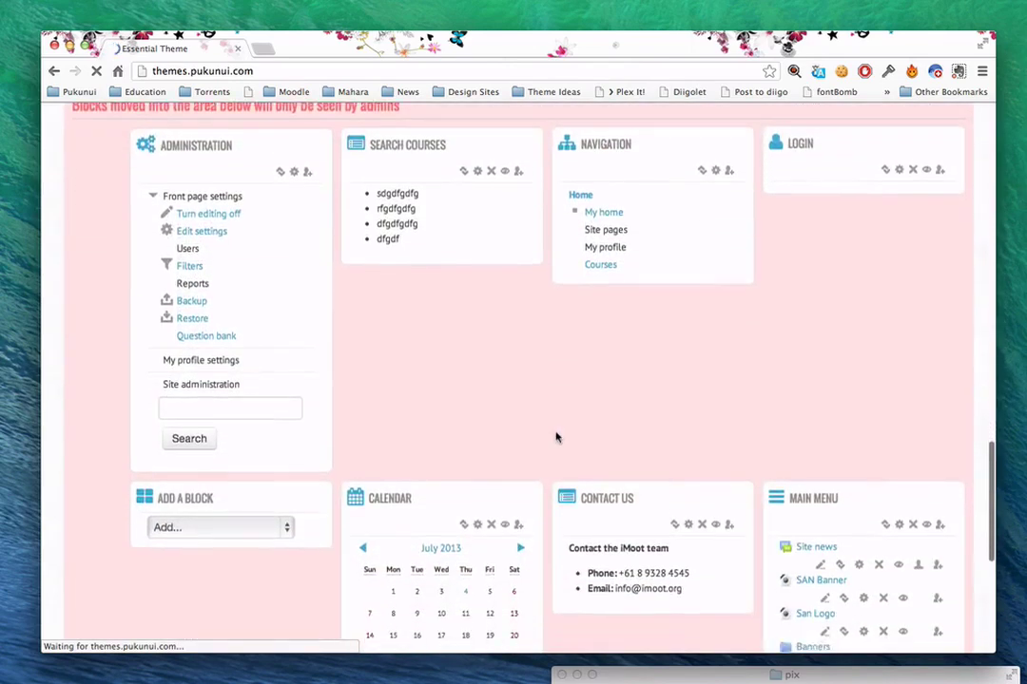
scroll("down", 3)
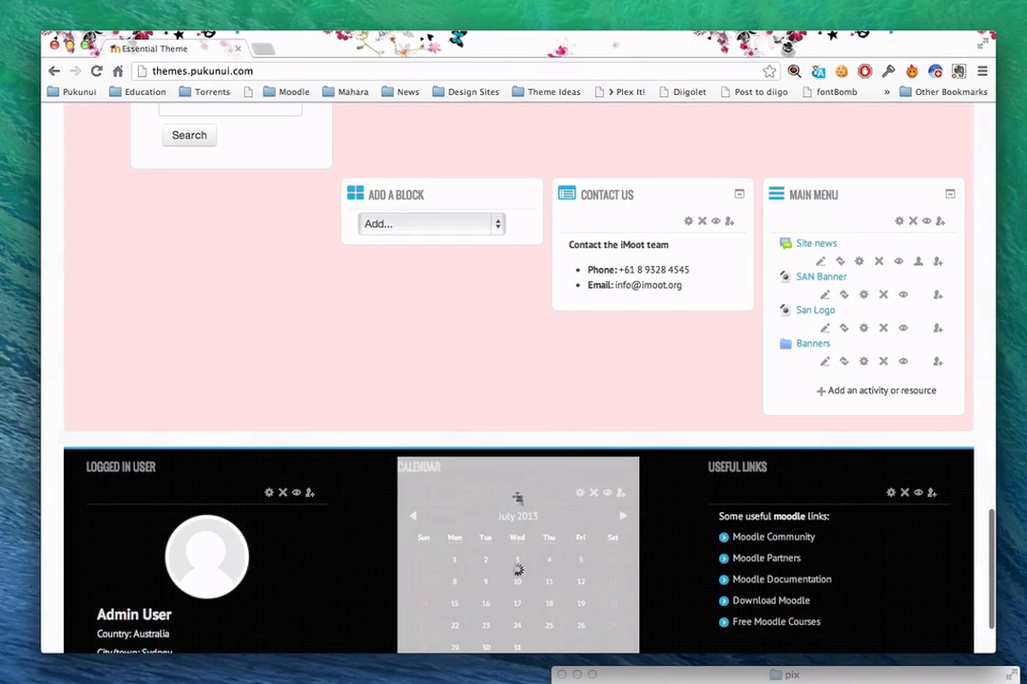
scroll("down", 3)
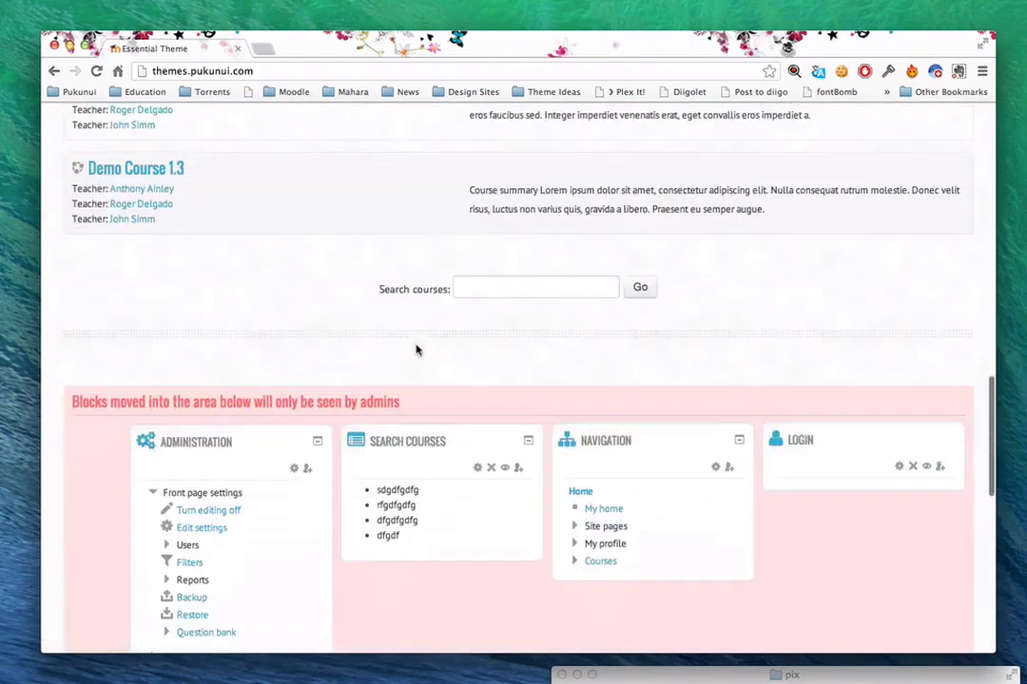
scroll("down", 3)
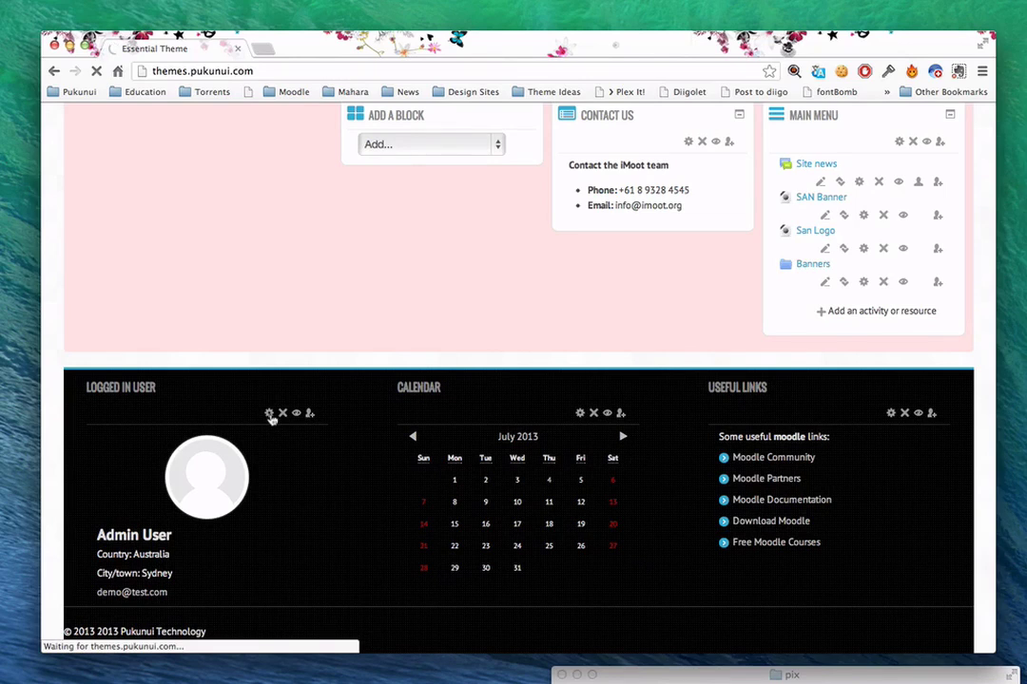
In Logged In User block settings, choose 'Display throughout the entire site' with default region Footer (Left).
left_click(270, 413)
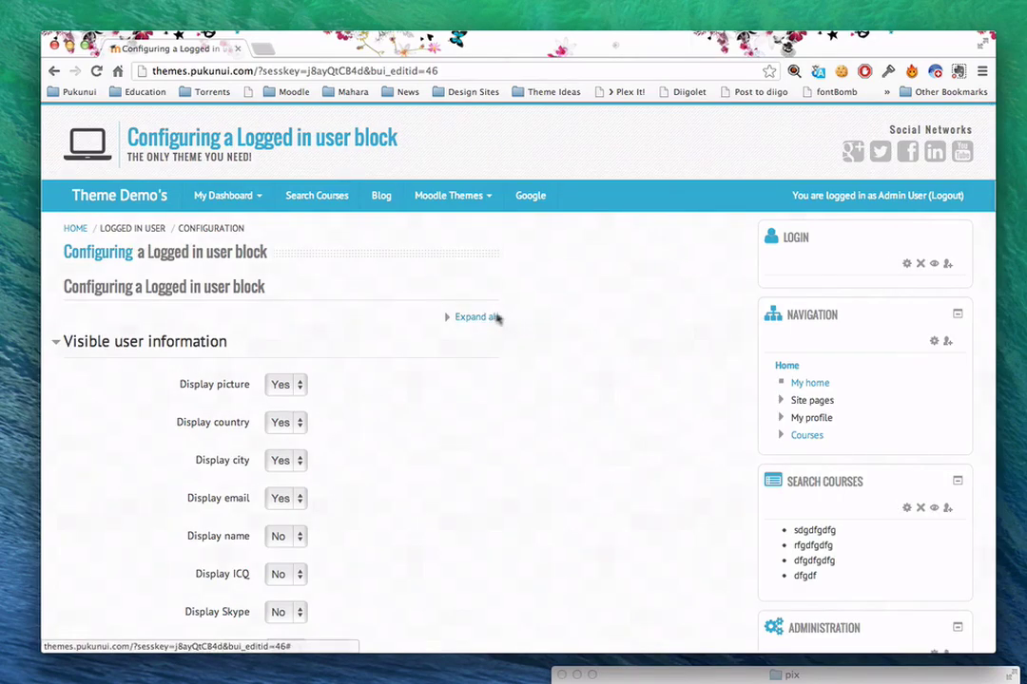
scroll("down", 3)
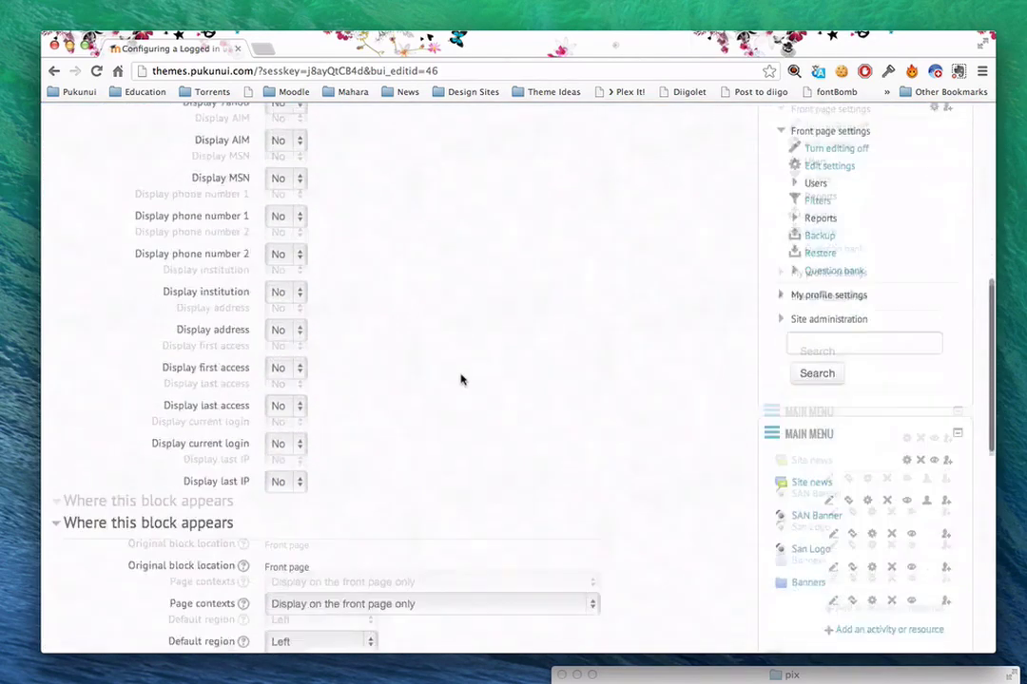
scroll("down", 3)
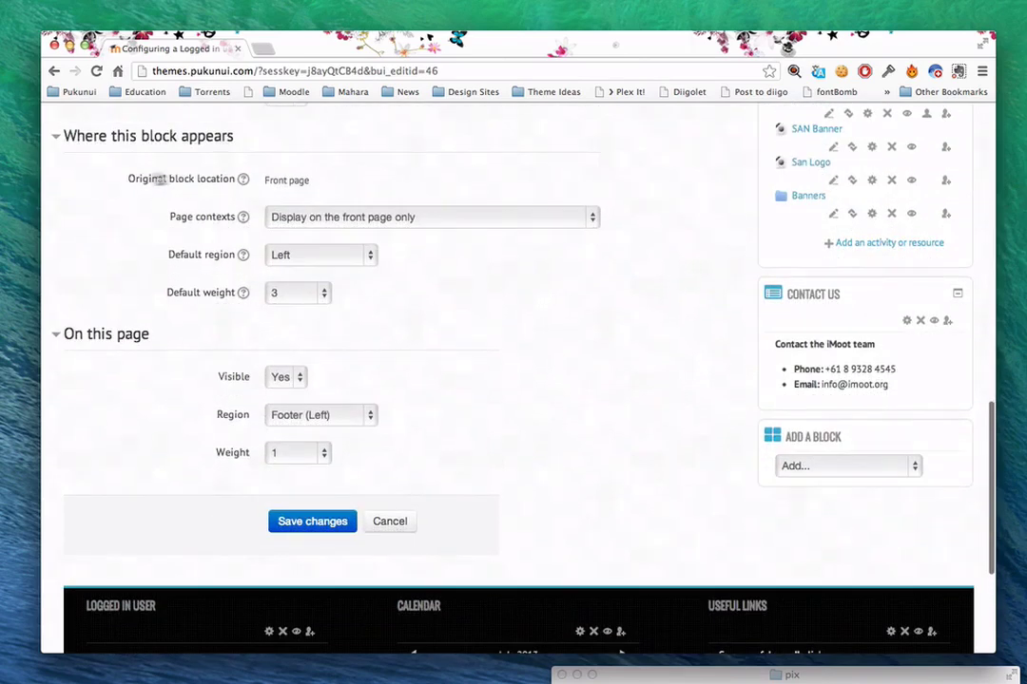
left_click(430, 217)
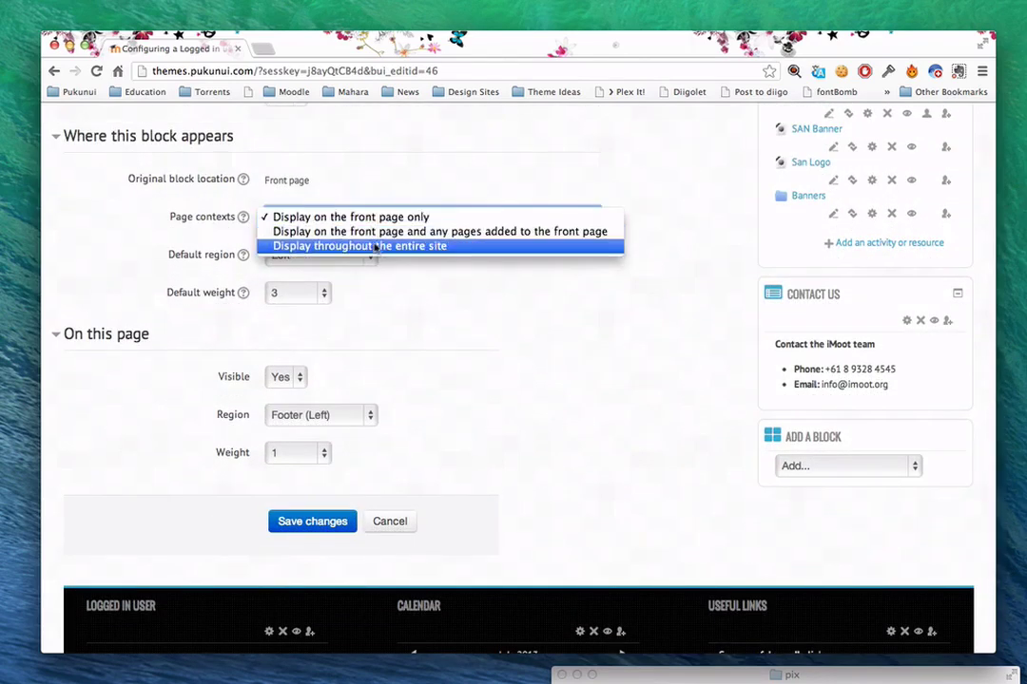
left_click(357, 247)
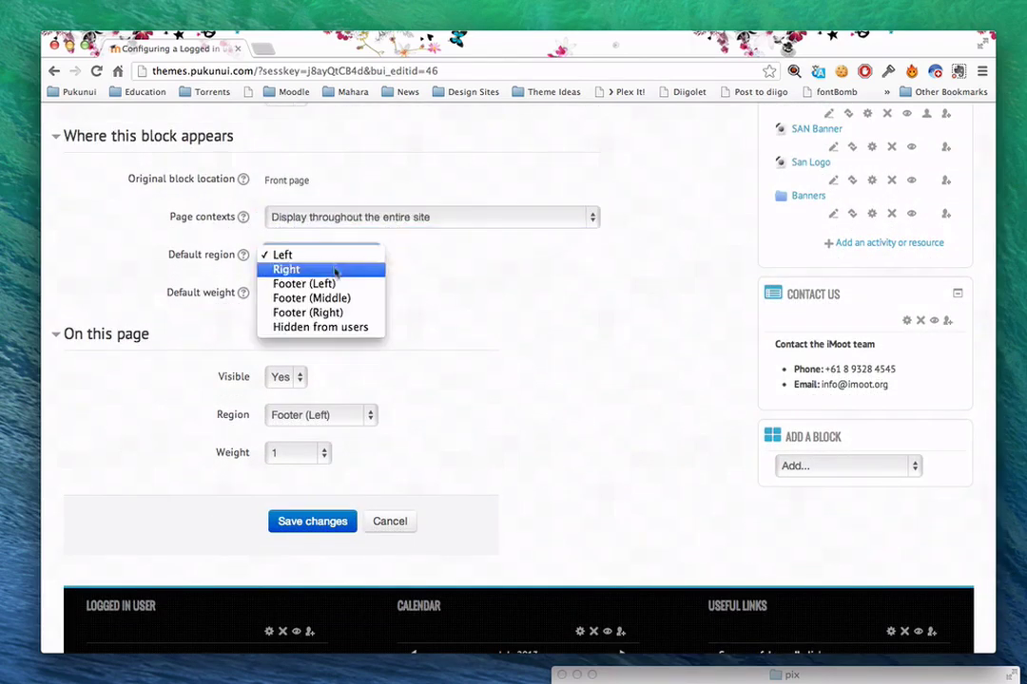
left_click(304, 283)
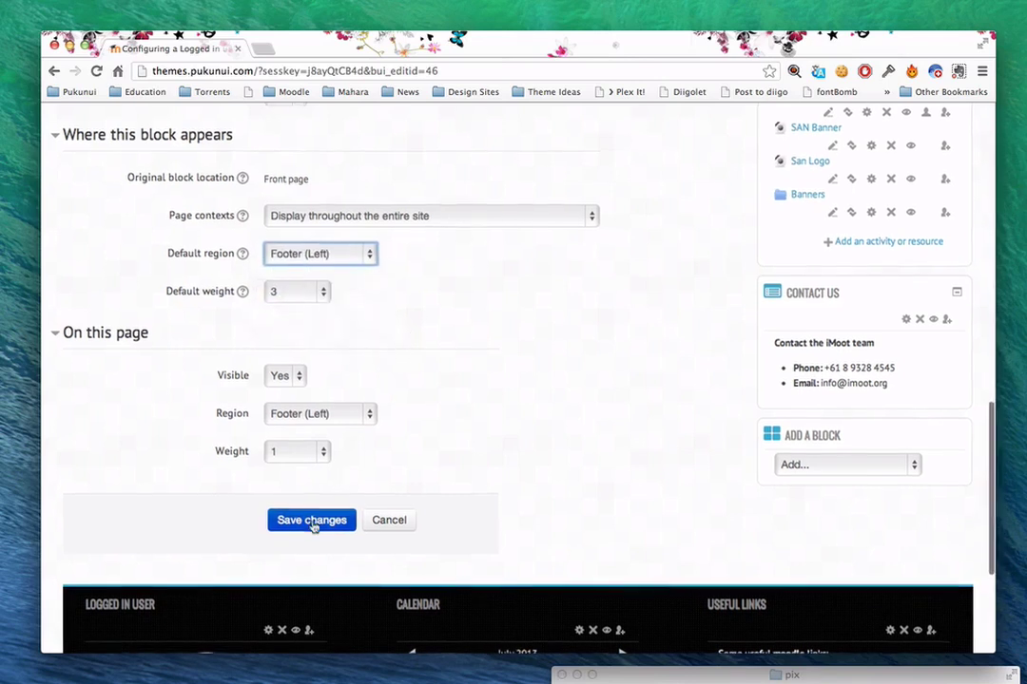
Save the Logged In User block settings and check the footer blocks on the front page.
left_click(312, 519)
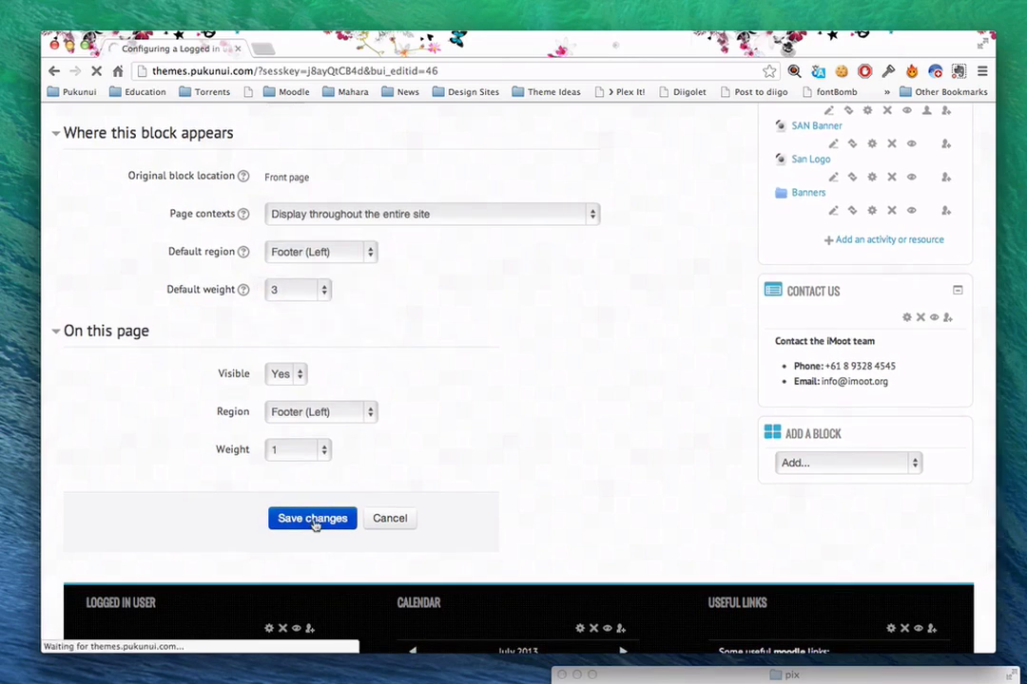
left_click(312, 517)
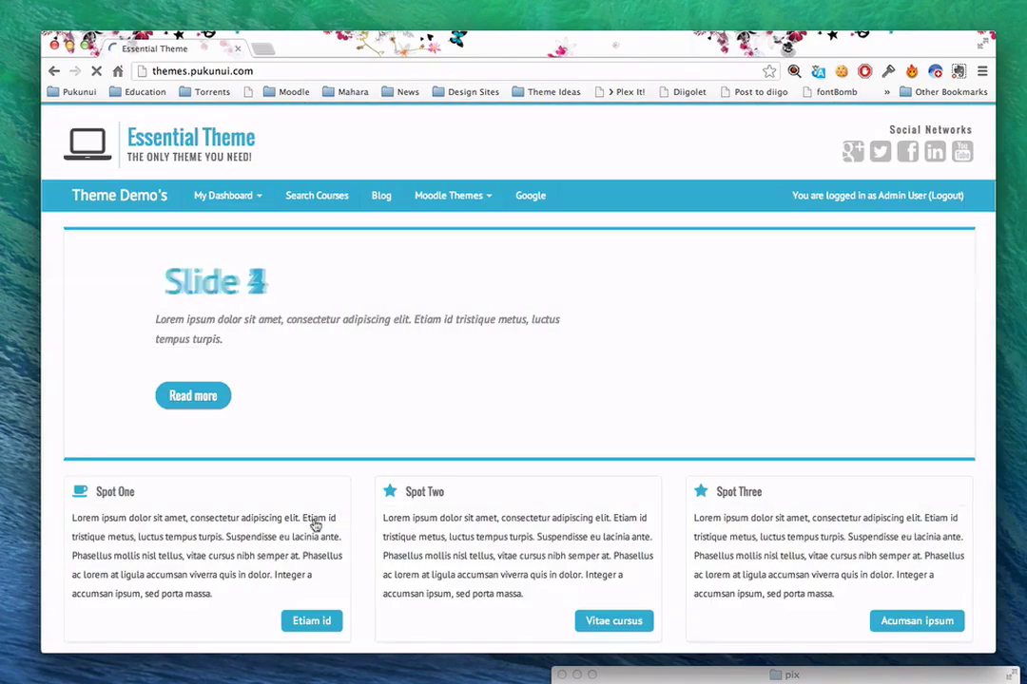
scroll("down", 3)
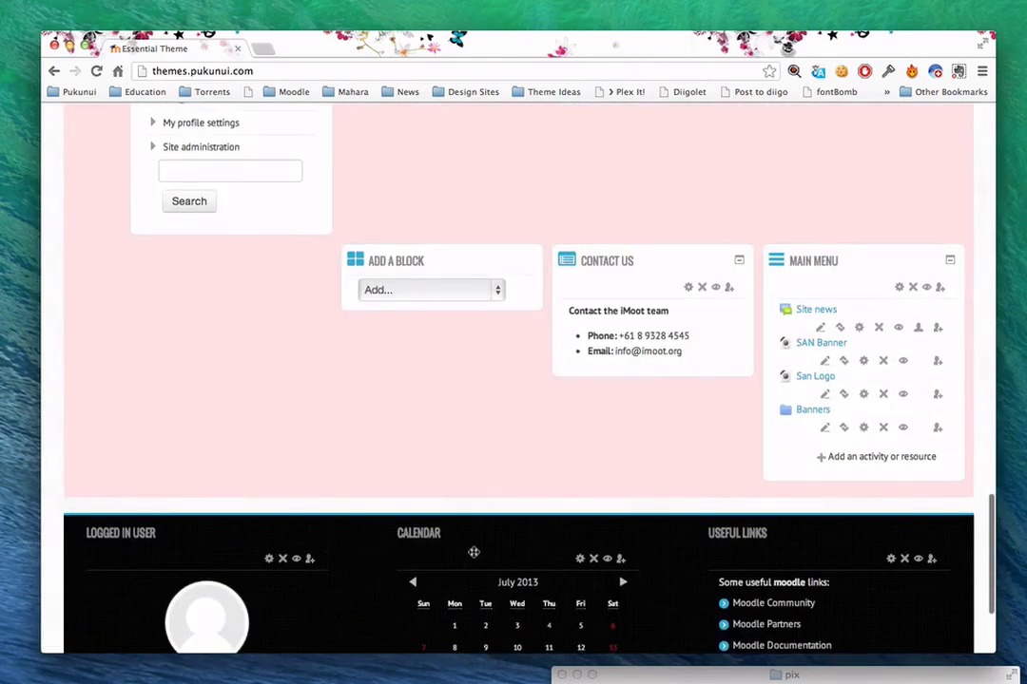
scroll("up", 3)
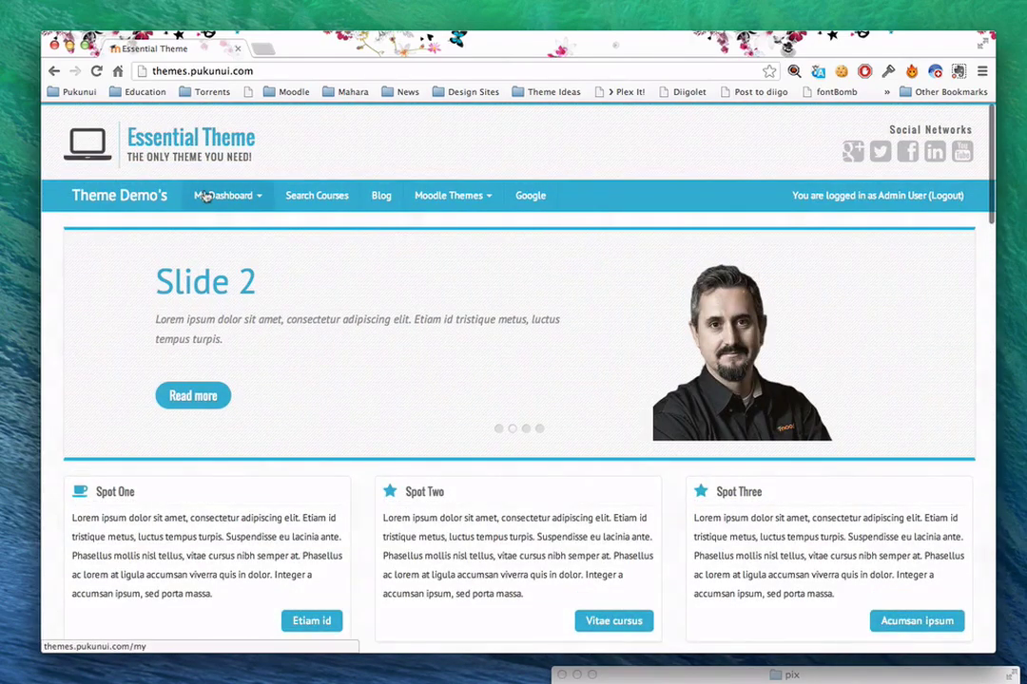
Visit the profile page via My Dashboard to confirm the footer blocks show site-wide, then return home.
left_click(211, 247)
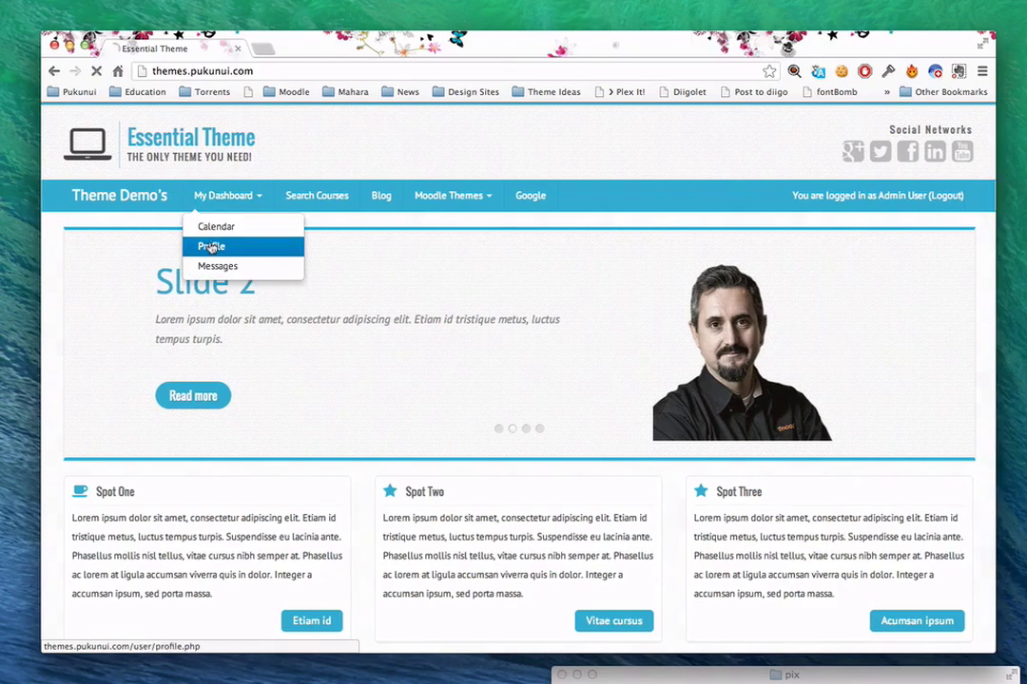
left_click(211, 247)
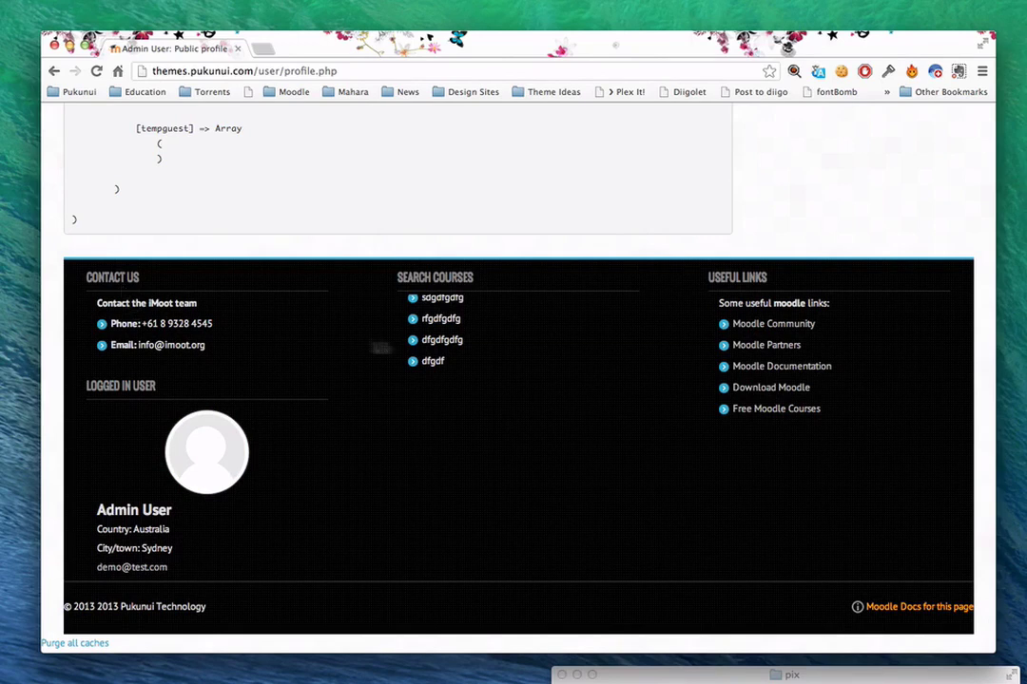
mouse_move(524, 444)
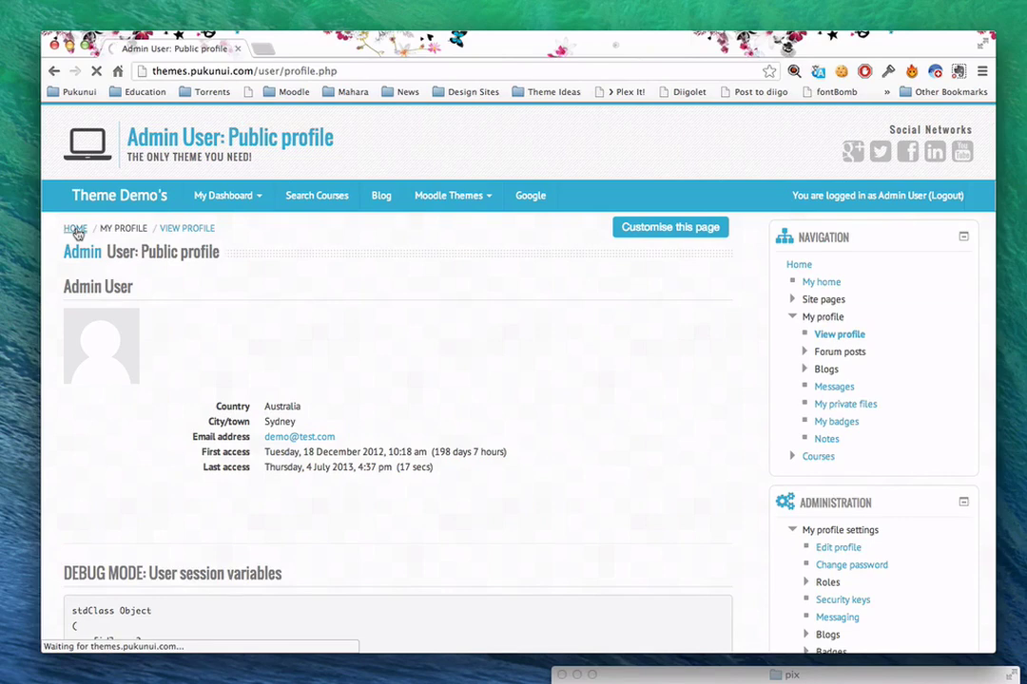
left_click(76, 229)
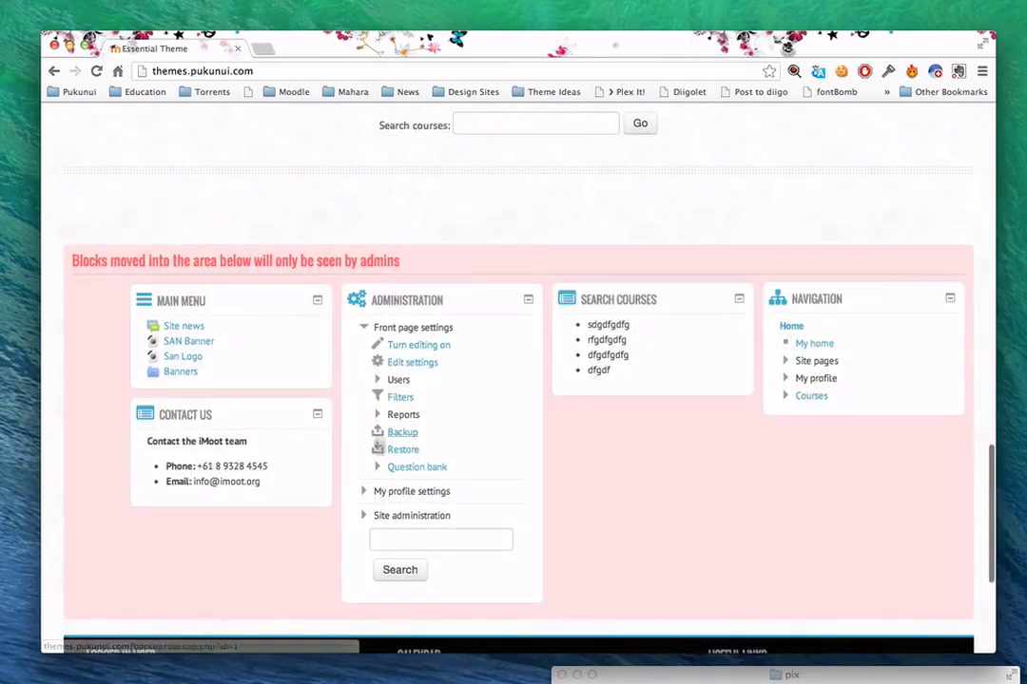
Expand Site administration from the front page and go to its Notifications page.
left_click(411, 516)
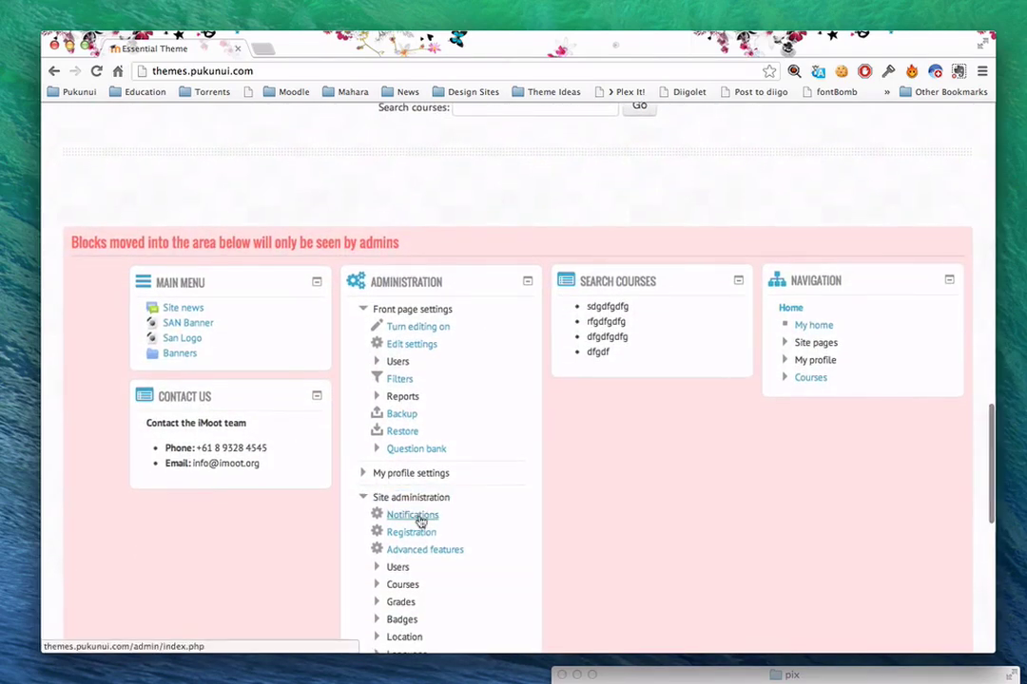
left_click(412, 513)
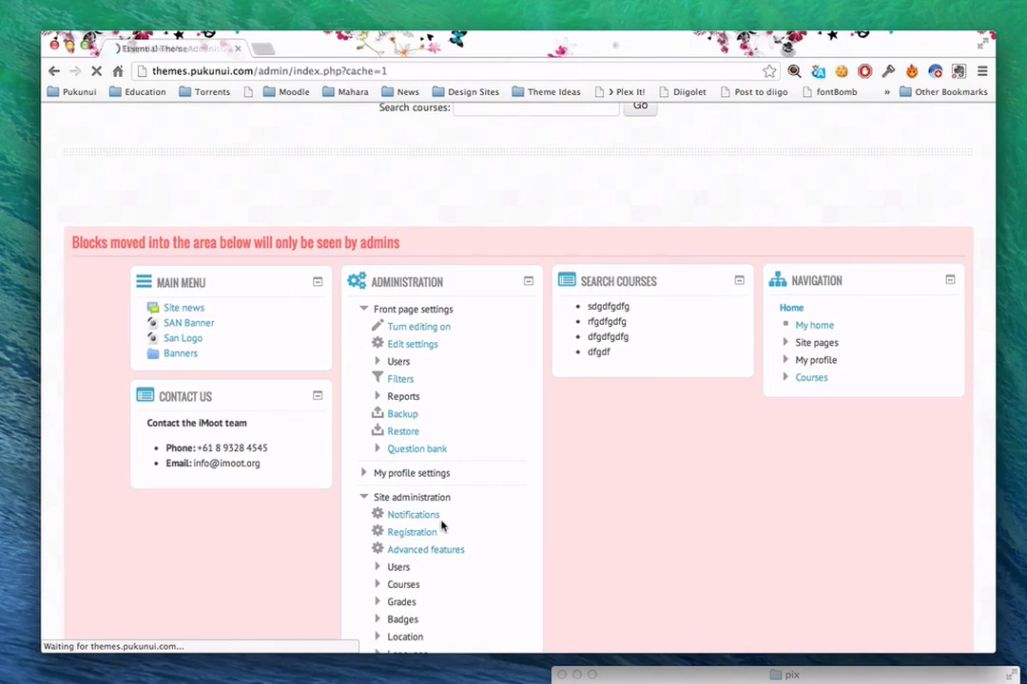
left_click(414, 513)
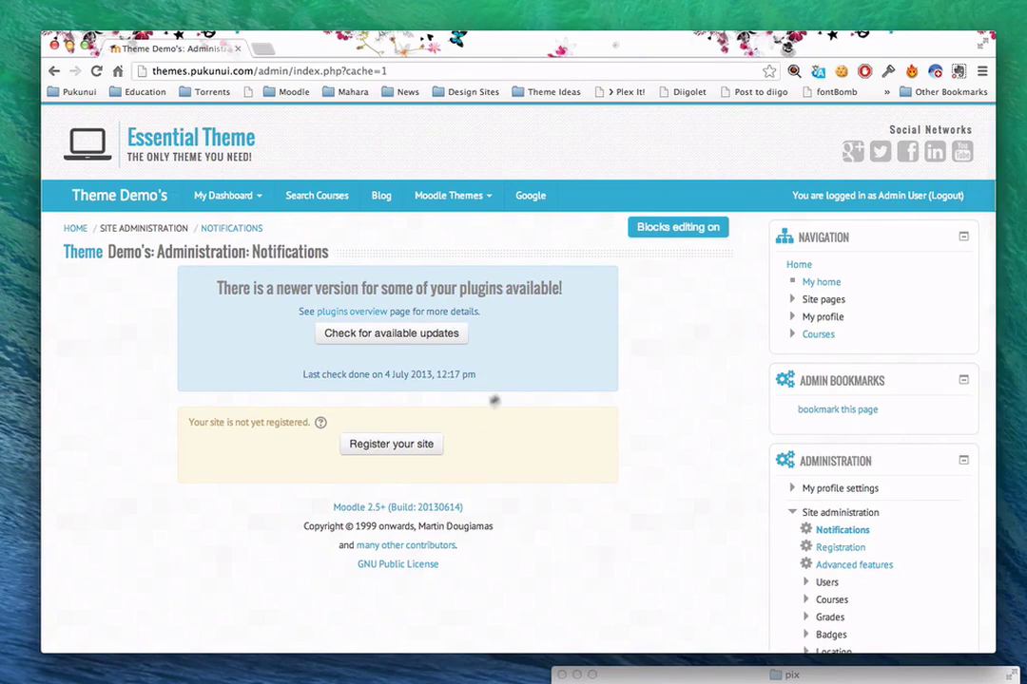
scroll("down", 3)
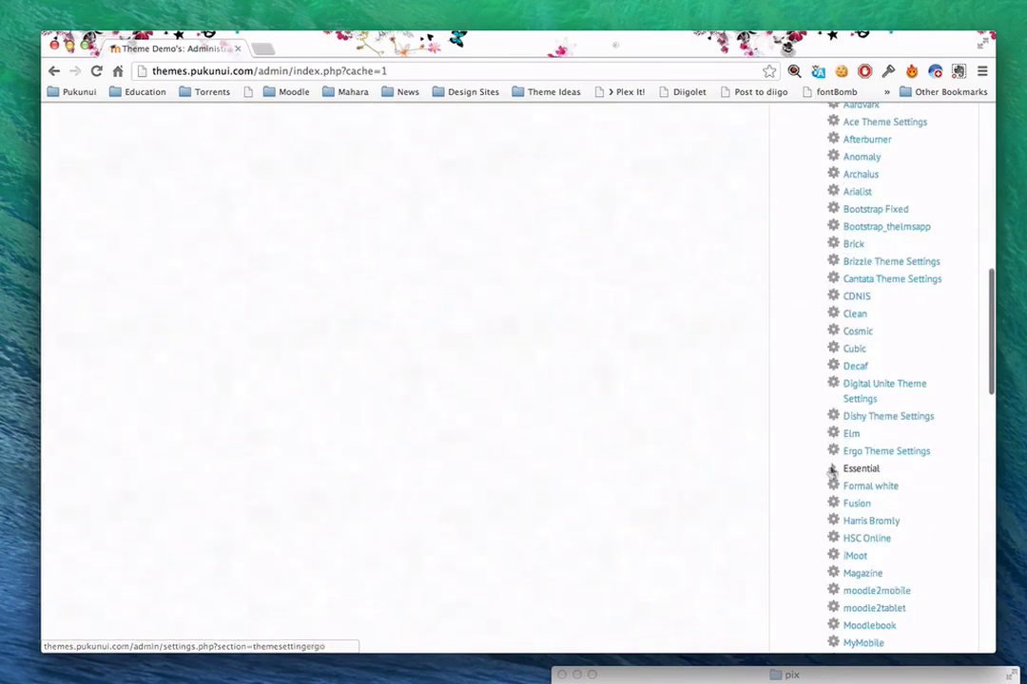
Expand Appearance > Themes > Essential and go to the General Settings page.
left_click(859, 468)
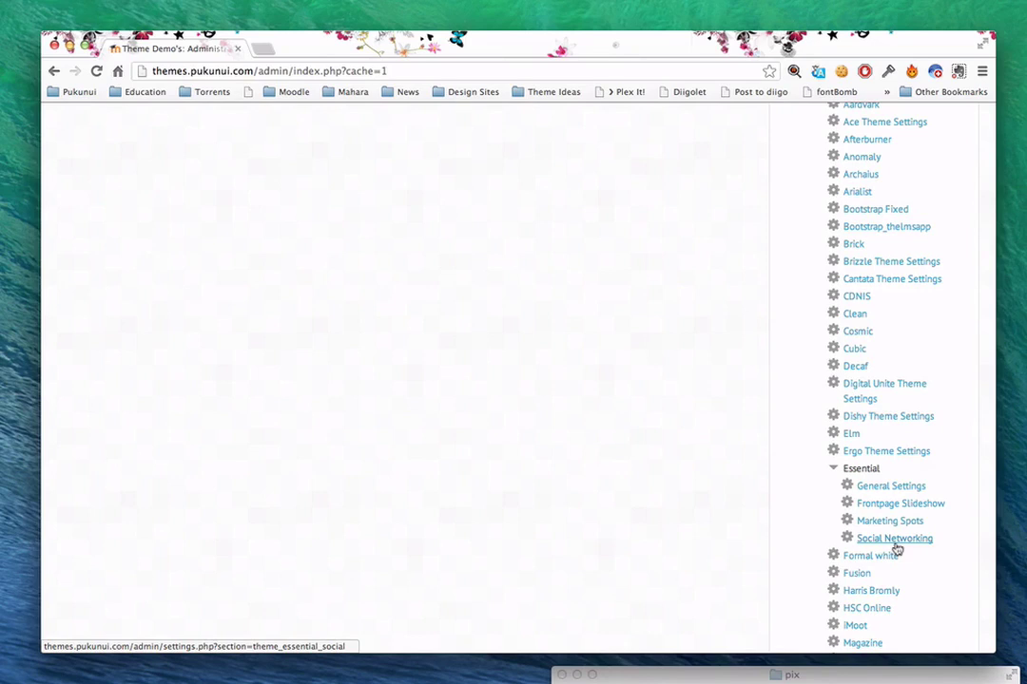
left_click(890, 486)
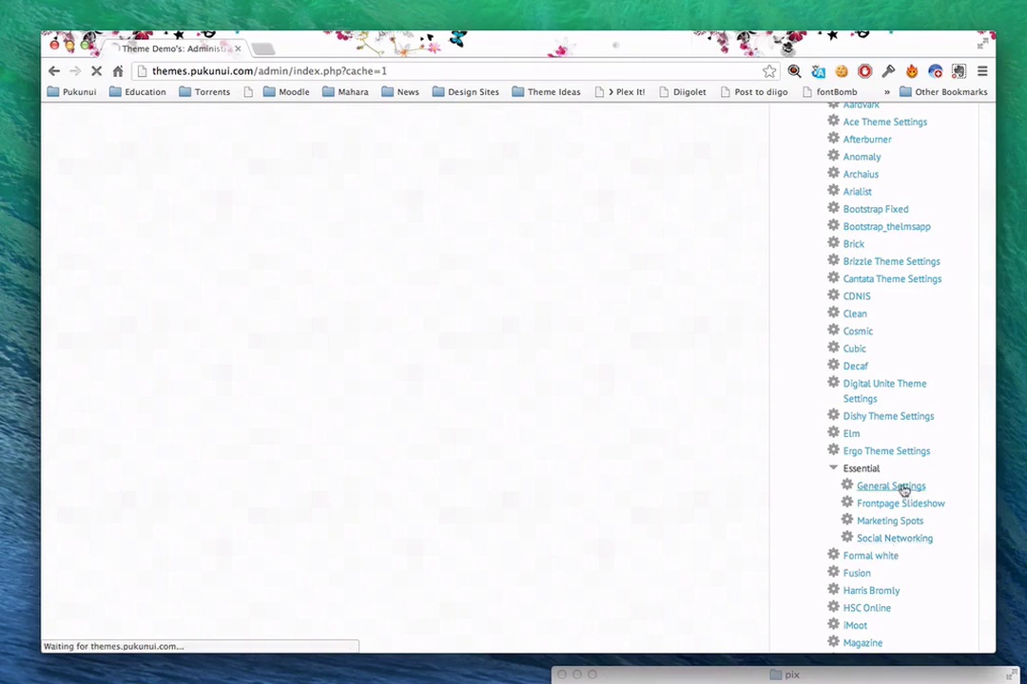
left_click(890, 487)
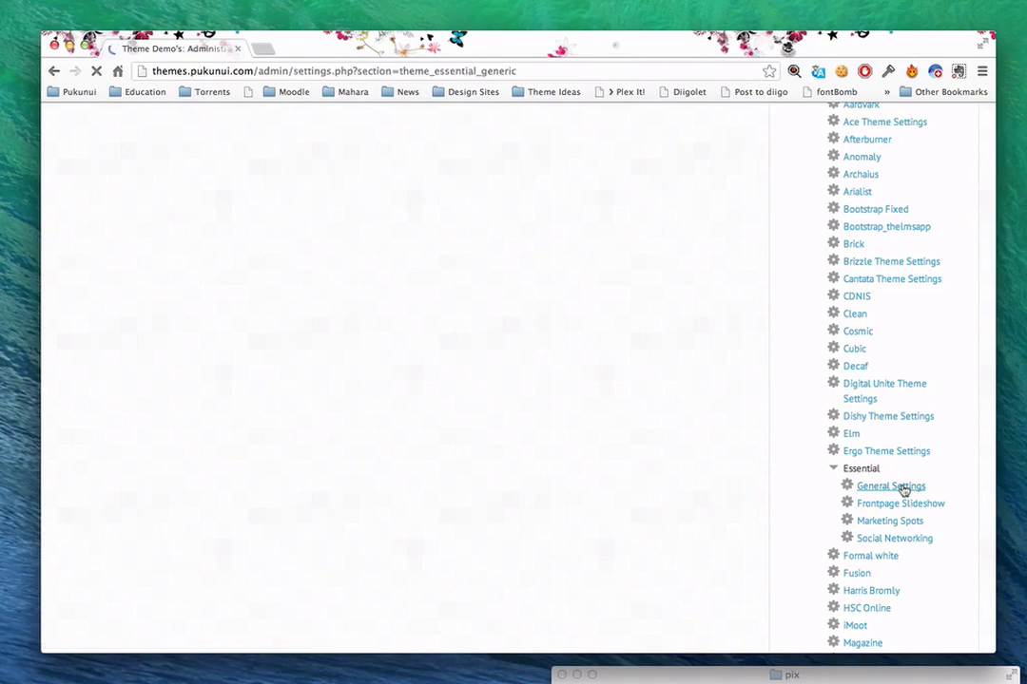
Select the Site icon field's text, currently 'laptop', on the loaded General Settings form.
left_click(889, 487)
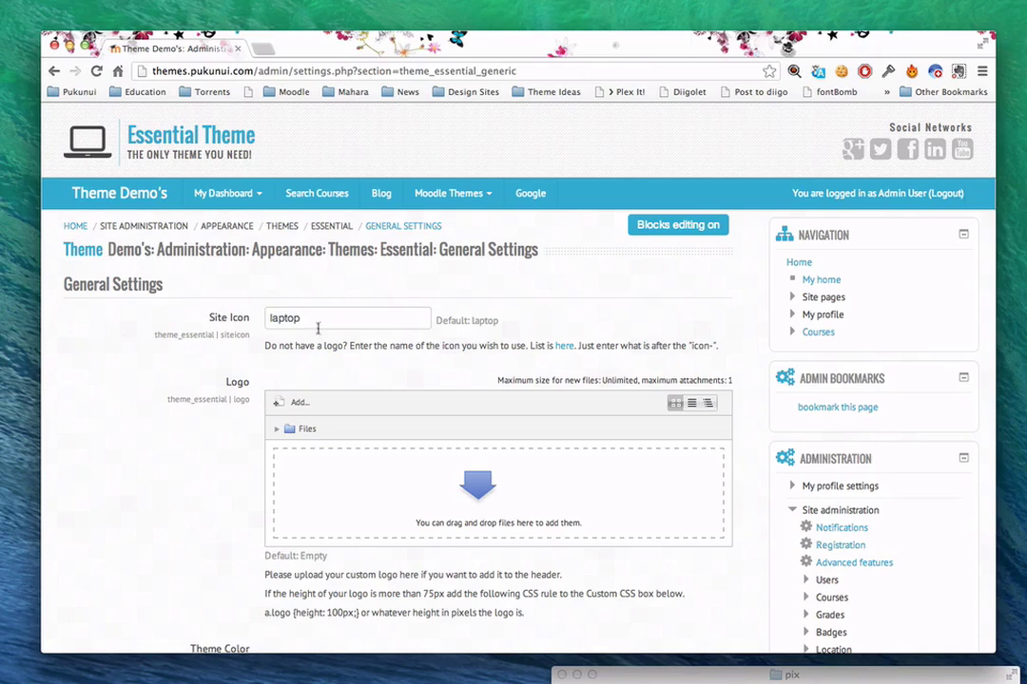
mouse_move(441, 487)
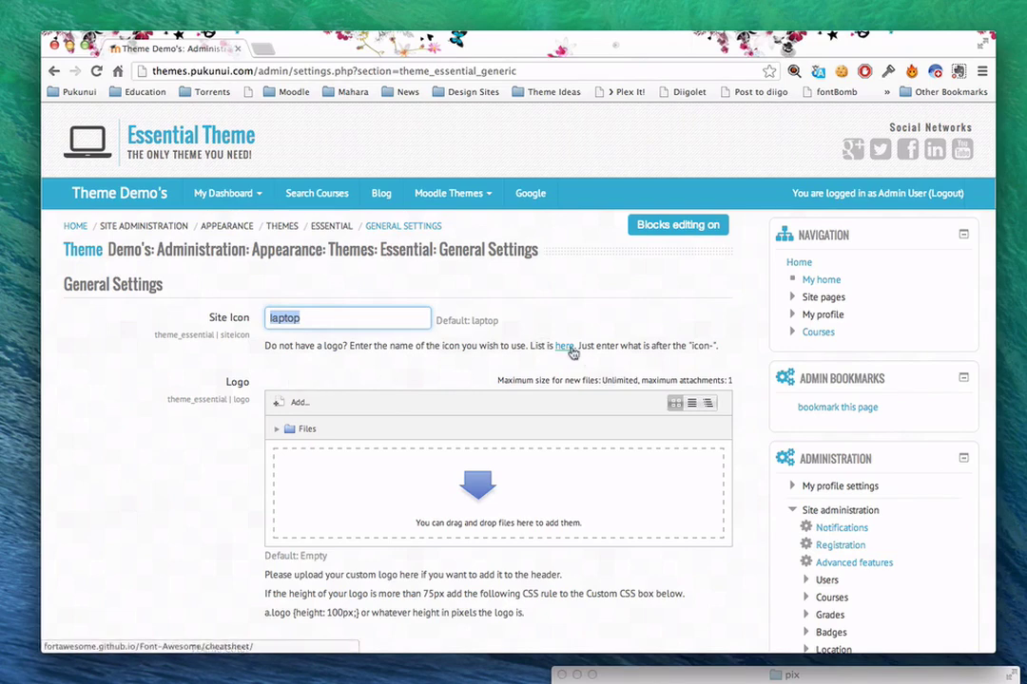
Browse the Font Awesome 3.2.1 cheatsheet and pick up the icon-camera name.
left_click(563, 346)
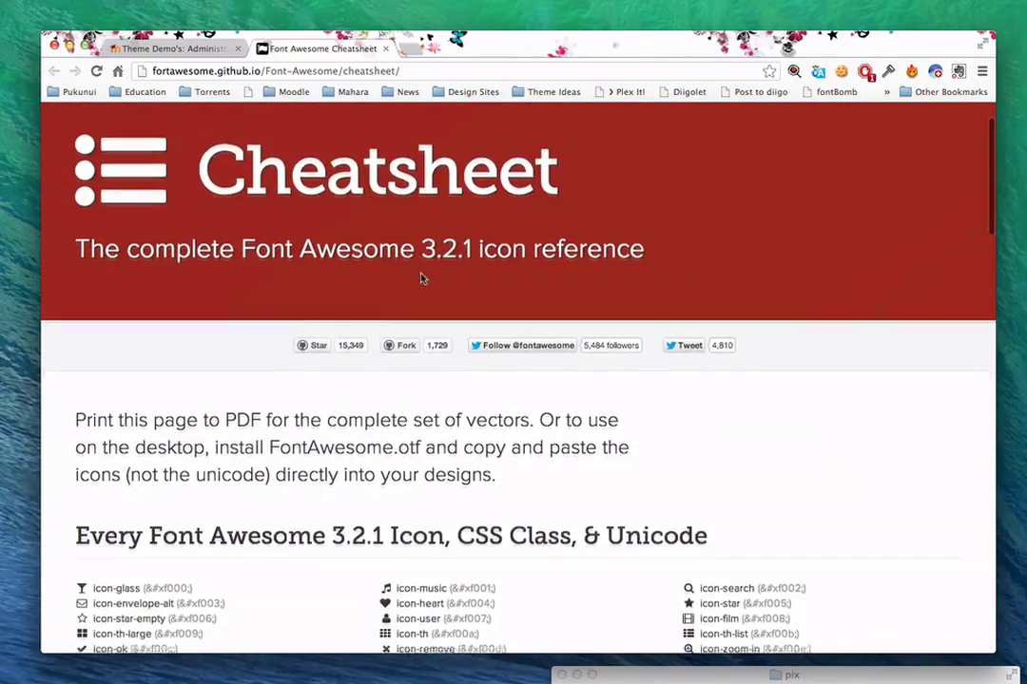
scroll("down", 3)
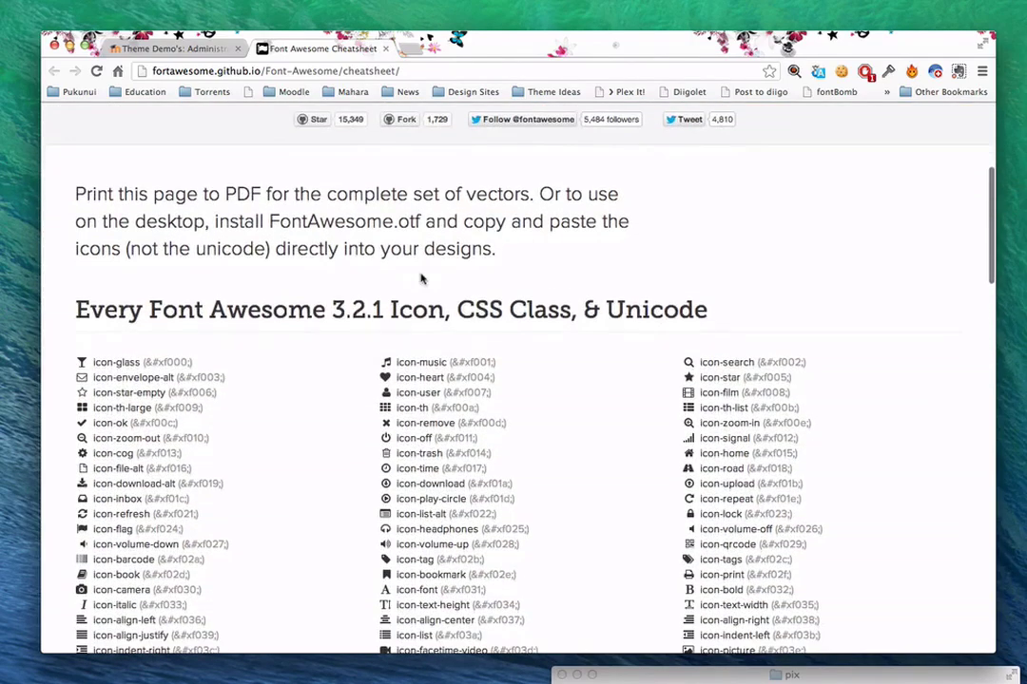
scroll("down", 3)
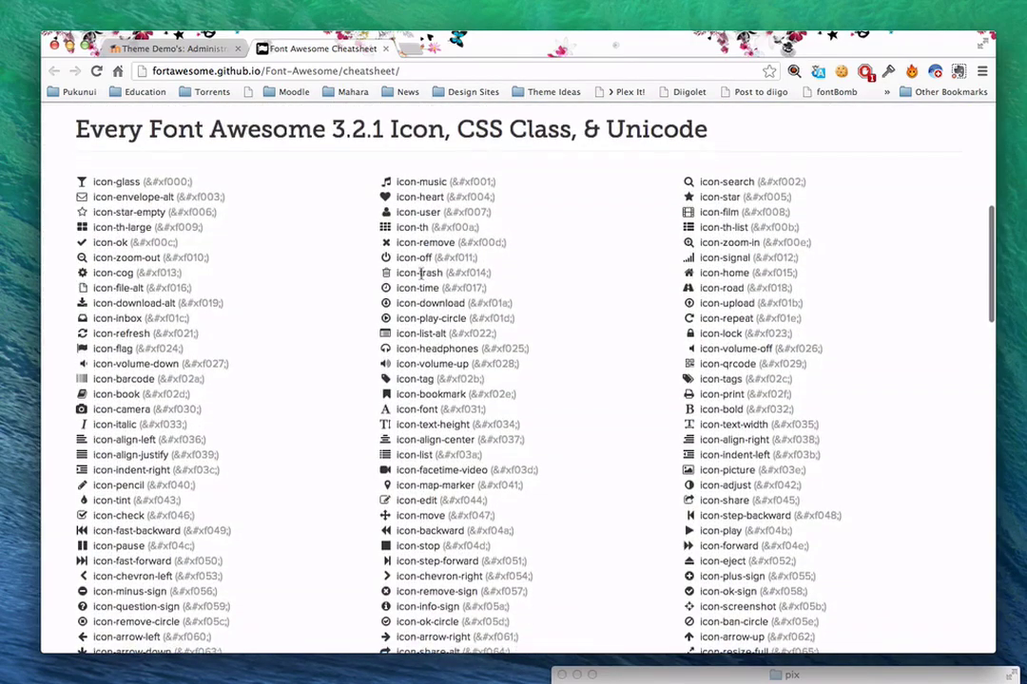
scroll("down", 3)
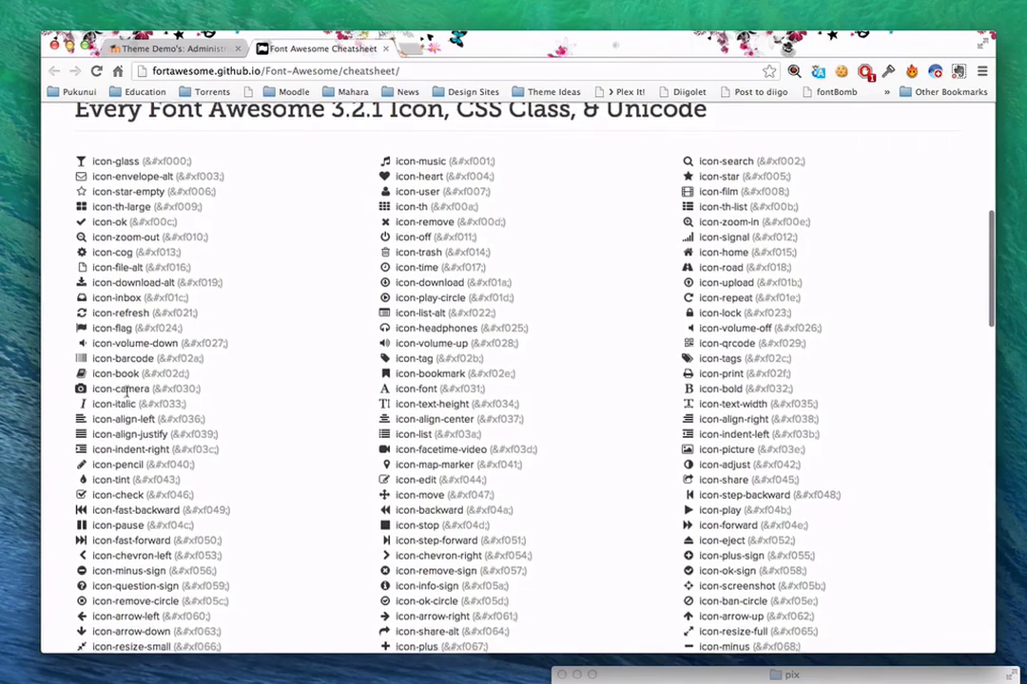
double_click(122, 387)
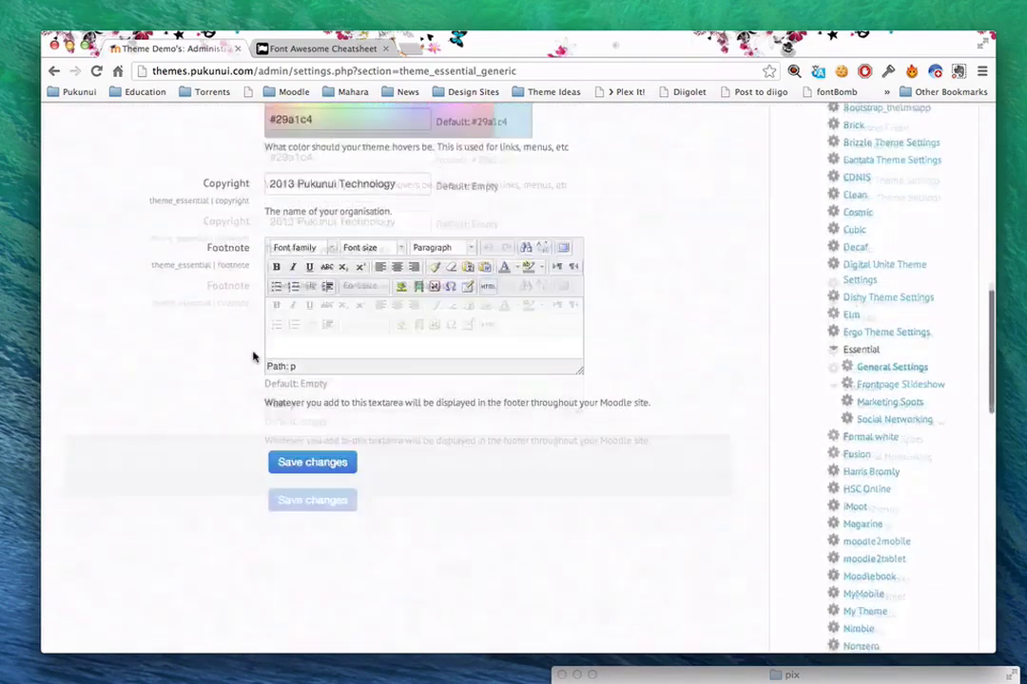
Save the Essential settings with Site icon set to camera and review the result.
scroll("down", 3)
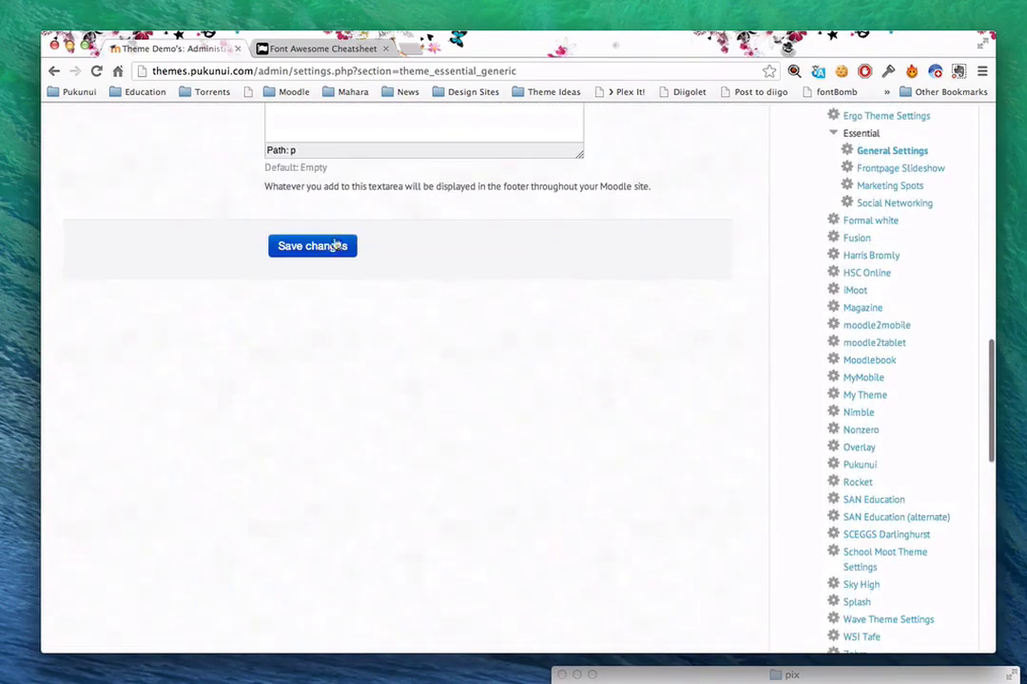
left_click(312, 245)
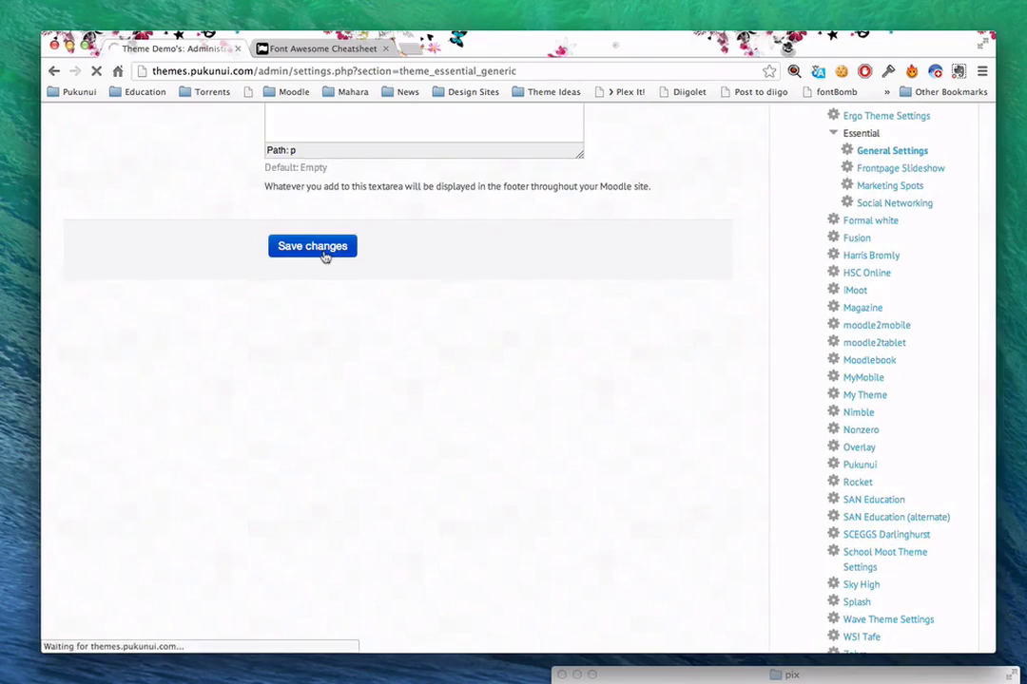
left_click(312, 247)
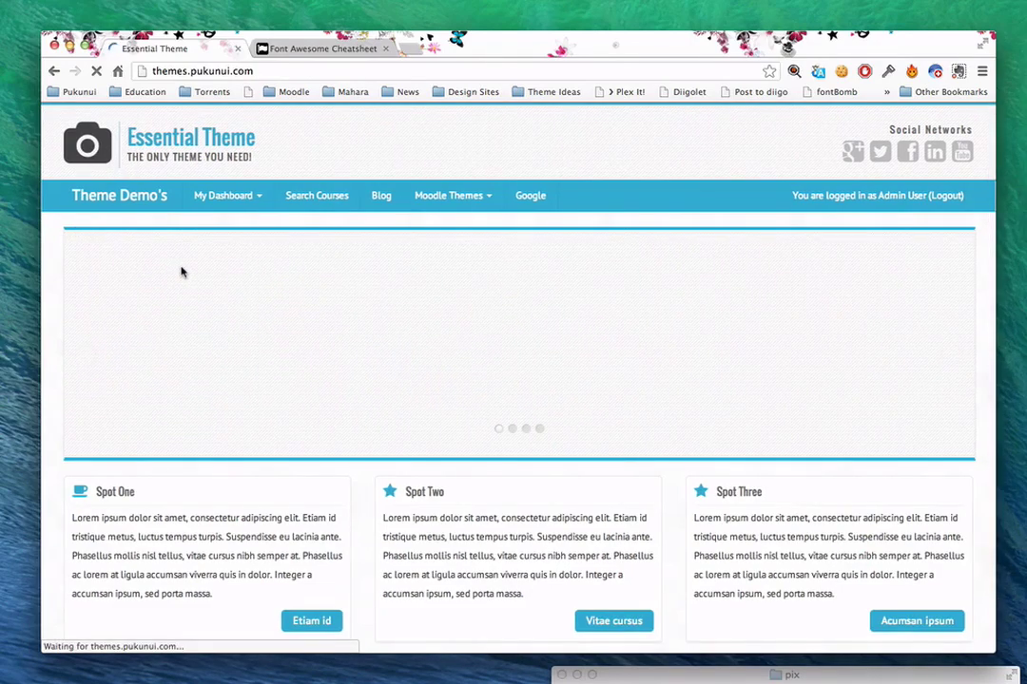
scroll("down", 3)
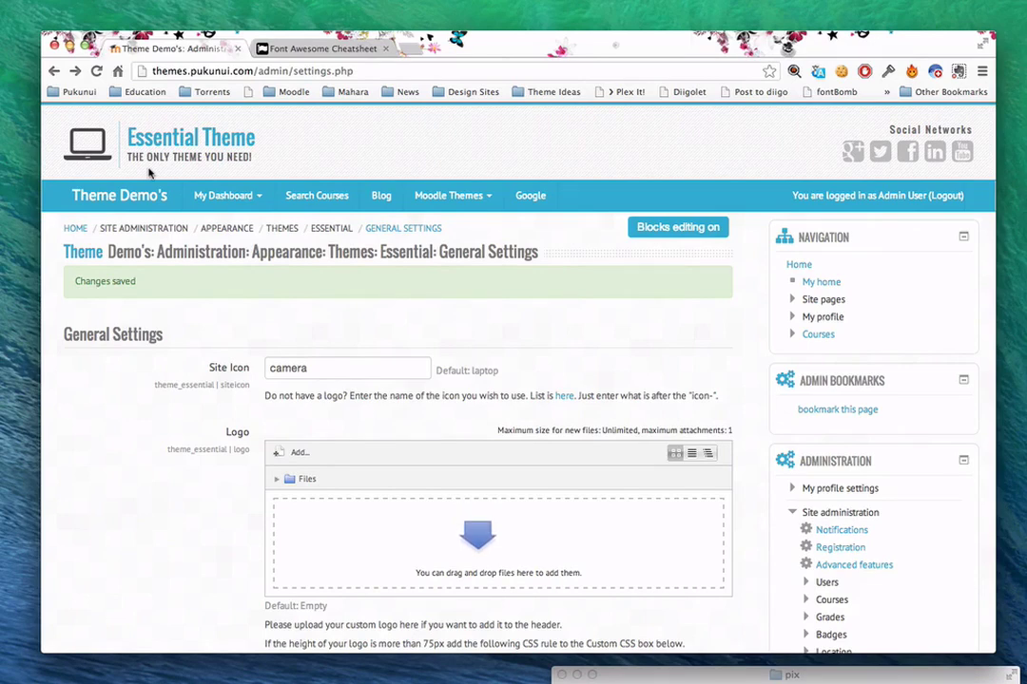
scroll("down", 3)
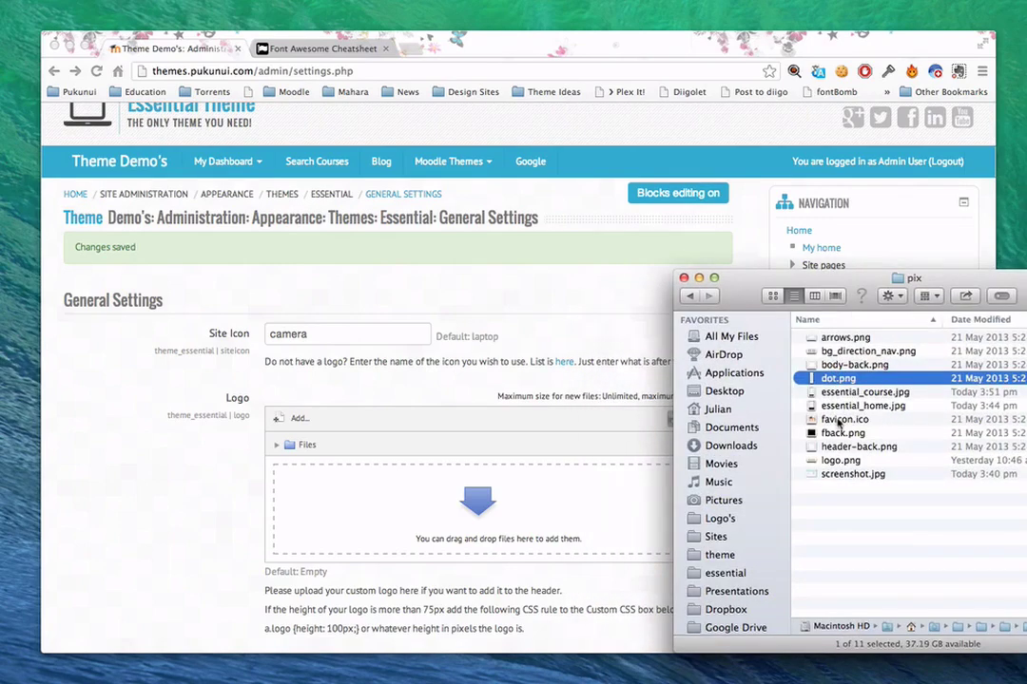
Enter camera as the Site icon and save the general settings changes.
left_click_drag(840, 460, 419, 517)
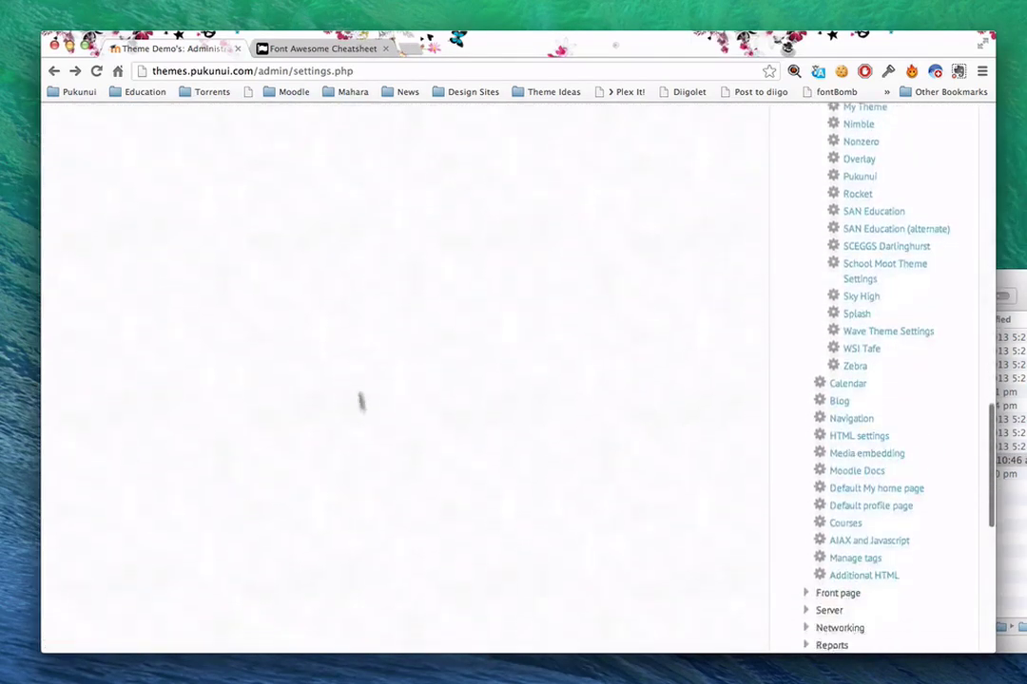
left_click(312, 310)
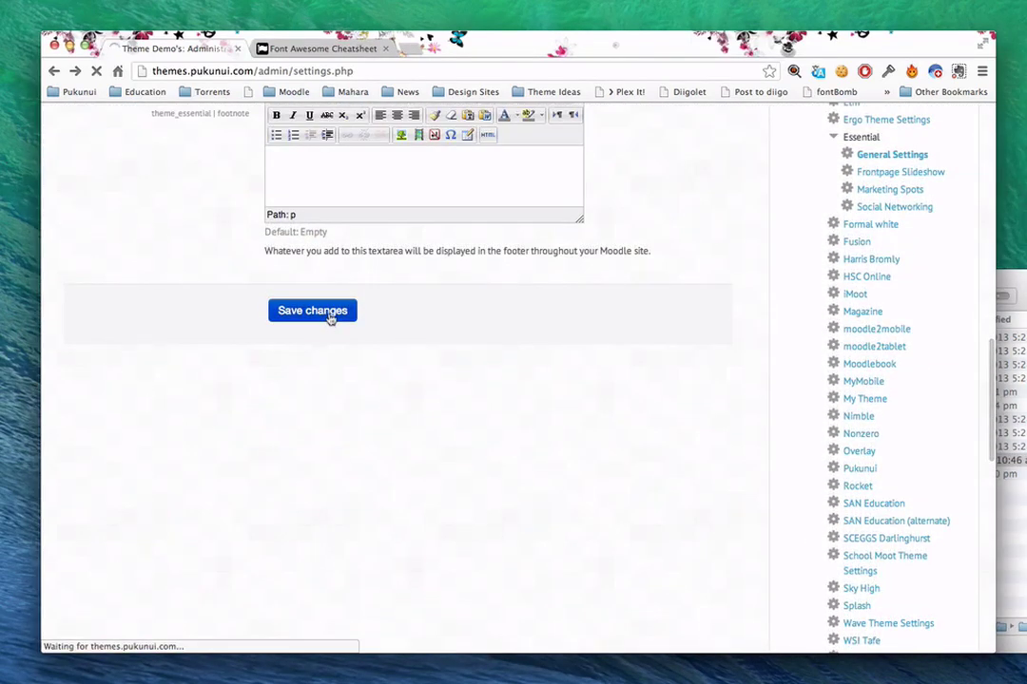
left_click(312, 310)
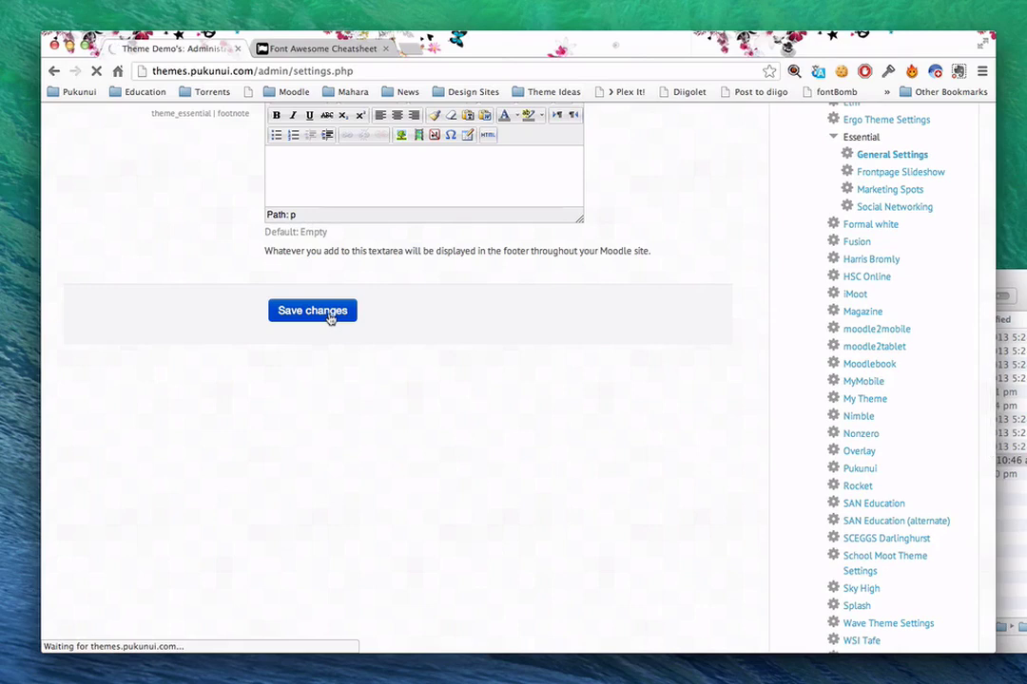
left_click(312, 310)
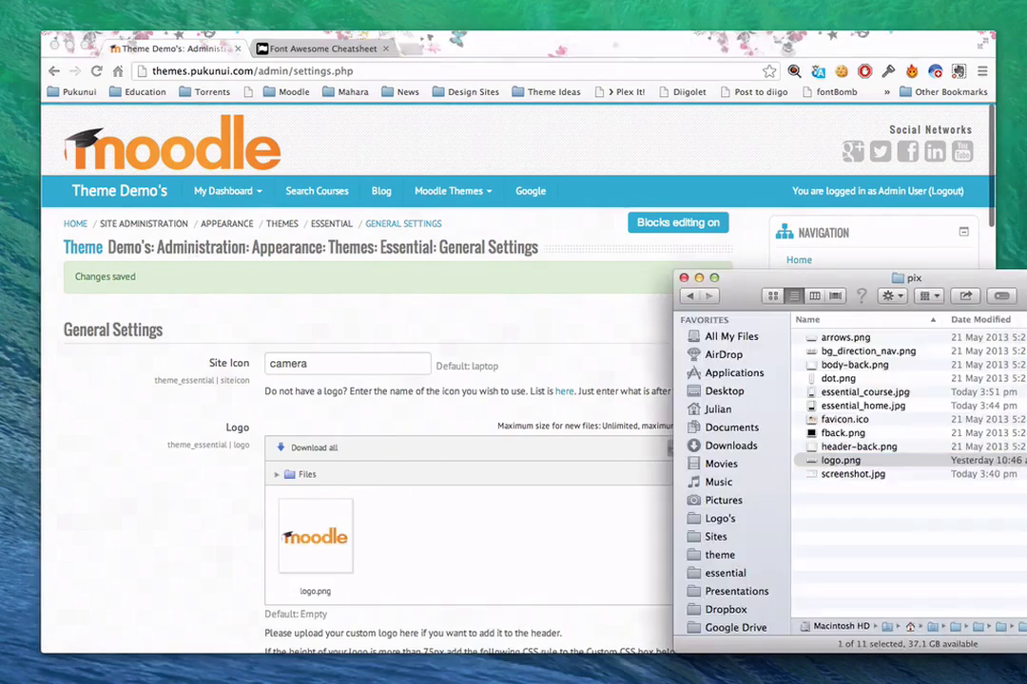
Replace the old Moodle logo with the Pukunui logo file and save the setting.
left_click(841, 460)
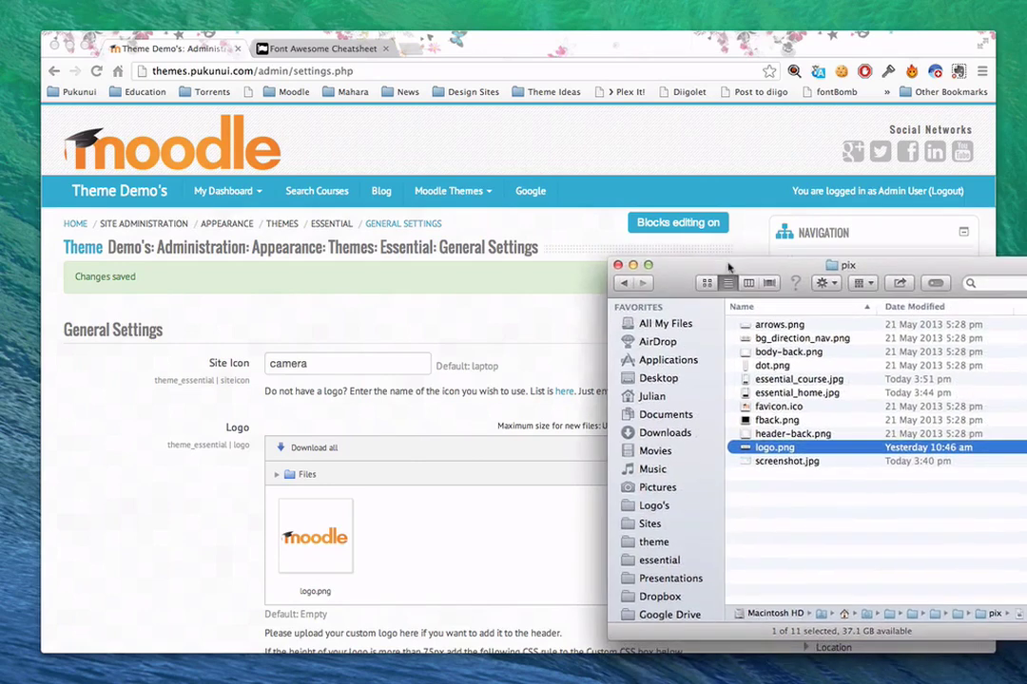
left_click(654, 506)
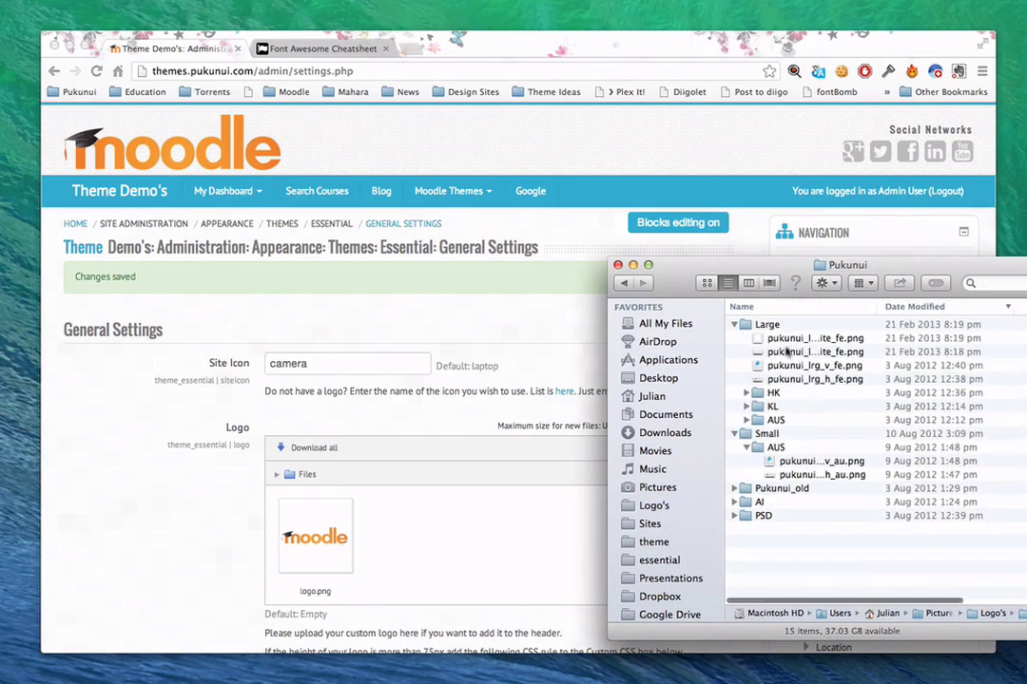
mouse_move(798, 479)
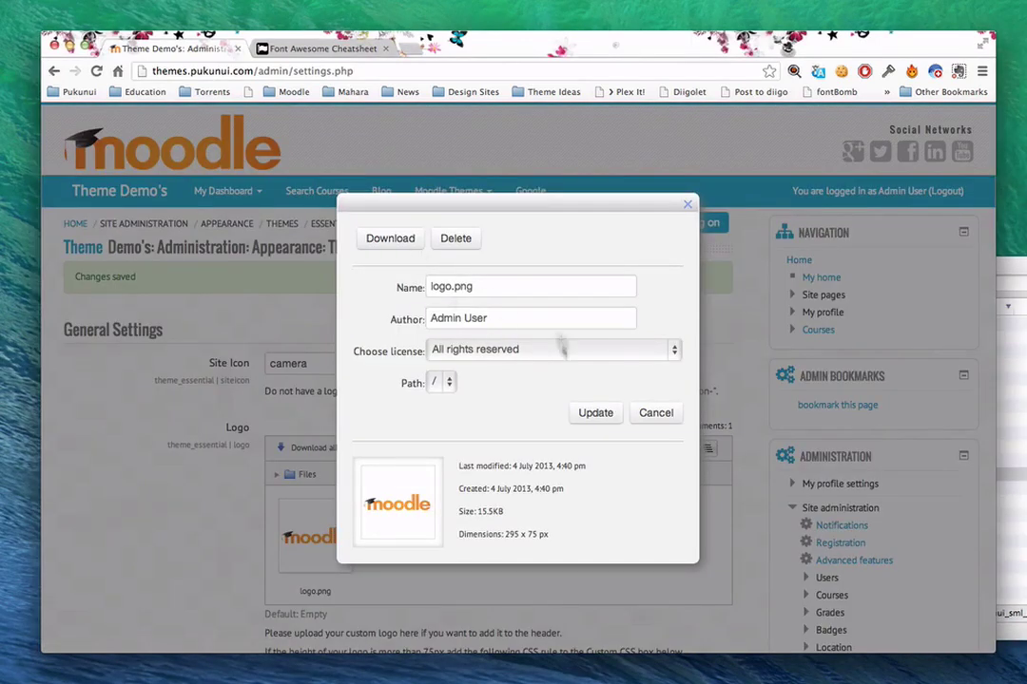
left_click(654, 413)
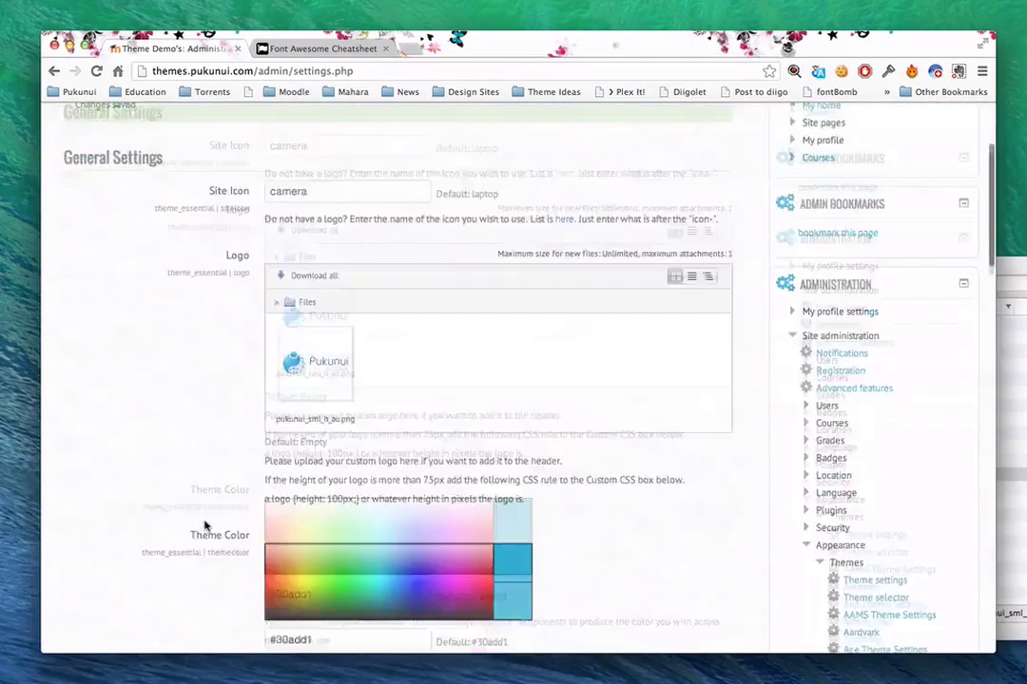
scroll("down", 3)
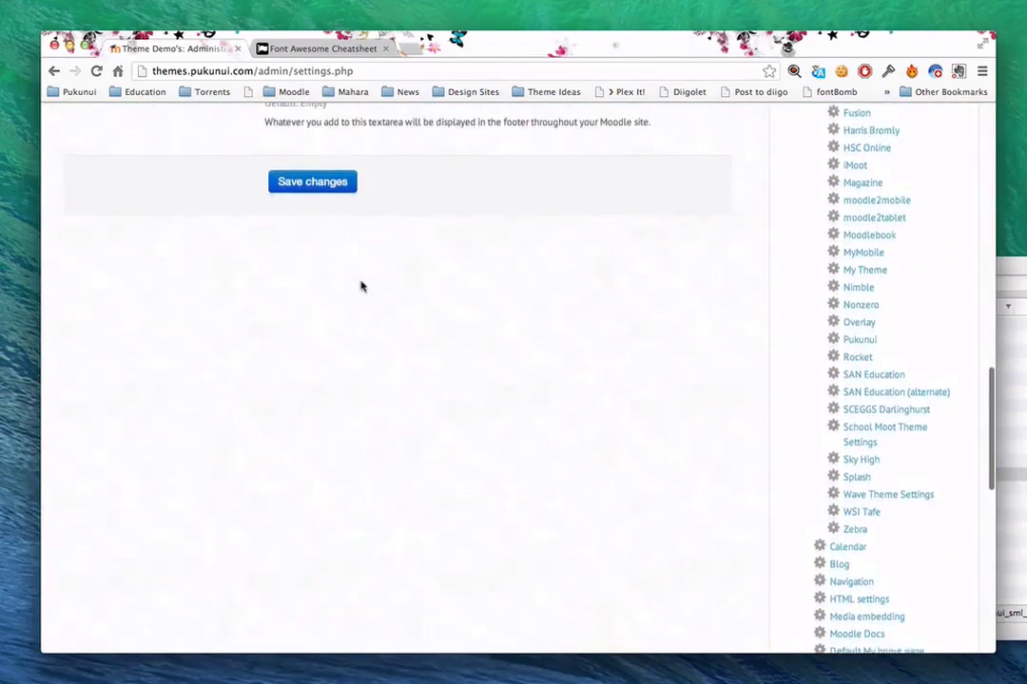
left_click(312, 181)
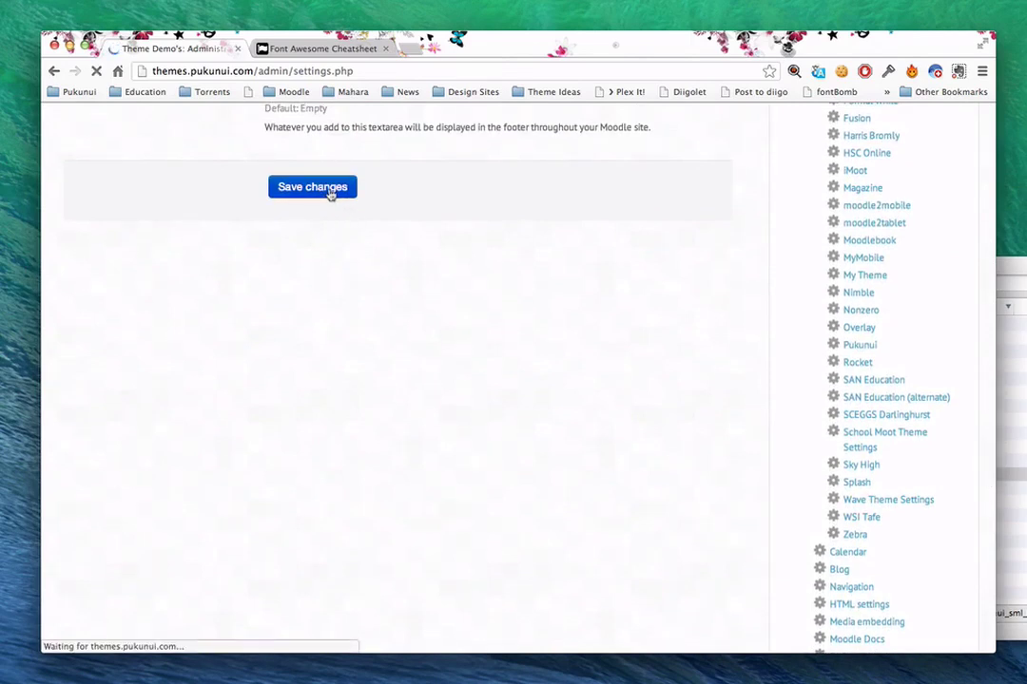
left_click(312, 186)
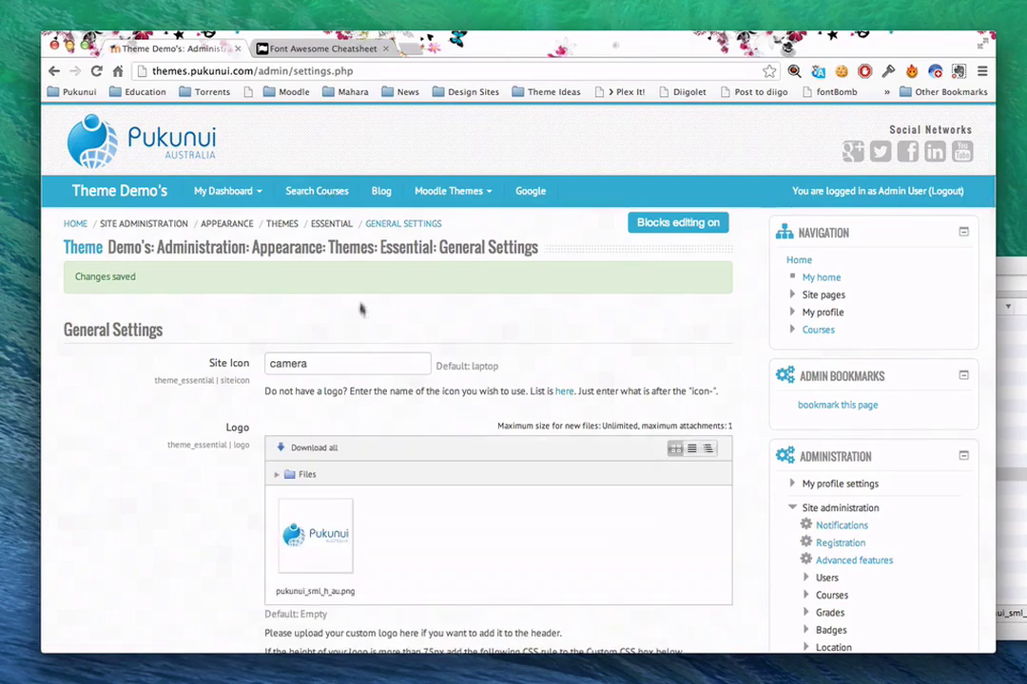
Add the Moodle logo image as site logo, keeping orange theme #FF9E28 and hover #FF7B1E.
scroll("down", 3)
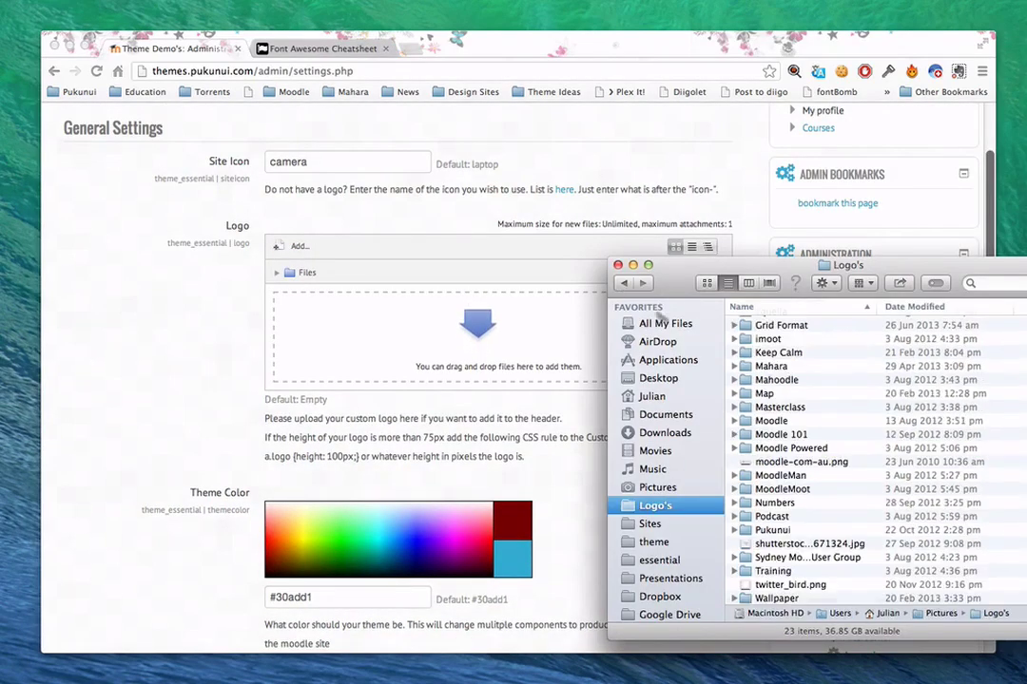
double_click(654, 505)
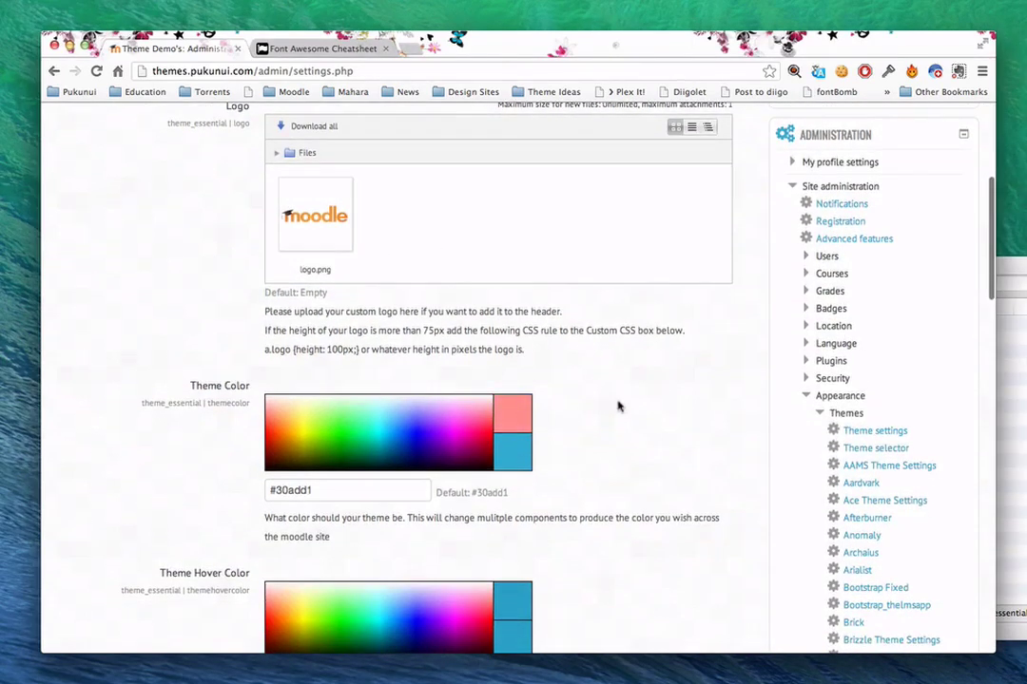
scroll("down", 3)
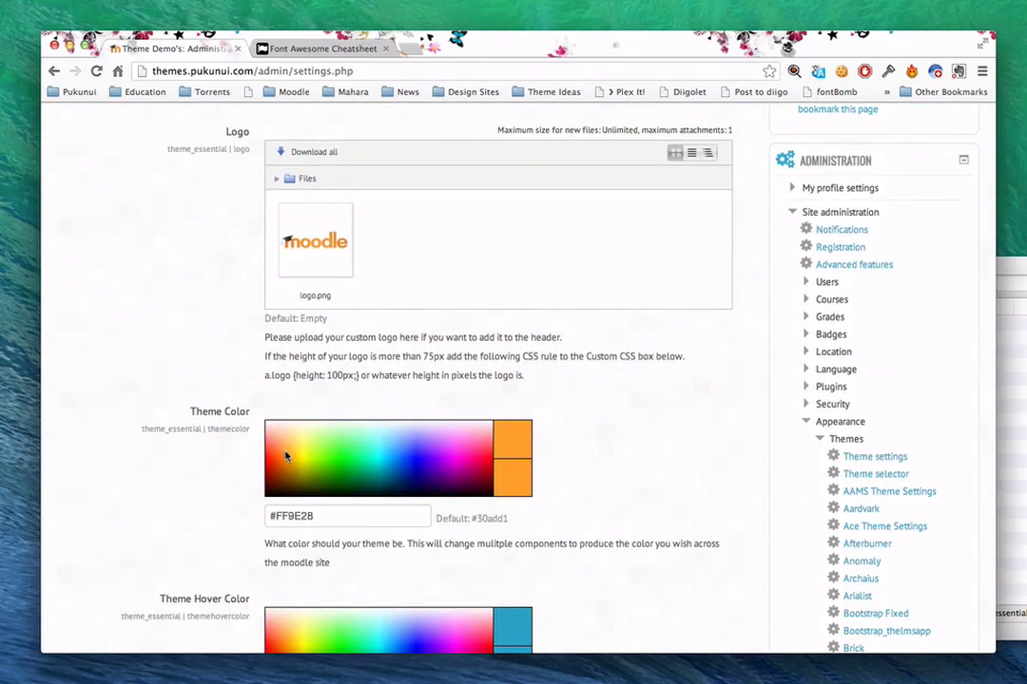
scroll("down", 3)
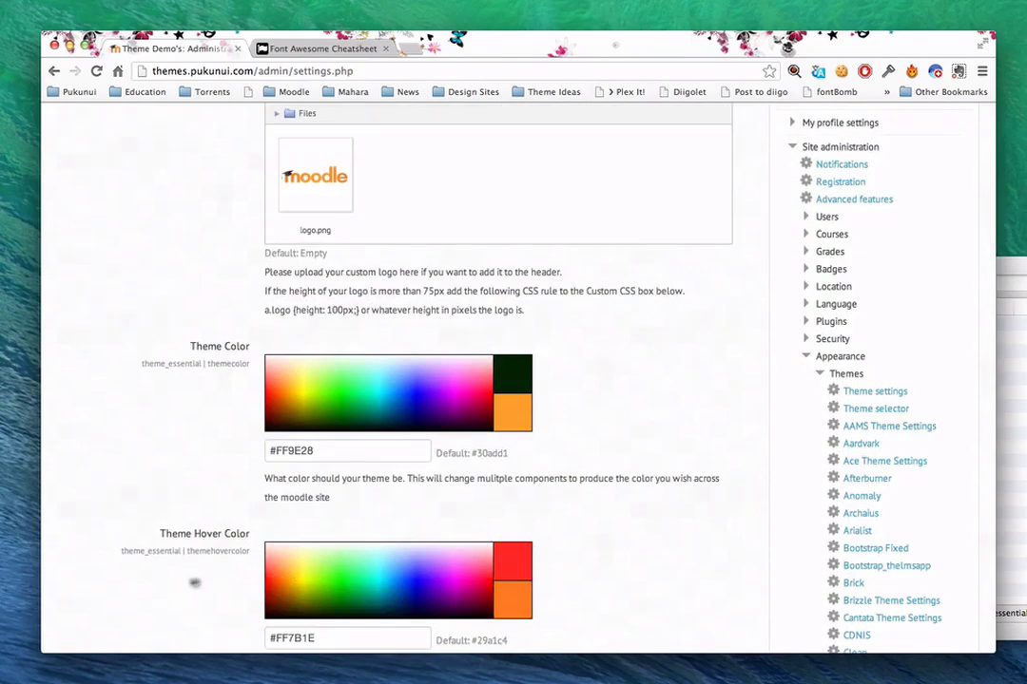
scroll("down", 3)
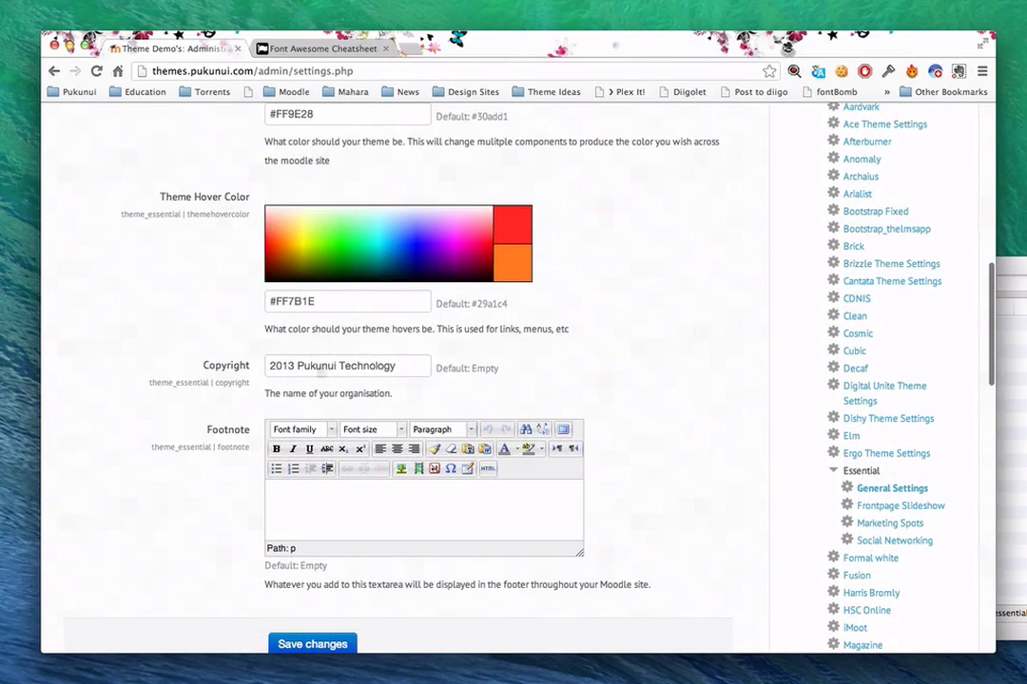
Change the copyright to "Moodle guru's" and save the general settings.
left_click(346, 365)
type("Moodle")
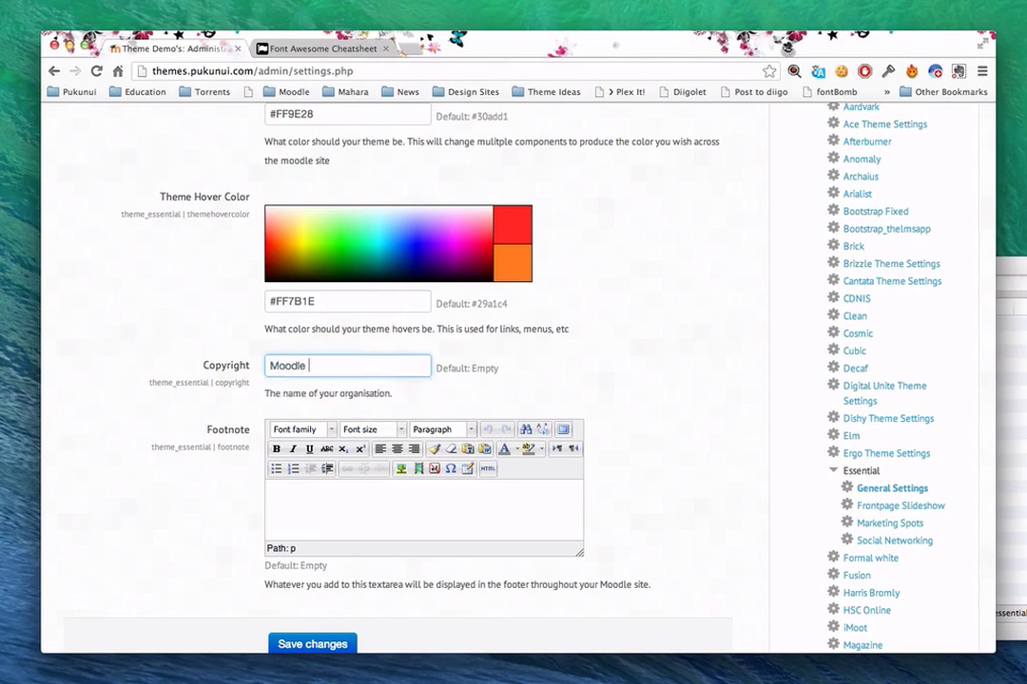
type("guru's")
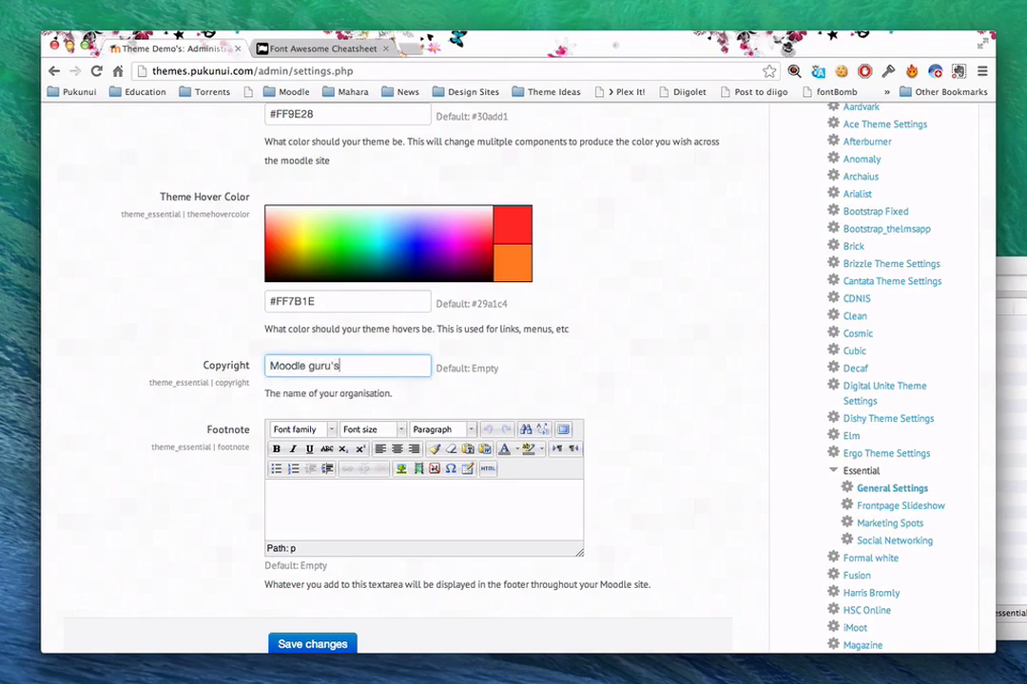
scroll("down", 3)
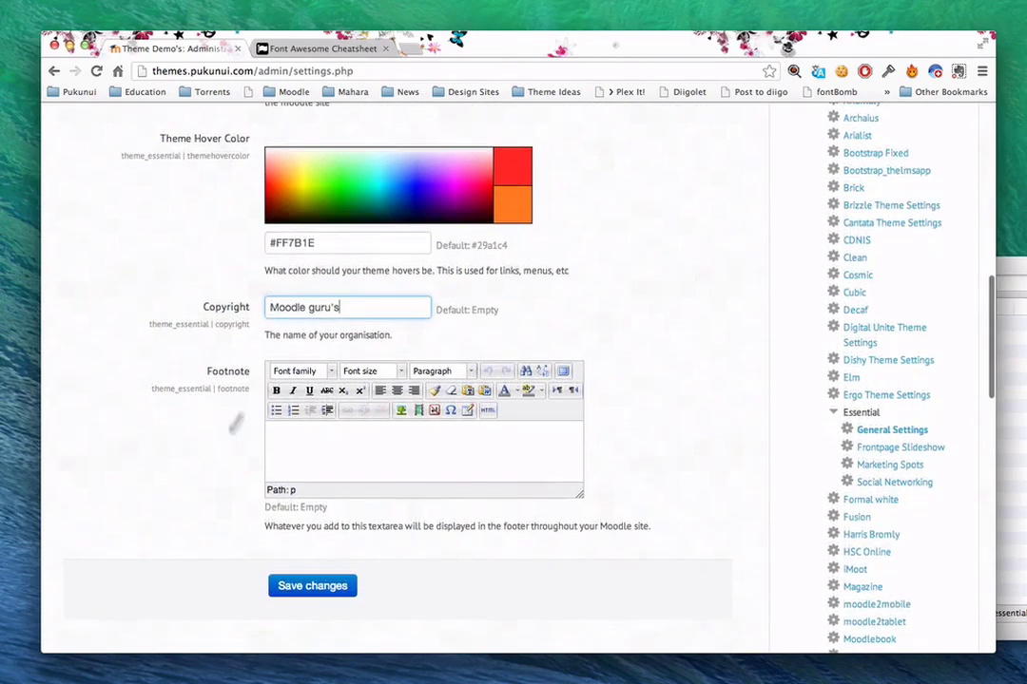
left_click(312, 586)
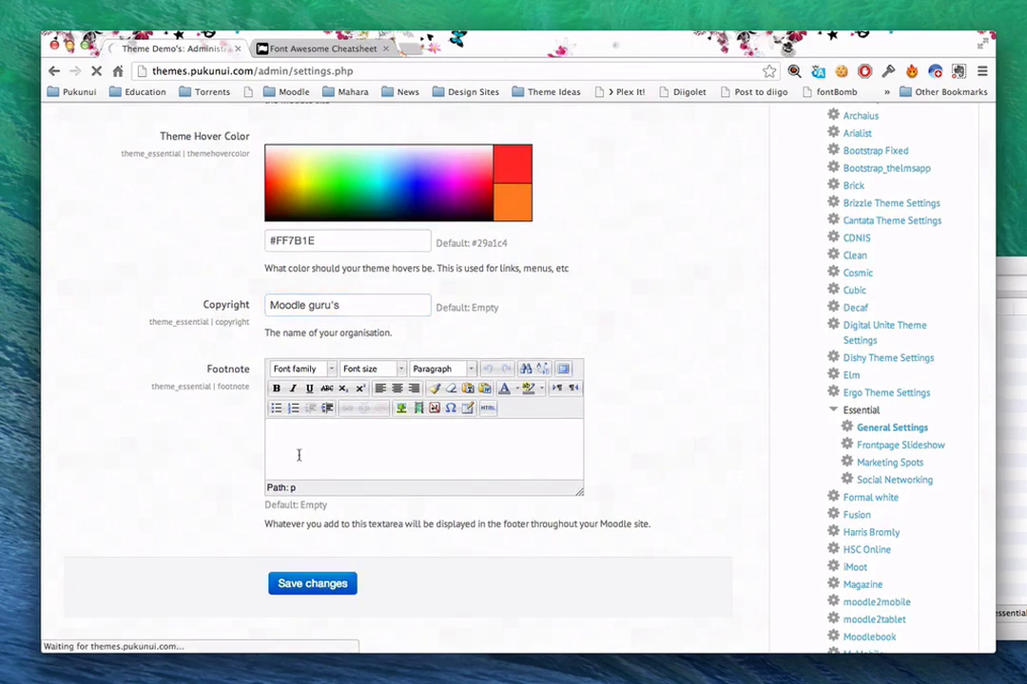
left_click(312, 582)
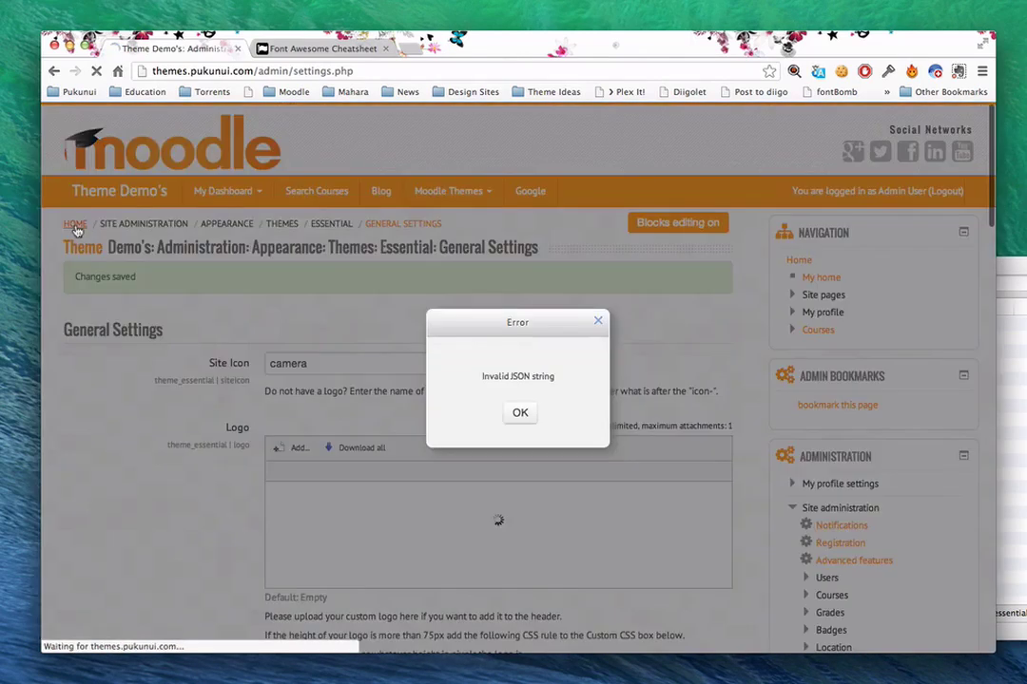
Preview the front page with the new Moodle logo and orange colour scheme.
left_click(519, 412)
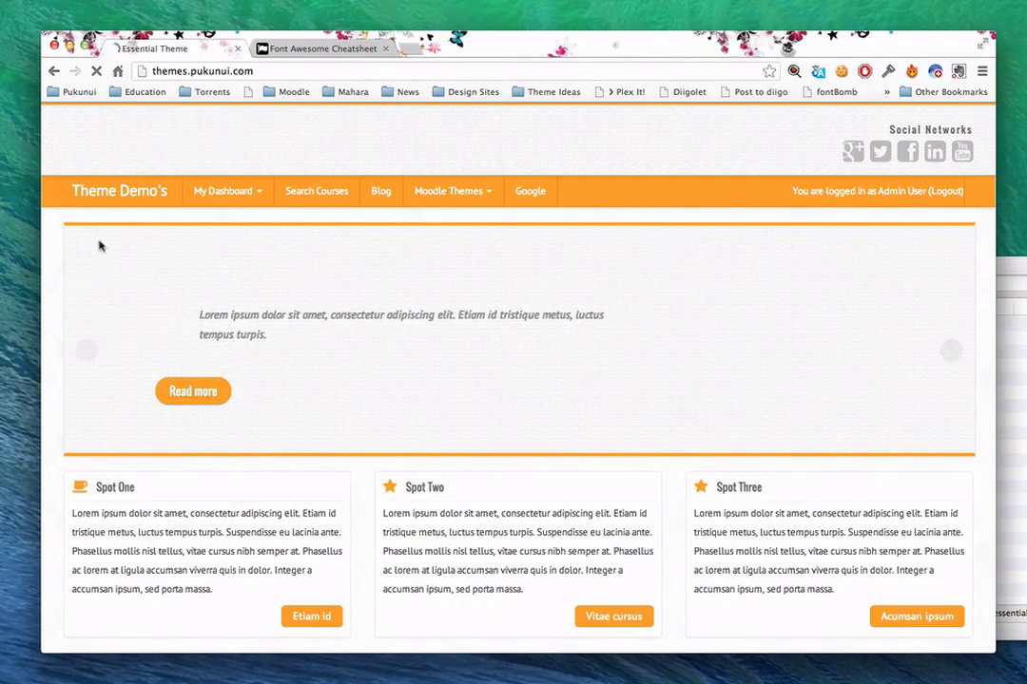
scroll("down", 3)
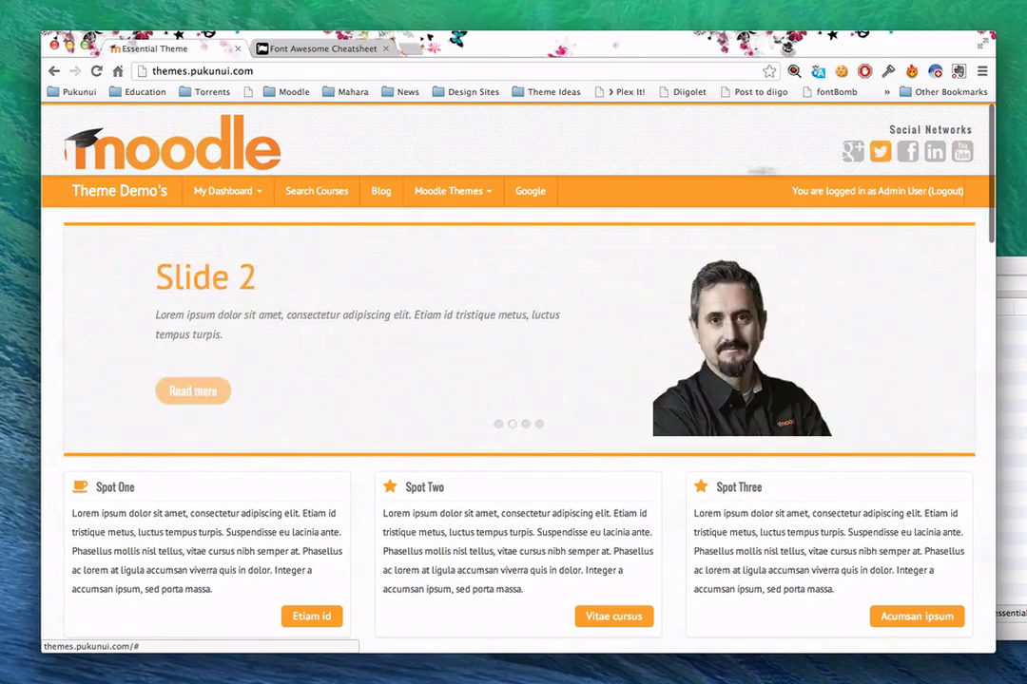
mouse_move(528, 141)
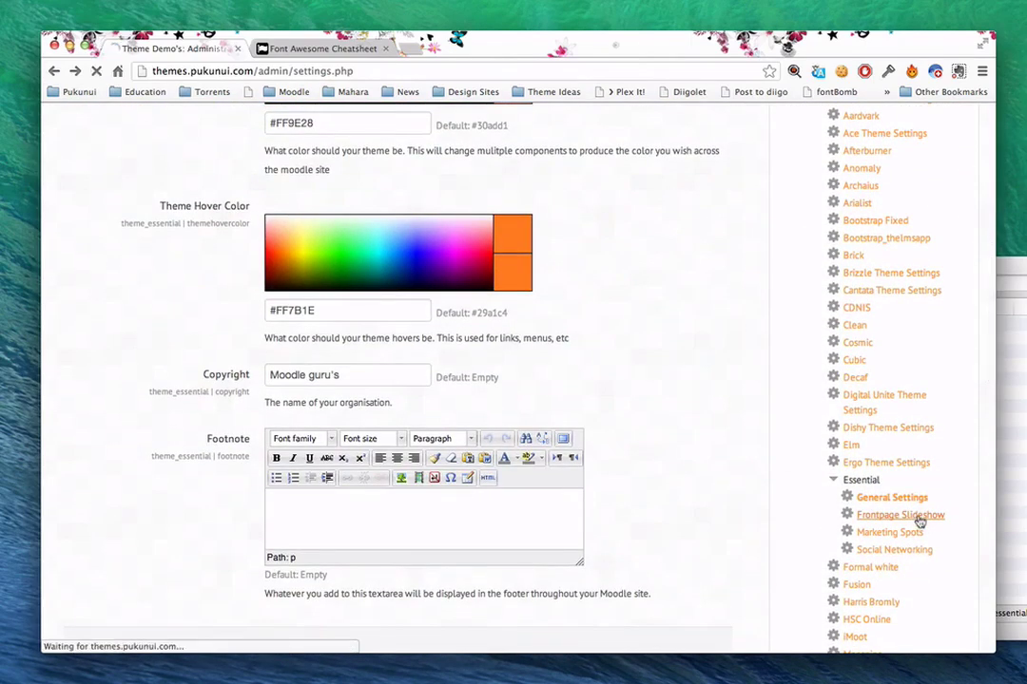
Go to Frontpage Slideshow settings and retitle Slide One to 'All About Us'.
left_click(901, 513)
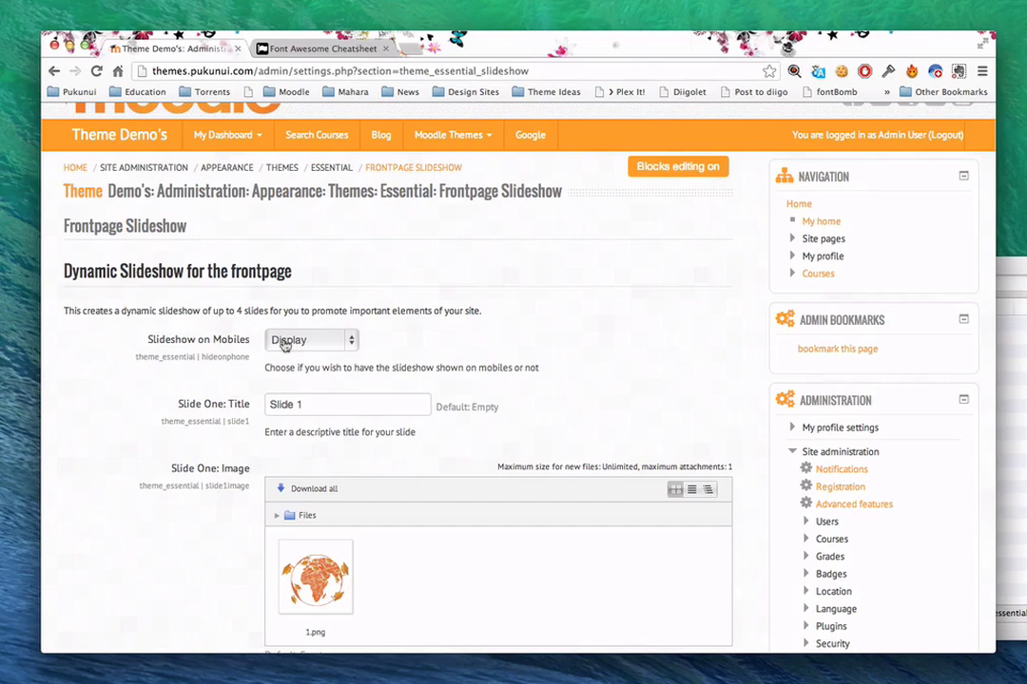
scroll("down", 3)
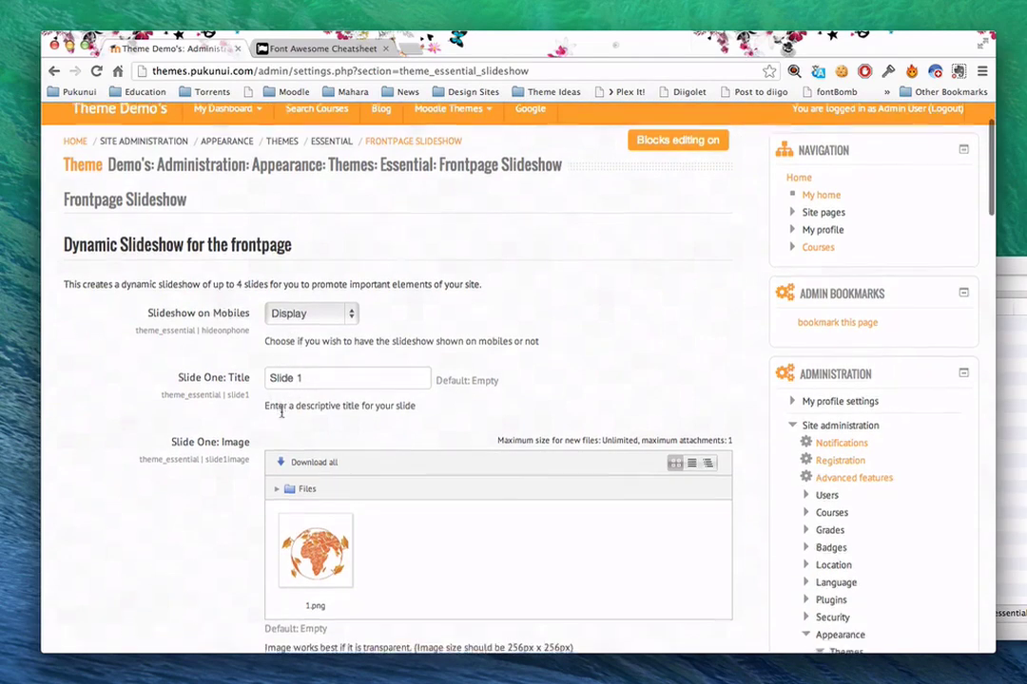
scroll("down", 3)
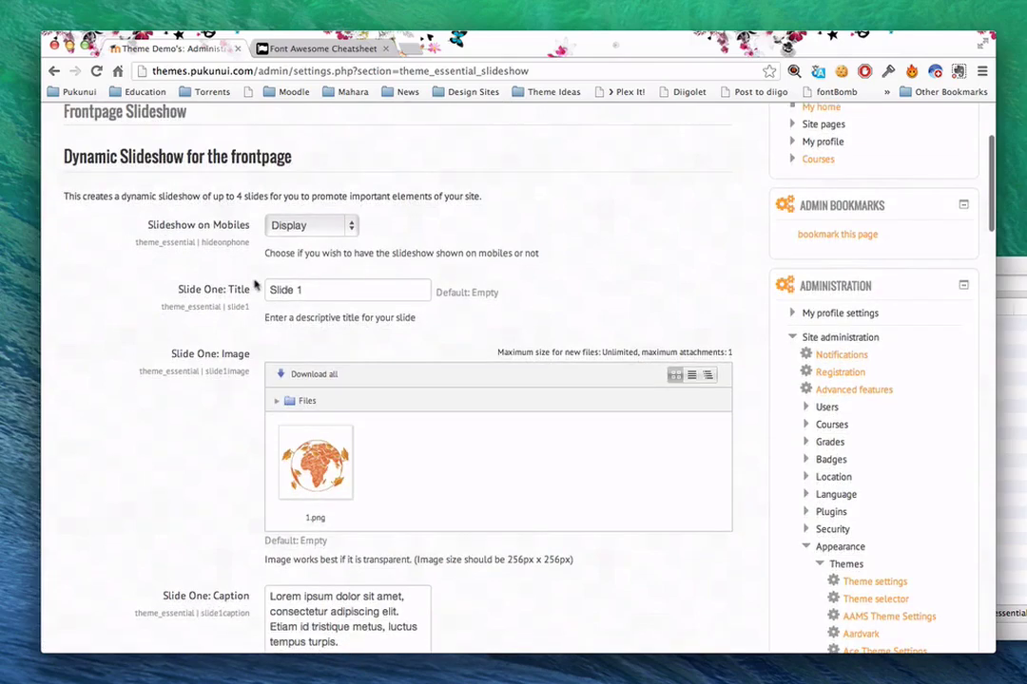
scroll("down", 3)
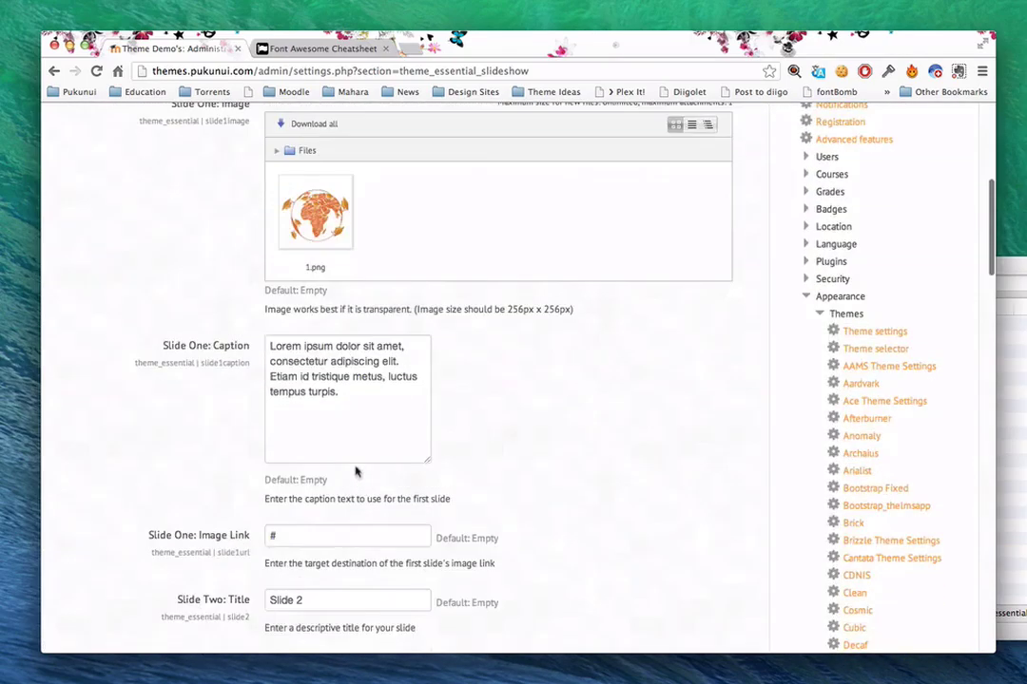
scroll("down", 3)
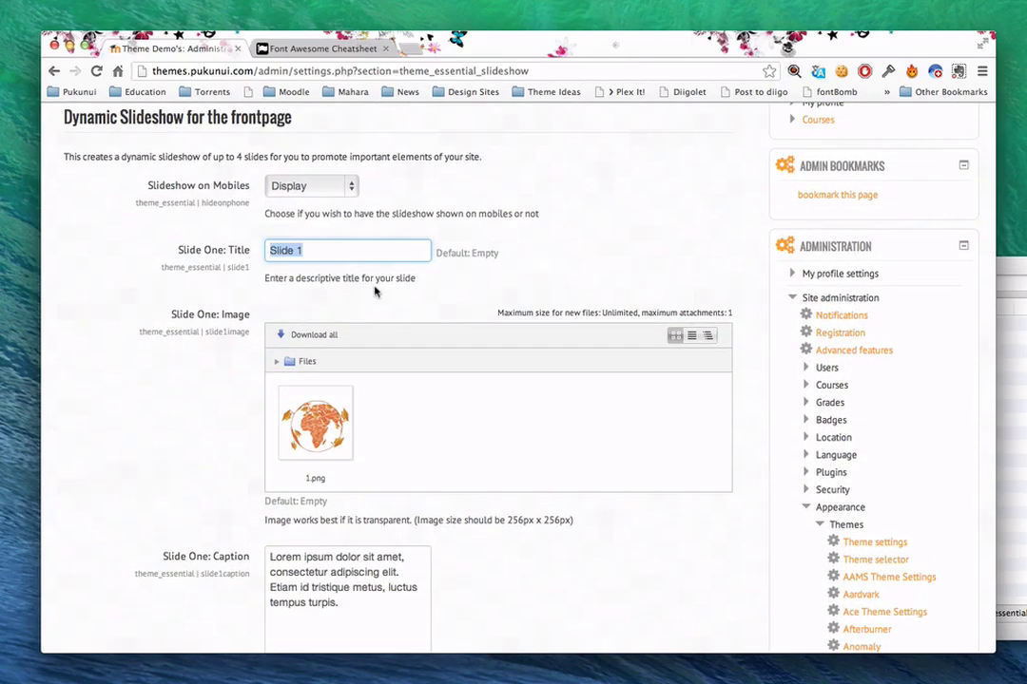
type("All aA")
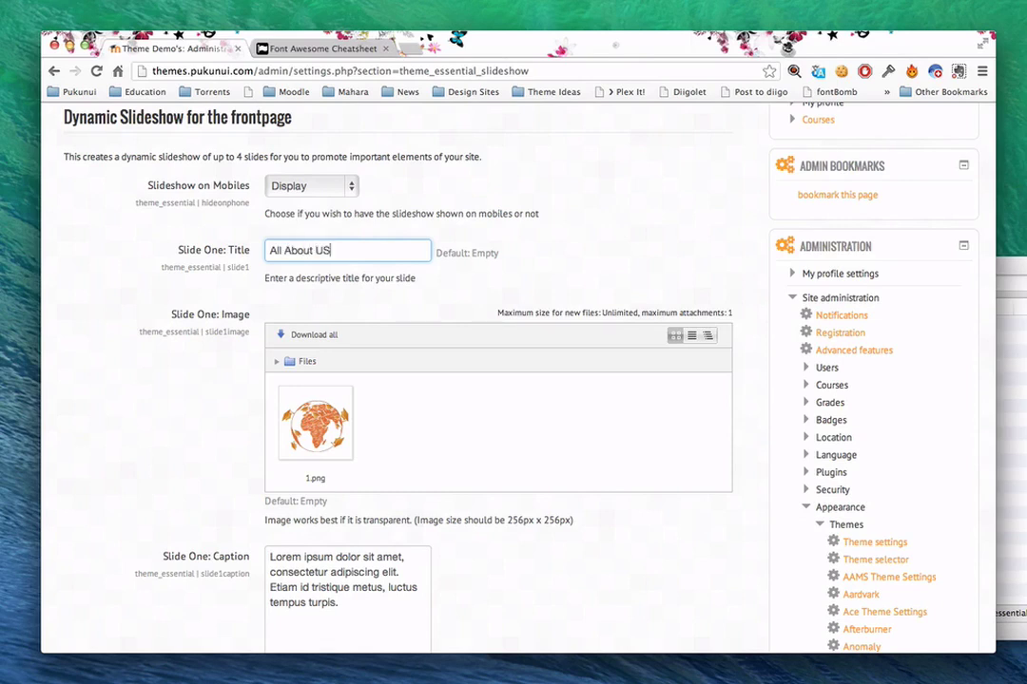
key("Backspace")
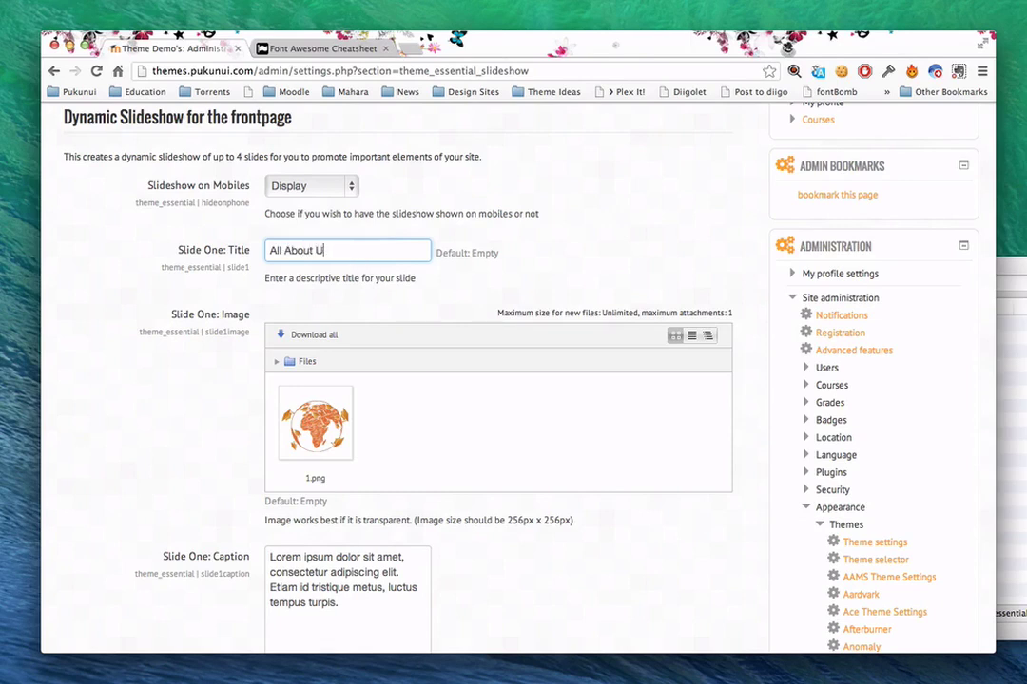
Check the first slide's image link and save the slideshow settings.
scroll("down", 3)
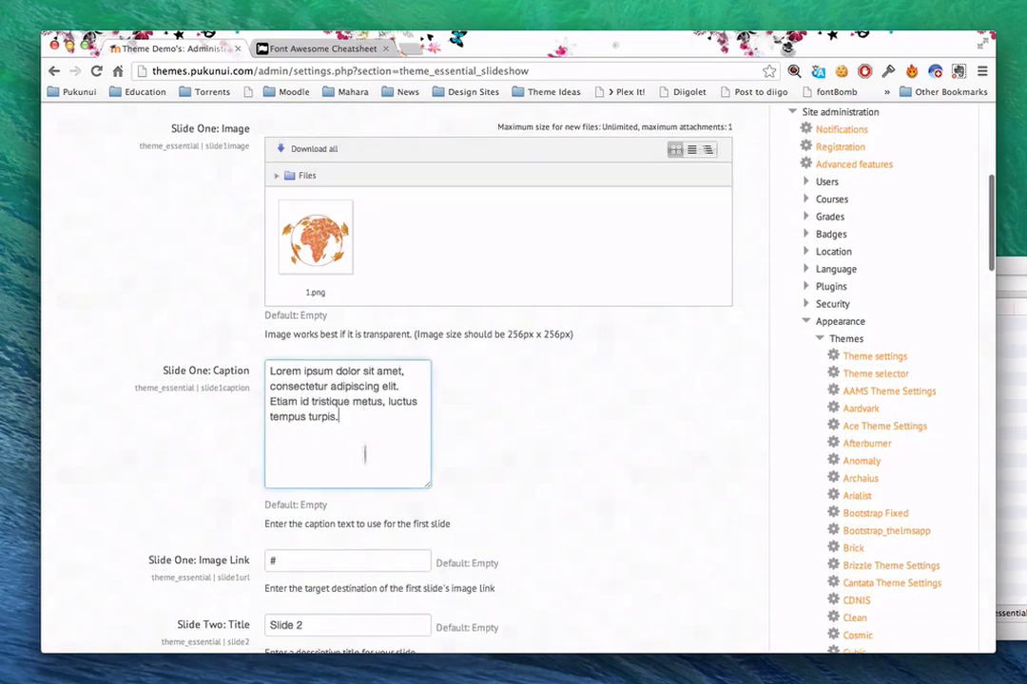
left_click(346, 561)
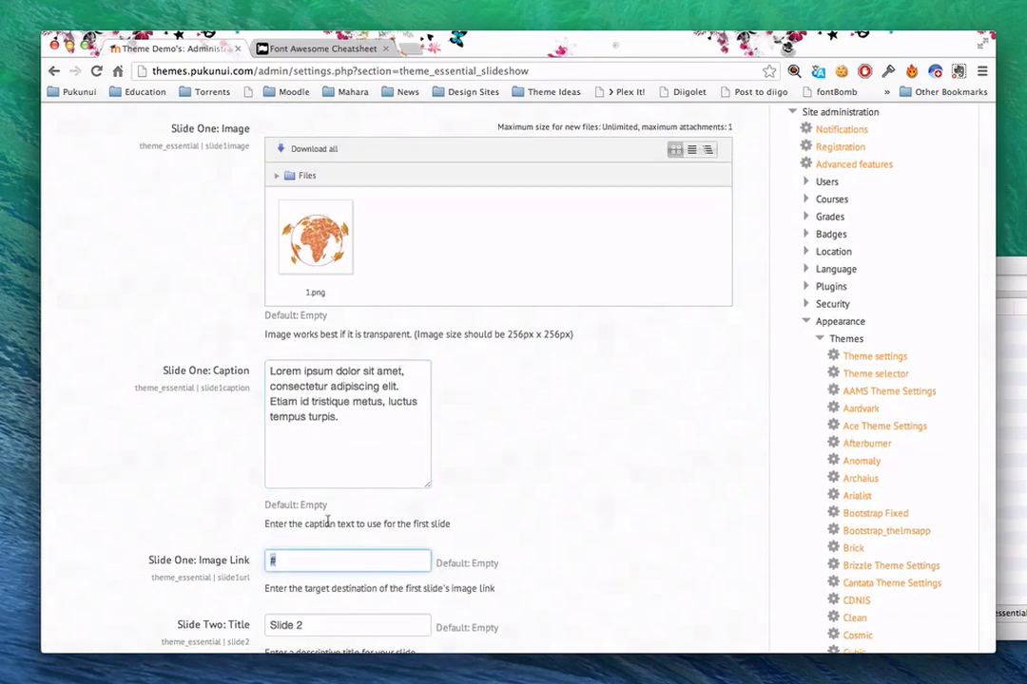
scroll("down", 3)
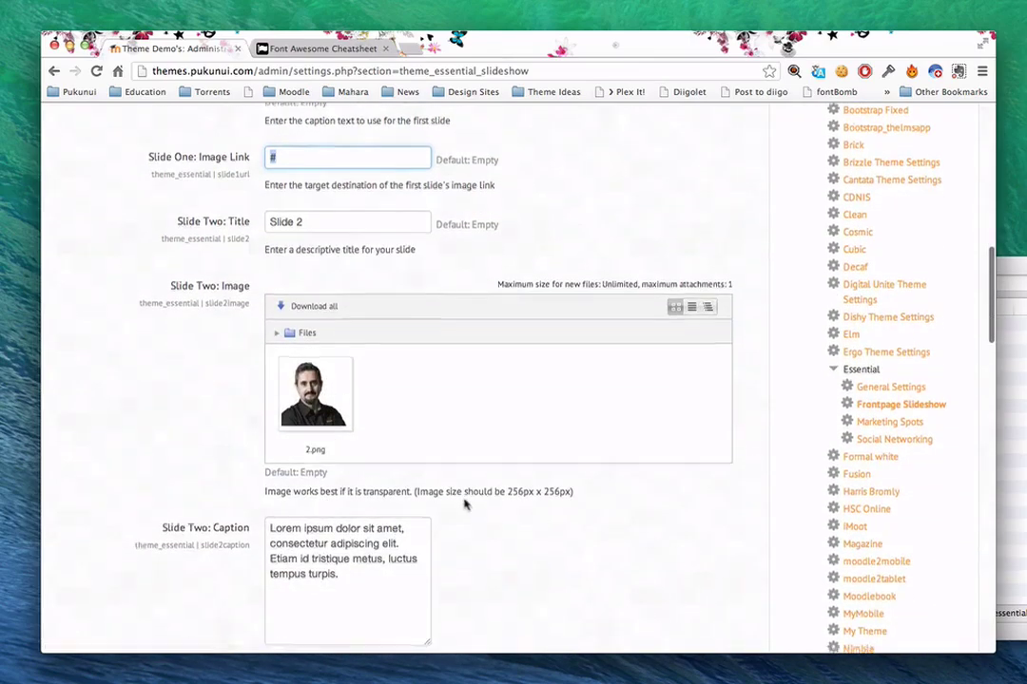
scroll("down", 3)
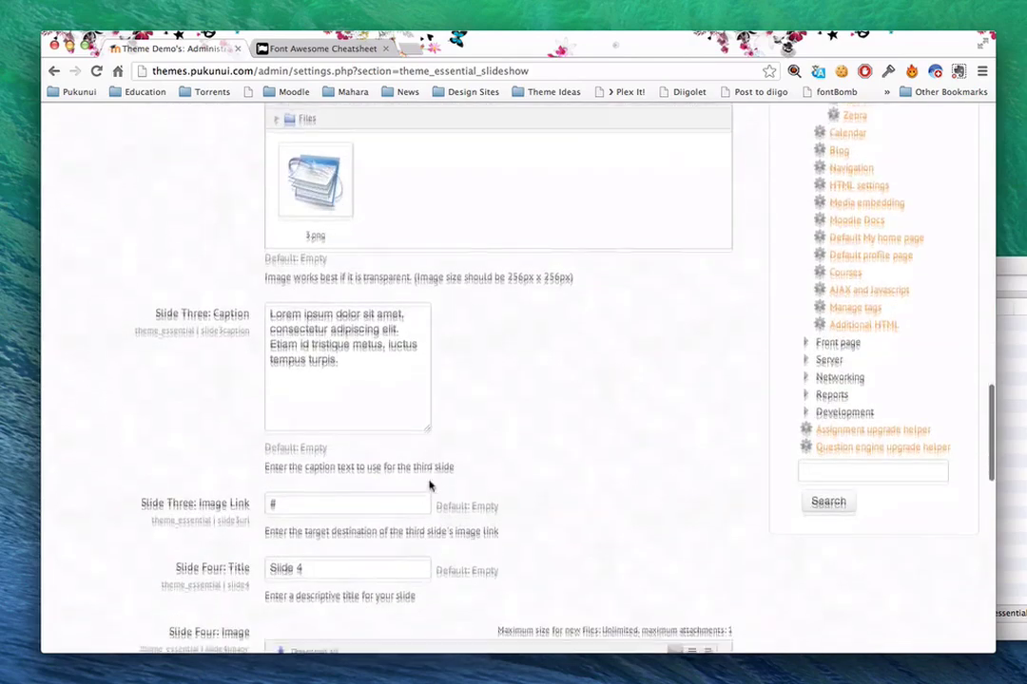
scroll("down", 3)
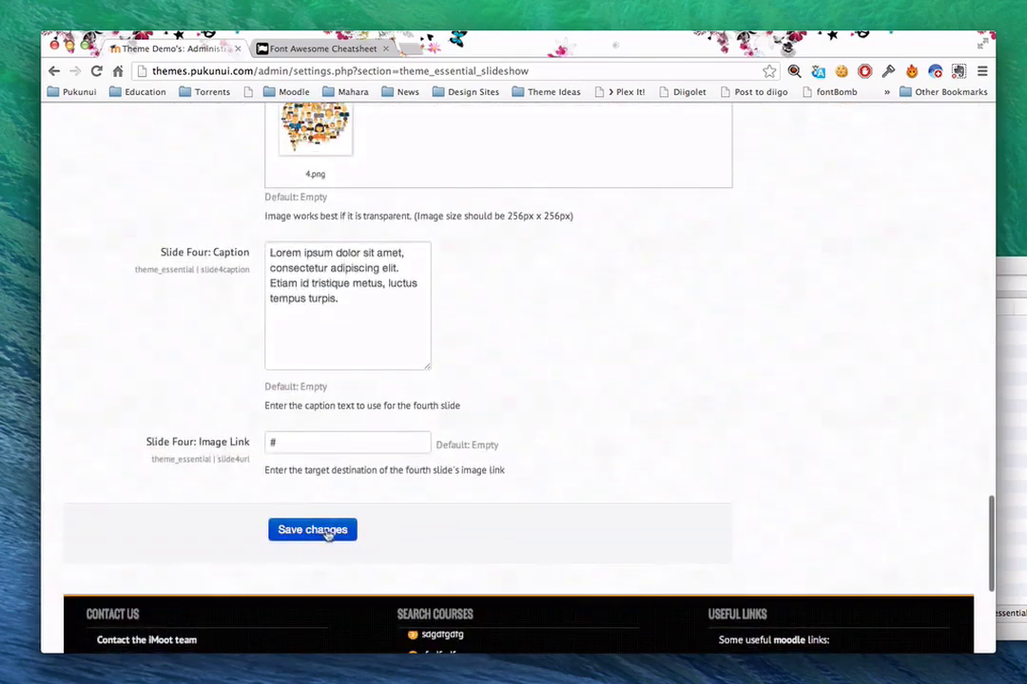
left_click(312, 528)
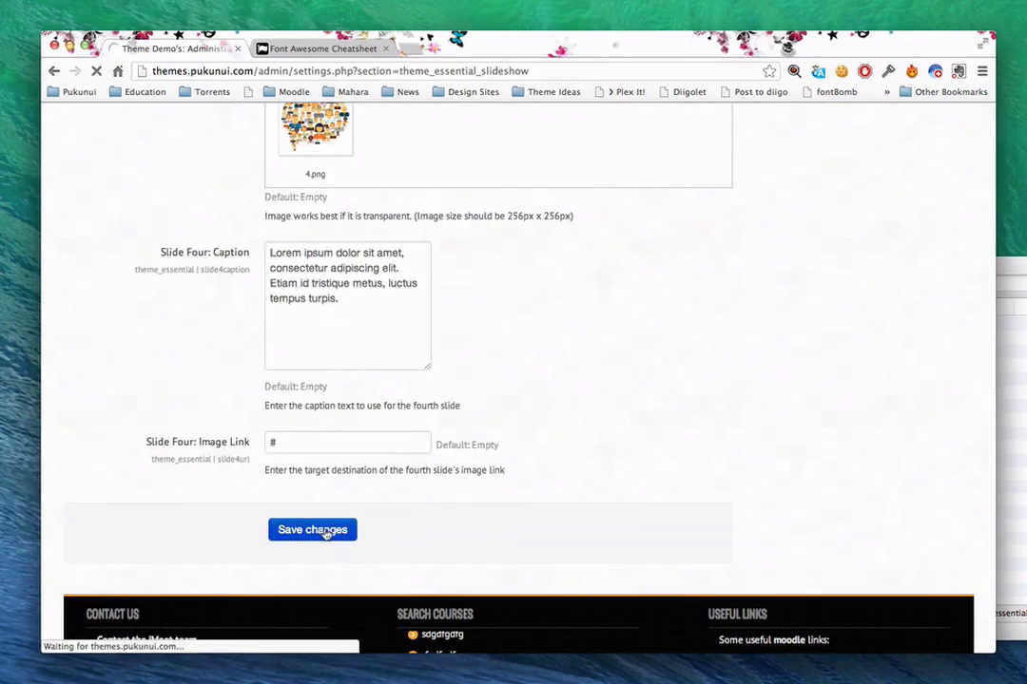
left_click(312, 528)
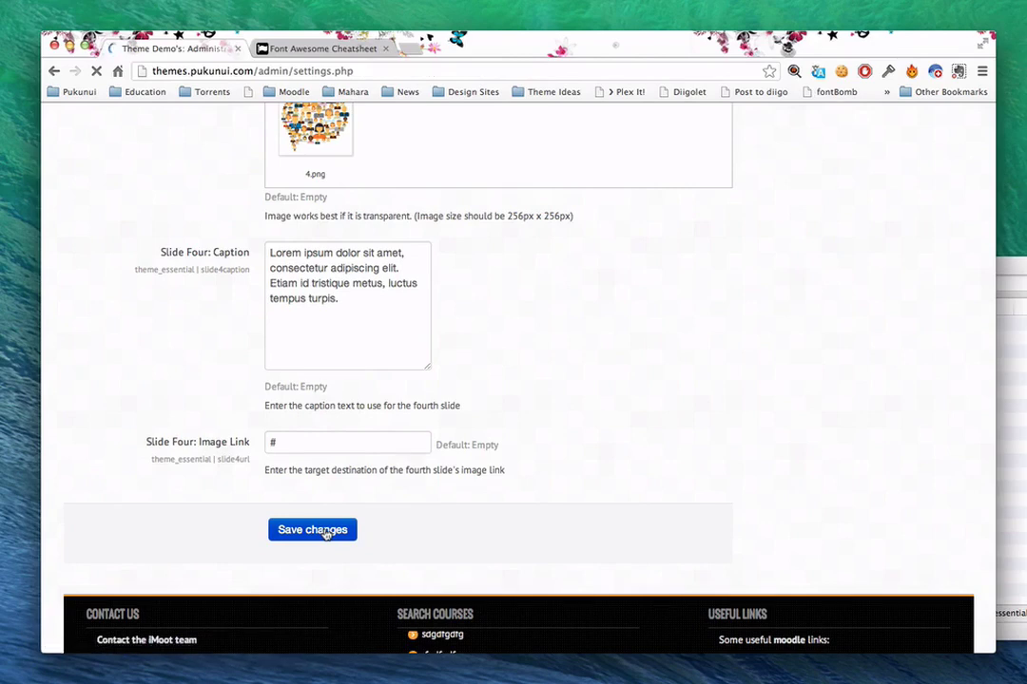
Save the slideshow and view the front page's All About Us slide at phone width.
left_click(312, 529)
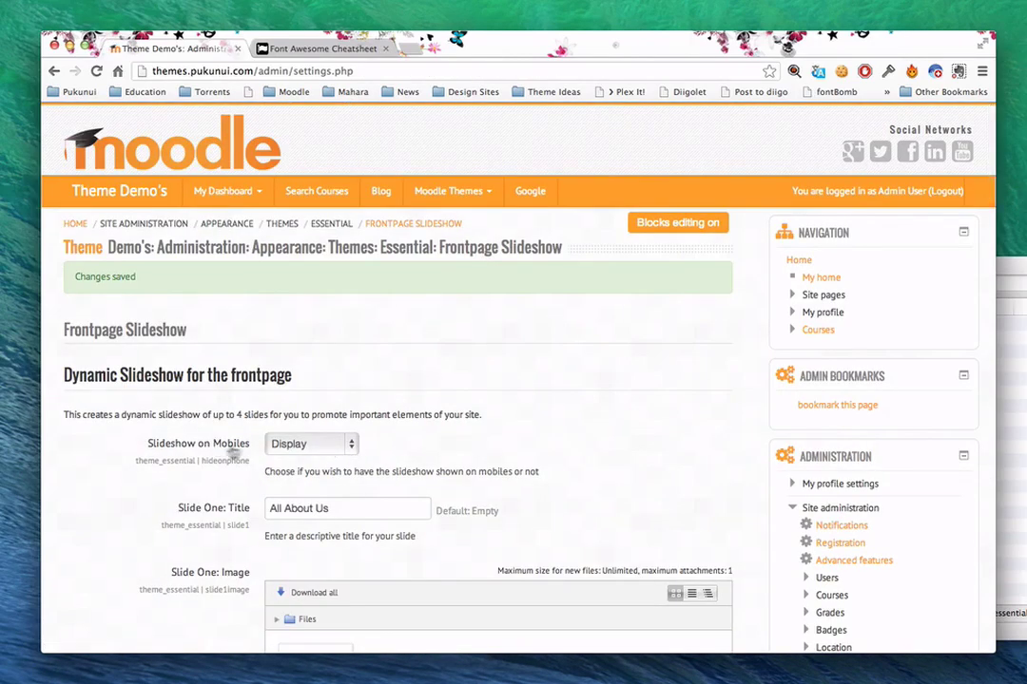
left_click(74, 224)
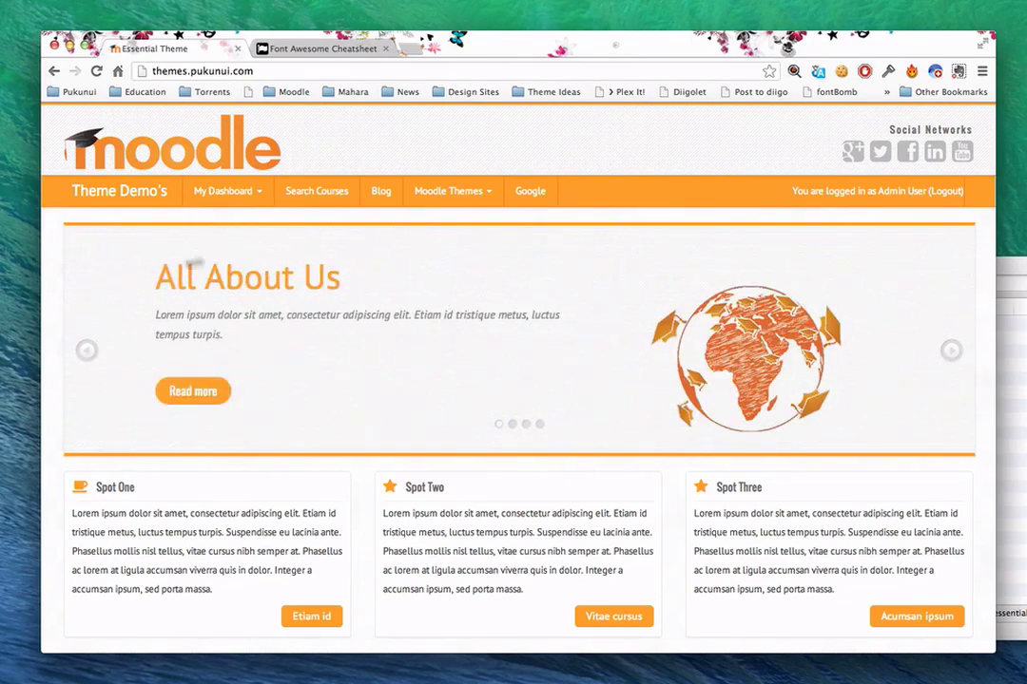
mouse_move(360, 458)
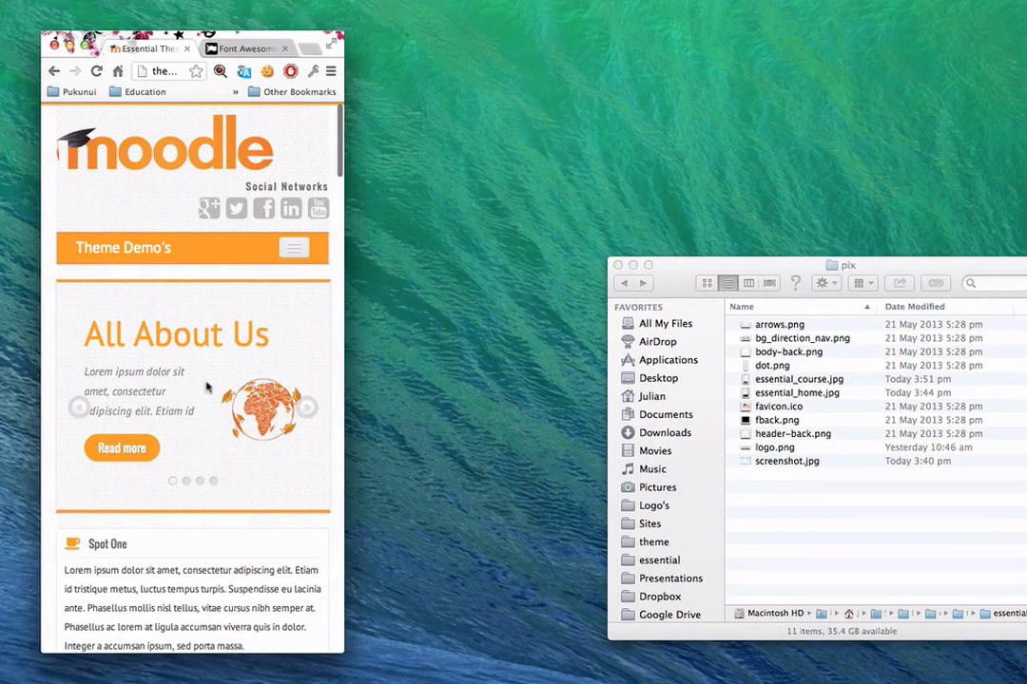
Expand the collapsed mobile-width menu and scroll the narrow front page.
left_click(295, 247)
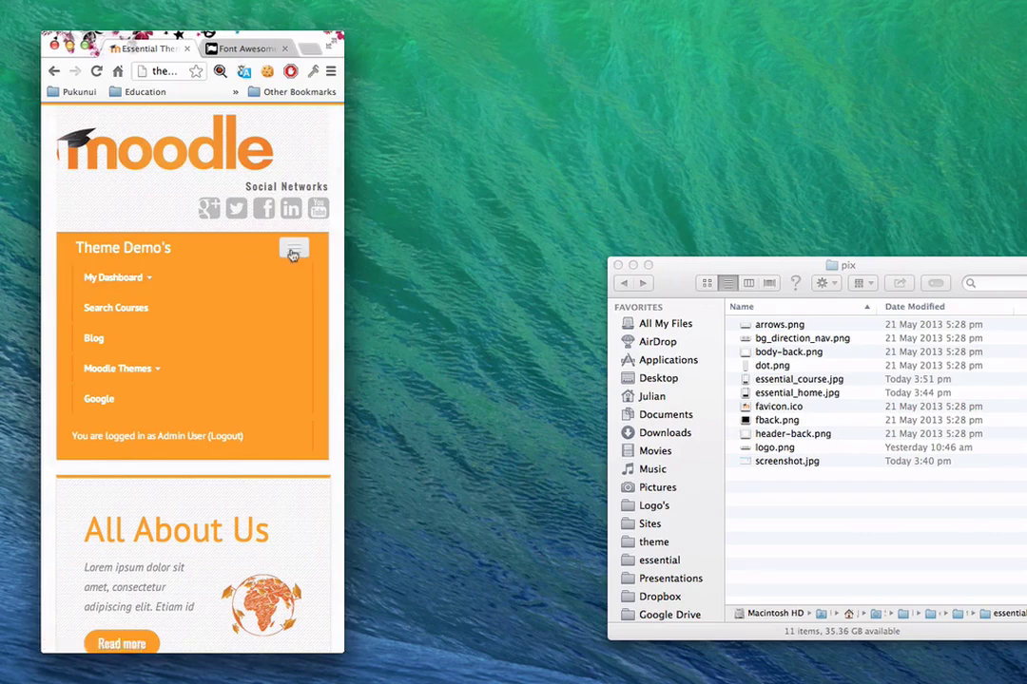
scroll("down", 3)
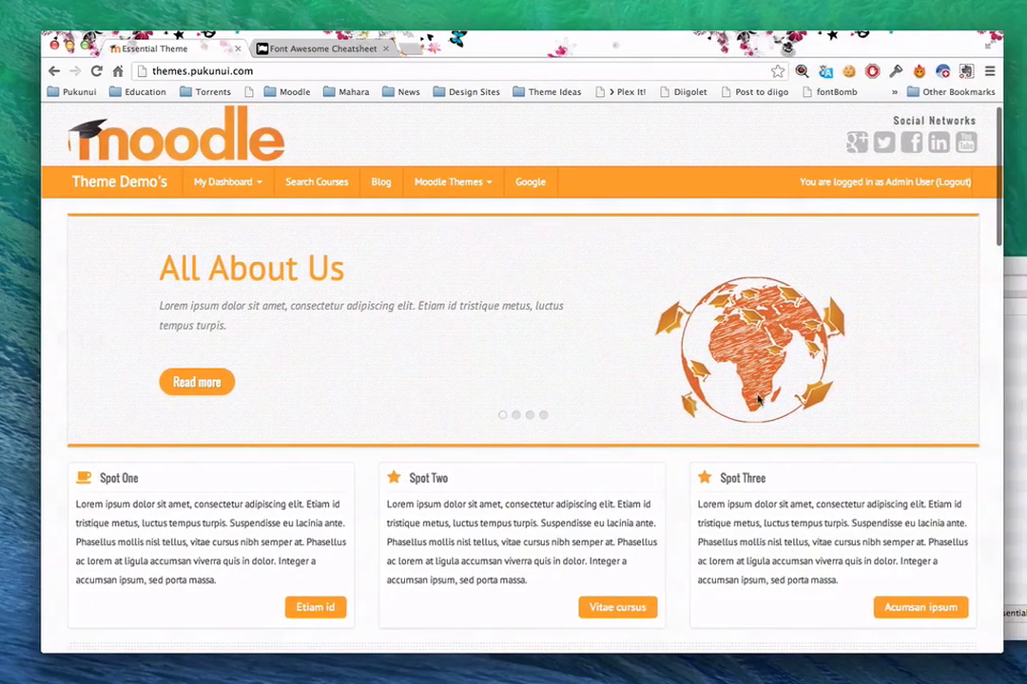
scroll("down", 3)
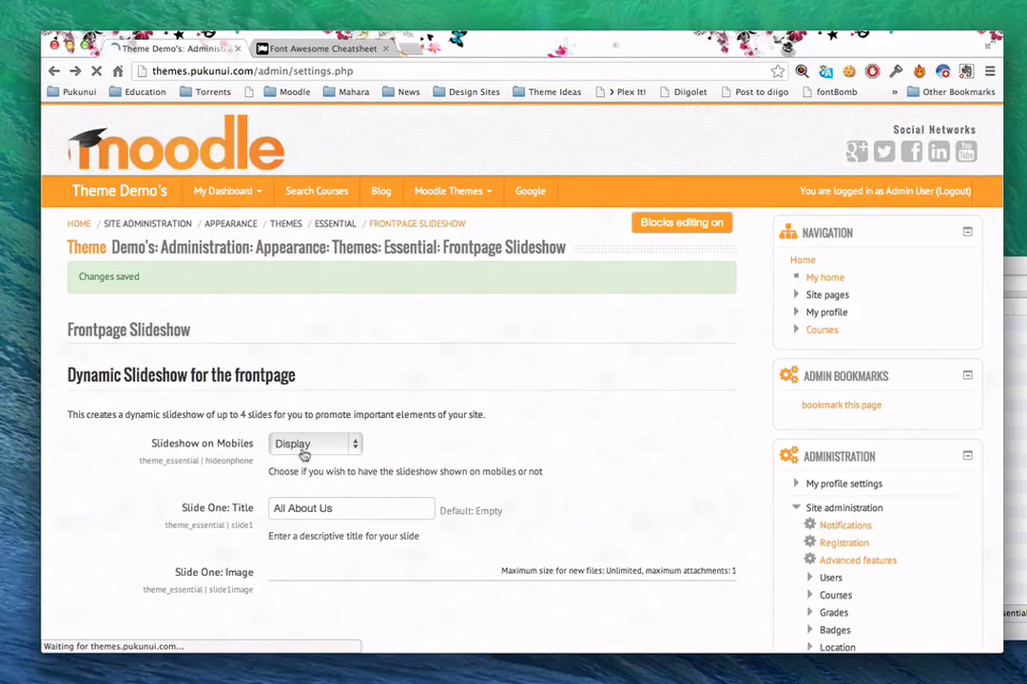
Set Slideshow on Mobiles to 'Do not Display' and save the slideshow settings.
left_click(314, 445)
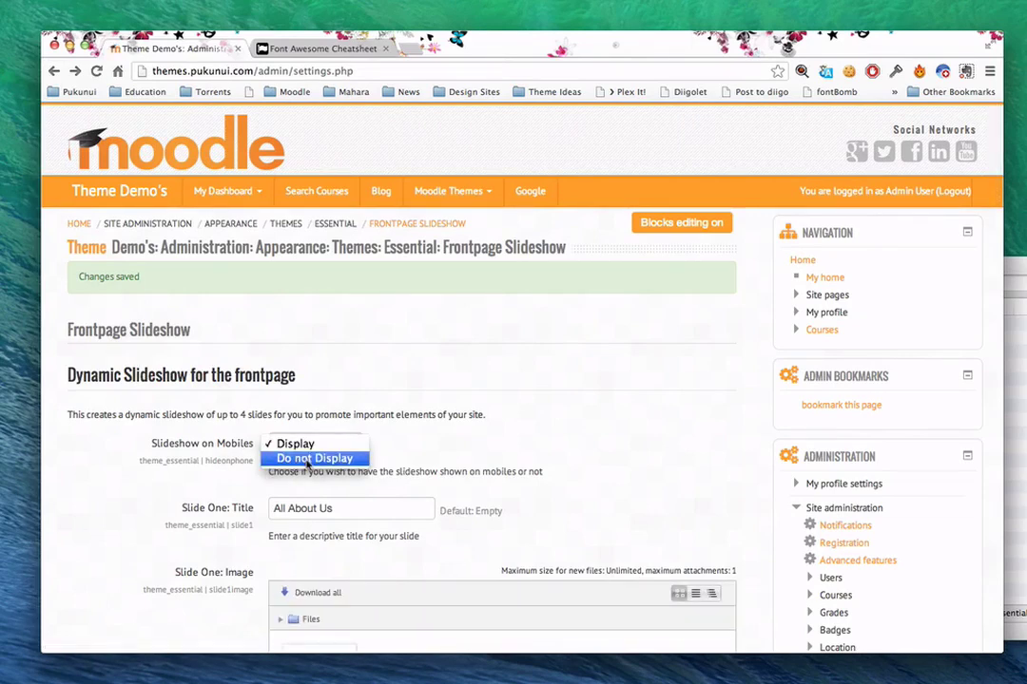
scroll("down", 3)
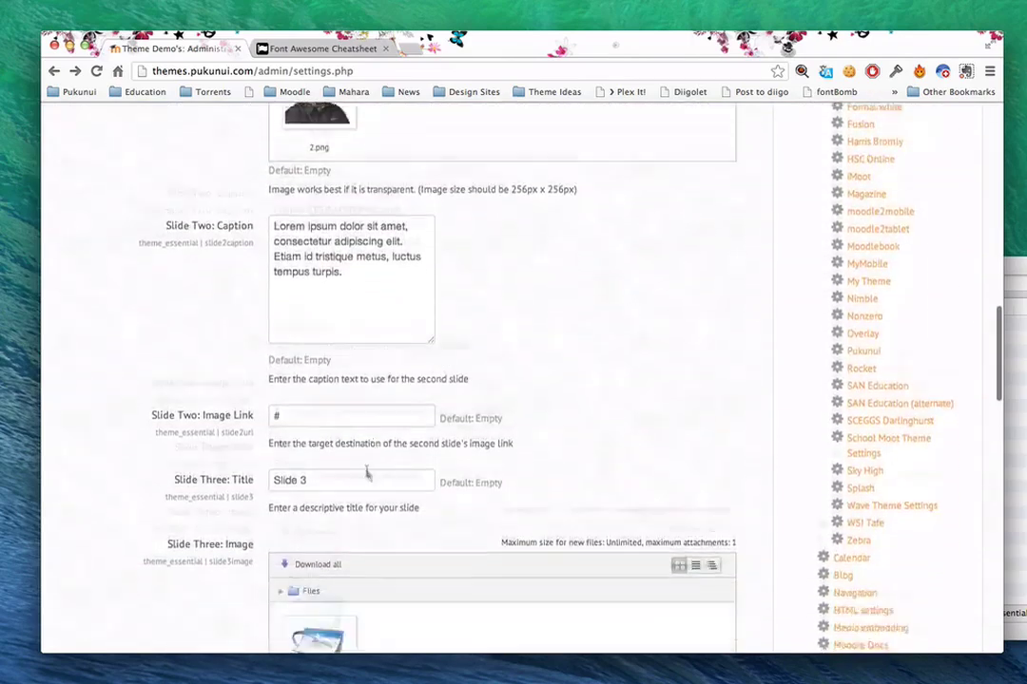
scroll("down", 3)
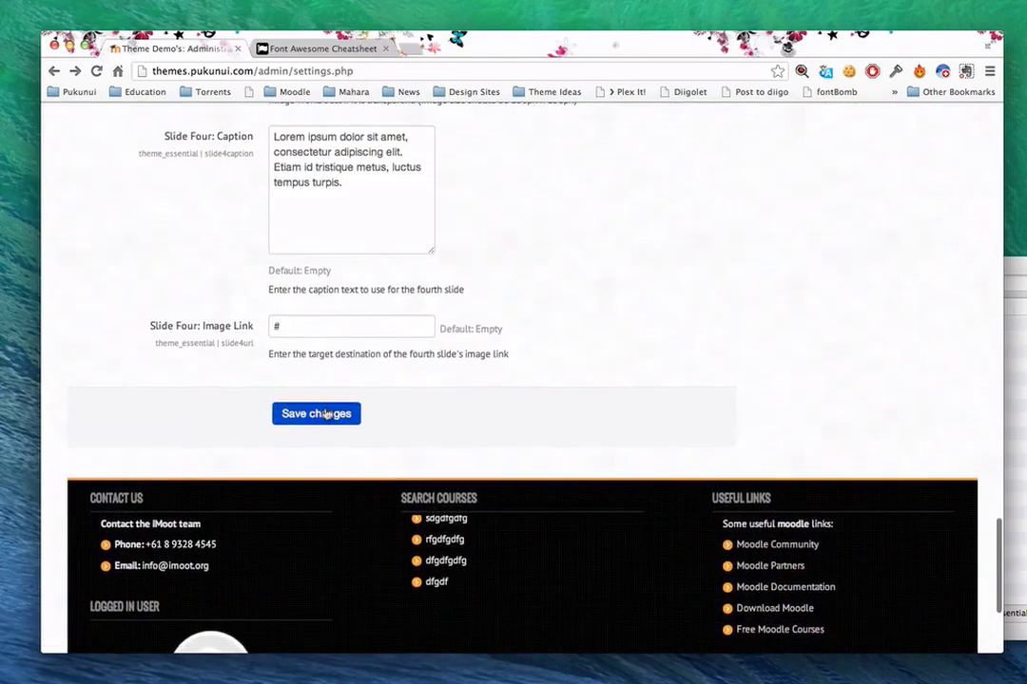
left_click(316, 414)
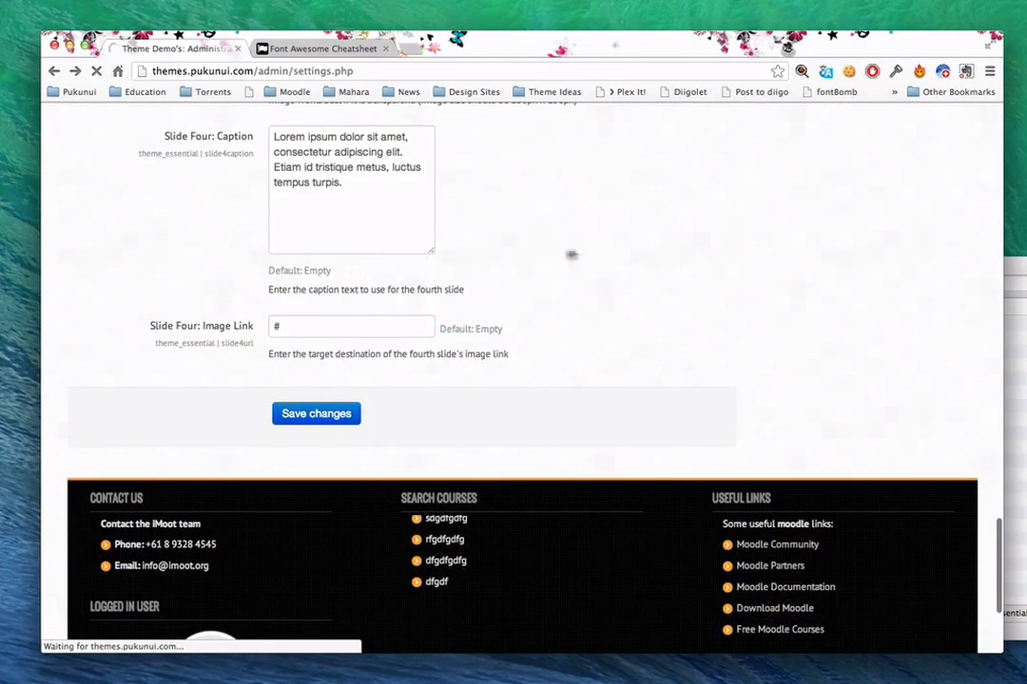
Check the front page to confirm the slideshow change.
left_click(315, 414)
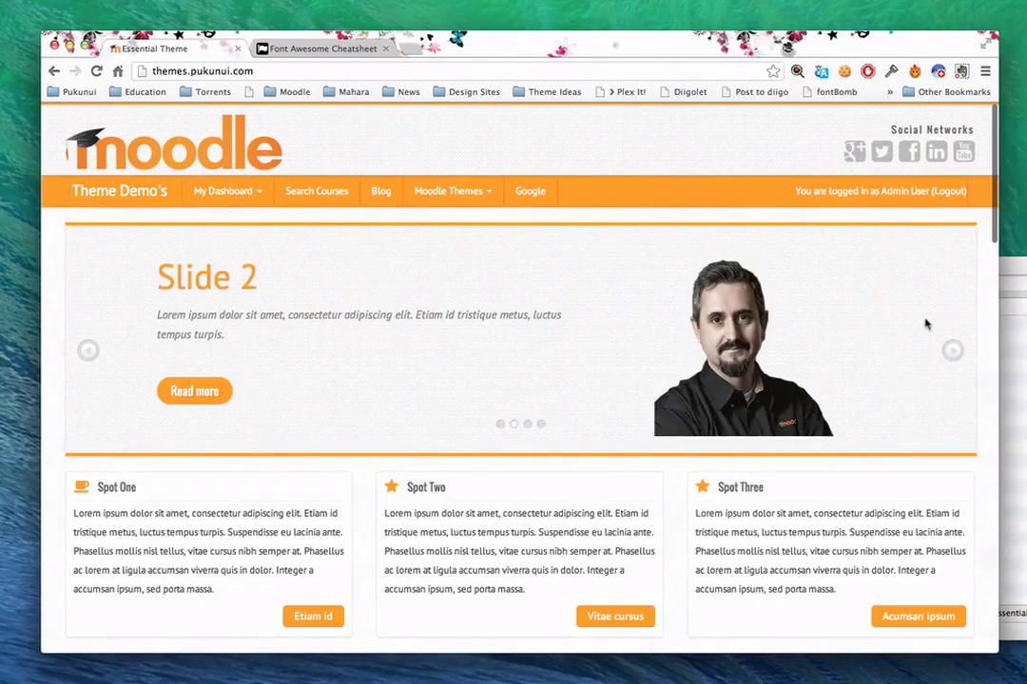
scroll("down", 3)
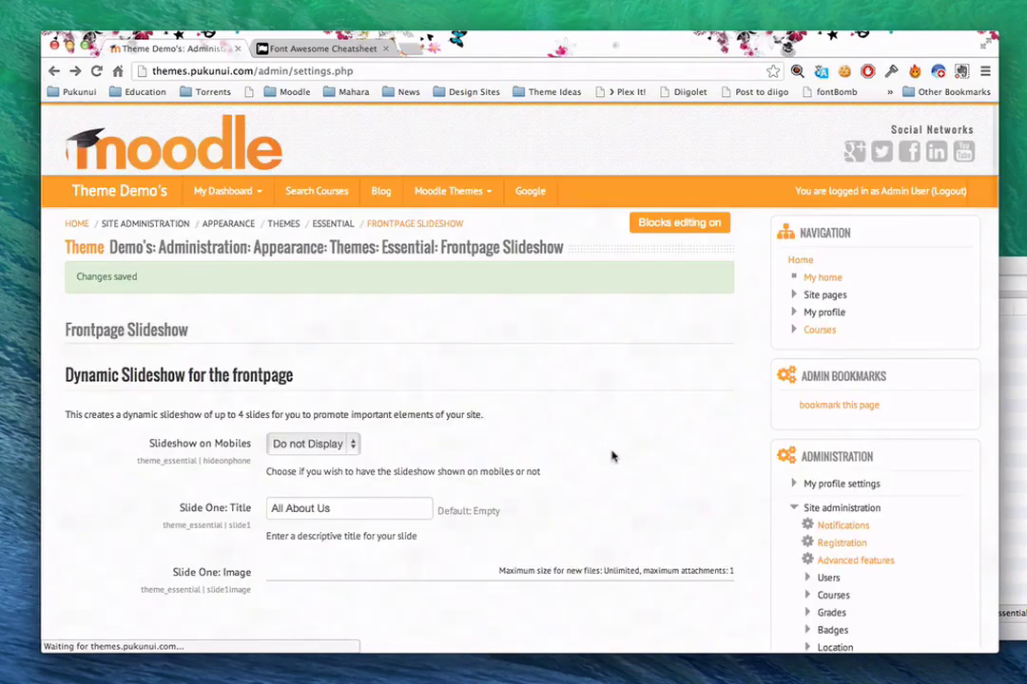
Go to Essential Marketing Spots settings and keep the three spots displayed.
scroll("down", 3)
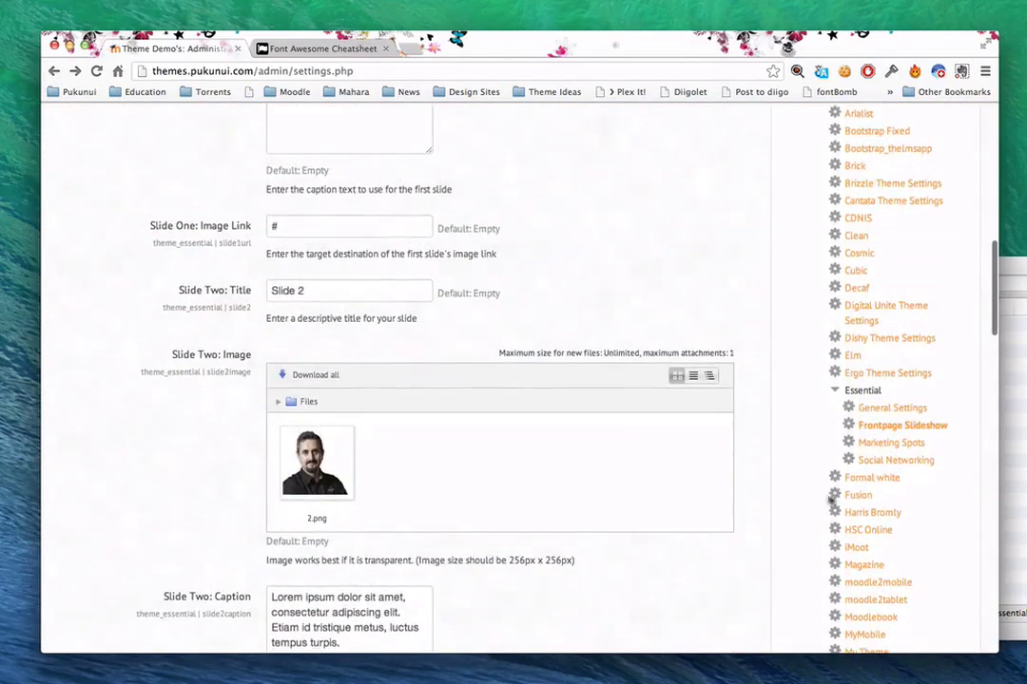
left_click(890, 443)
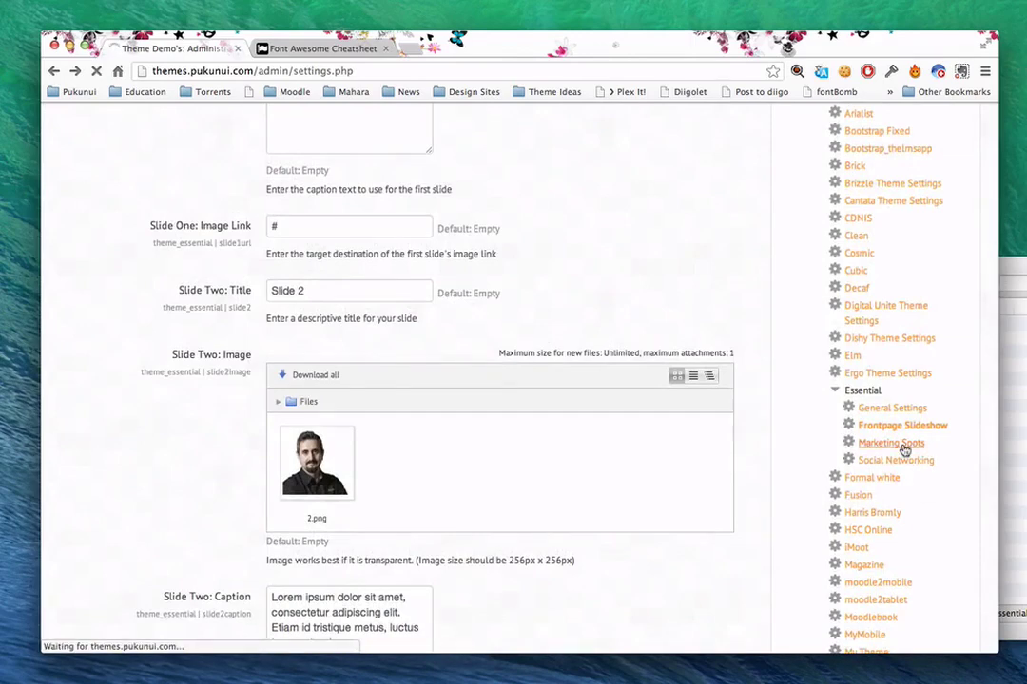
left_click(892, 443)
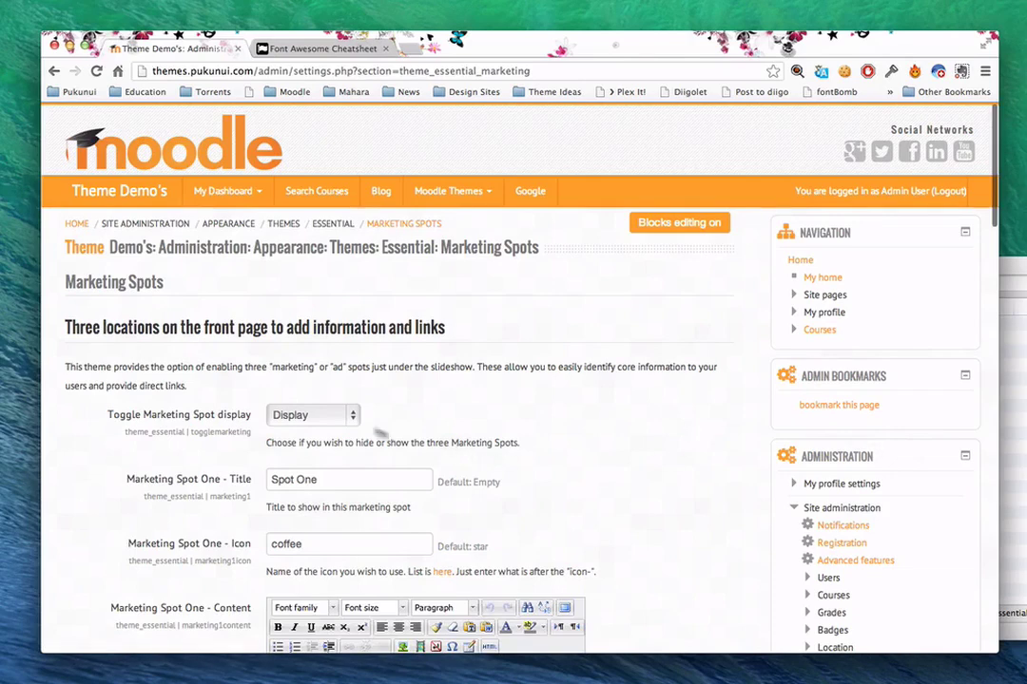
left_click(312, 414)
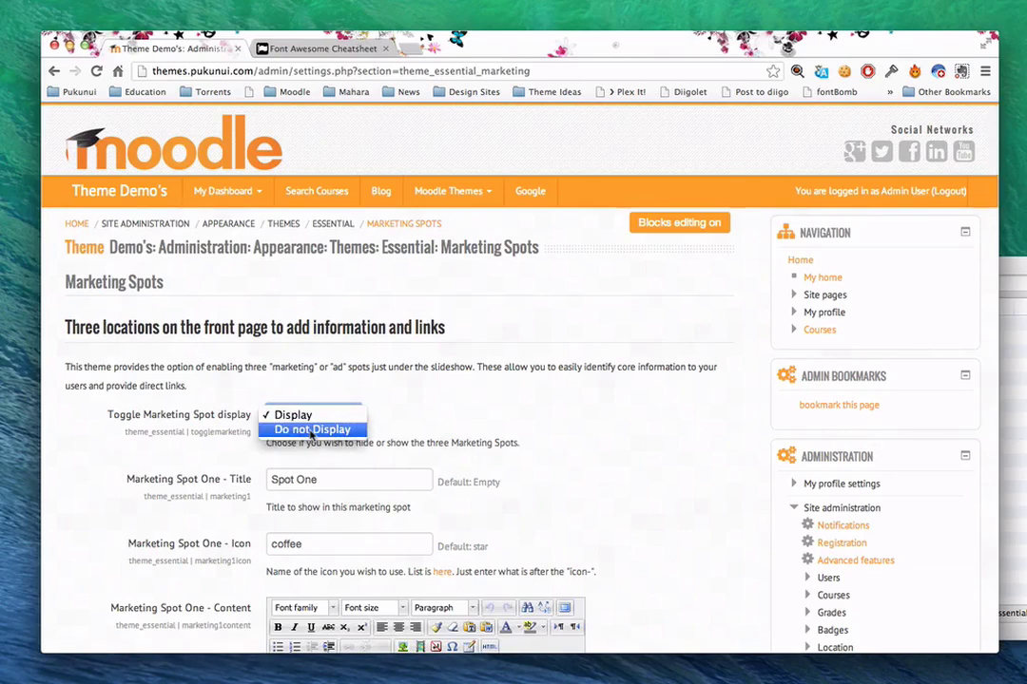
left_click(293, 415)
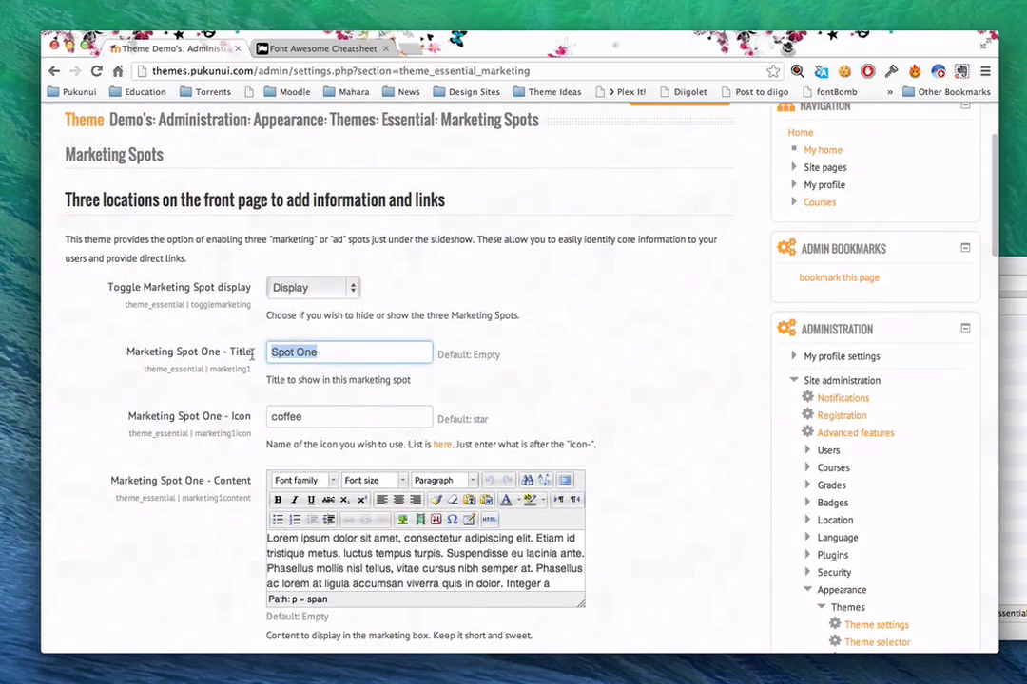
Title Spot One 'About Us' with content 'what makes us tick... Contact us today if you need more information'.
type("About Us")
left_click(426, 560)
type("Find out more about")
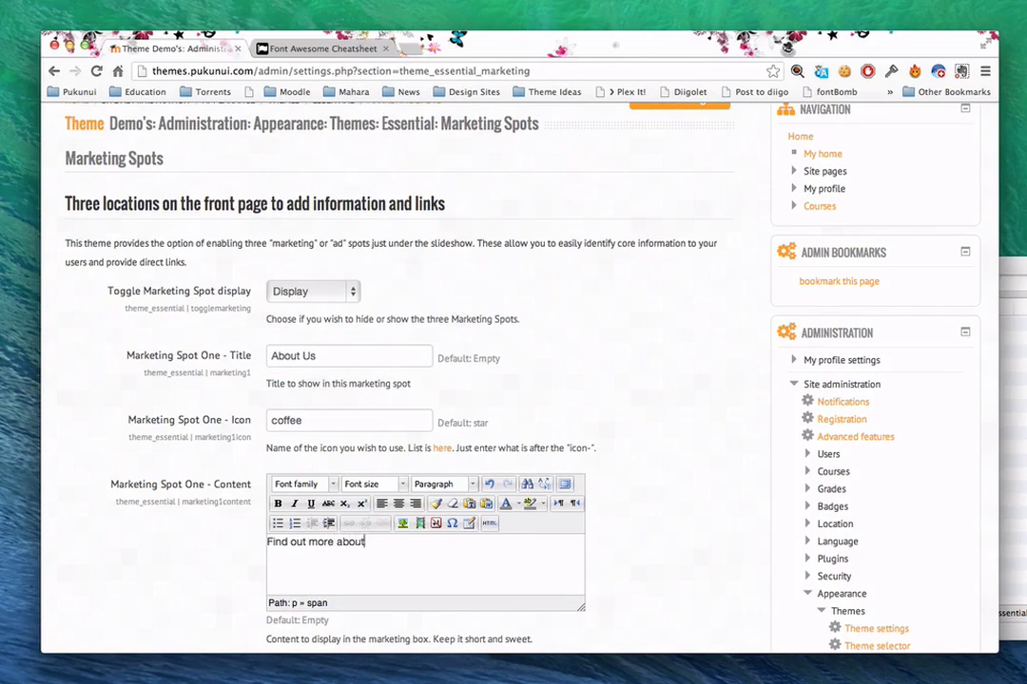
type("wh")
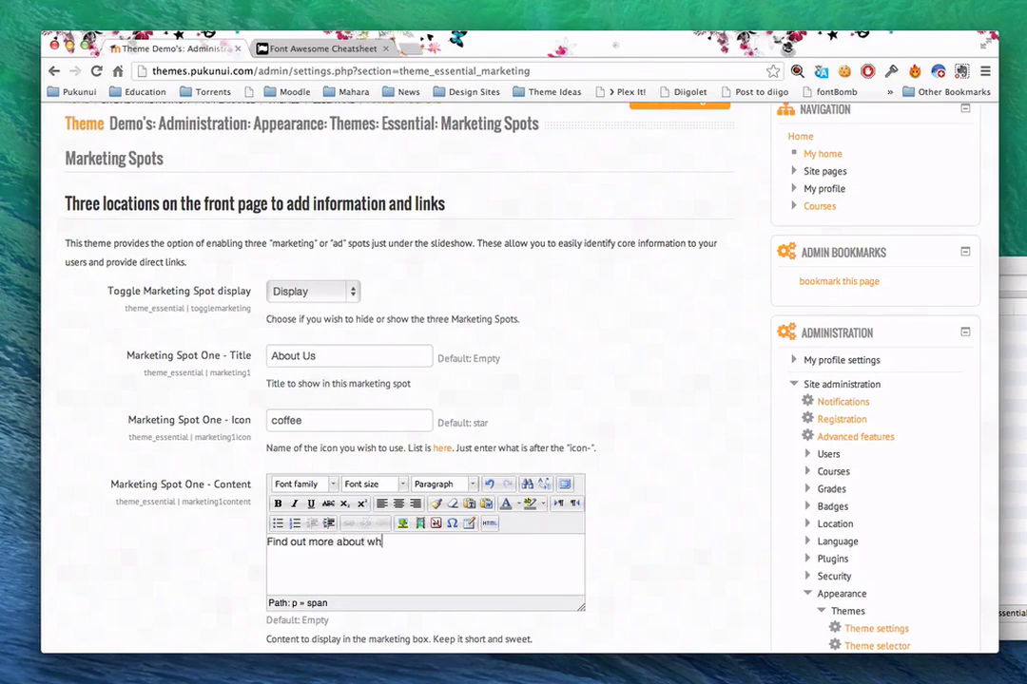
type("at makes us tick!")
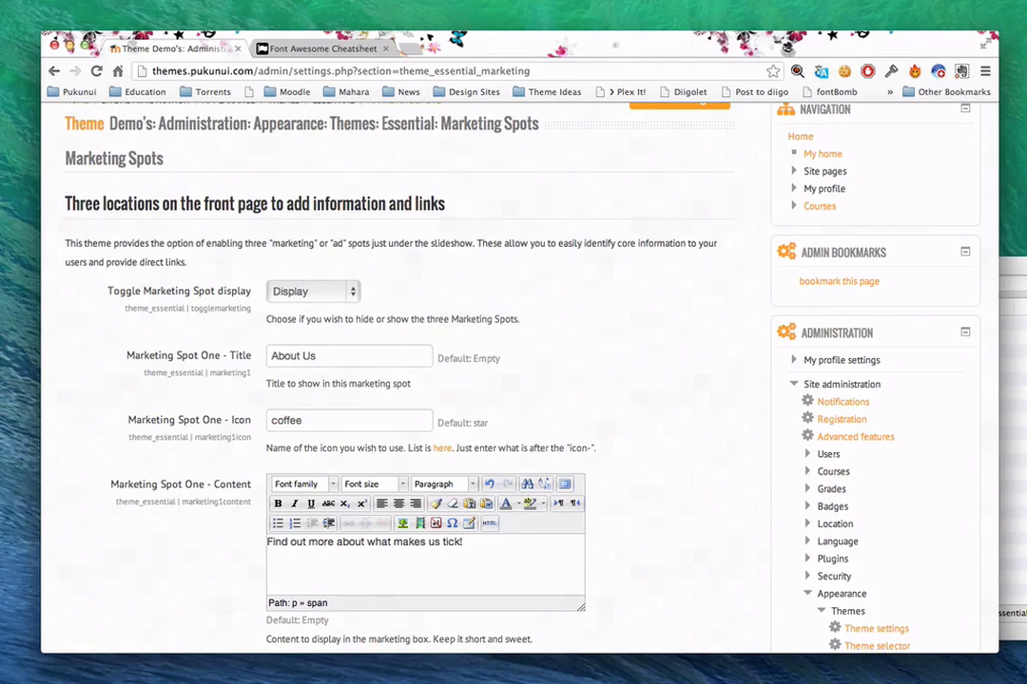
type("Contact us today")
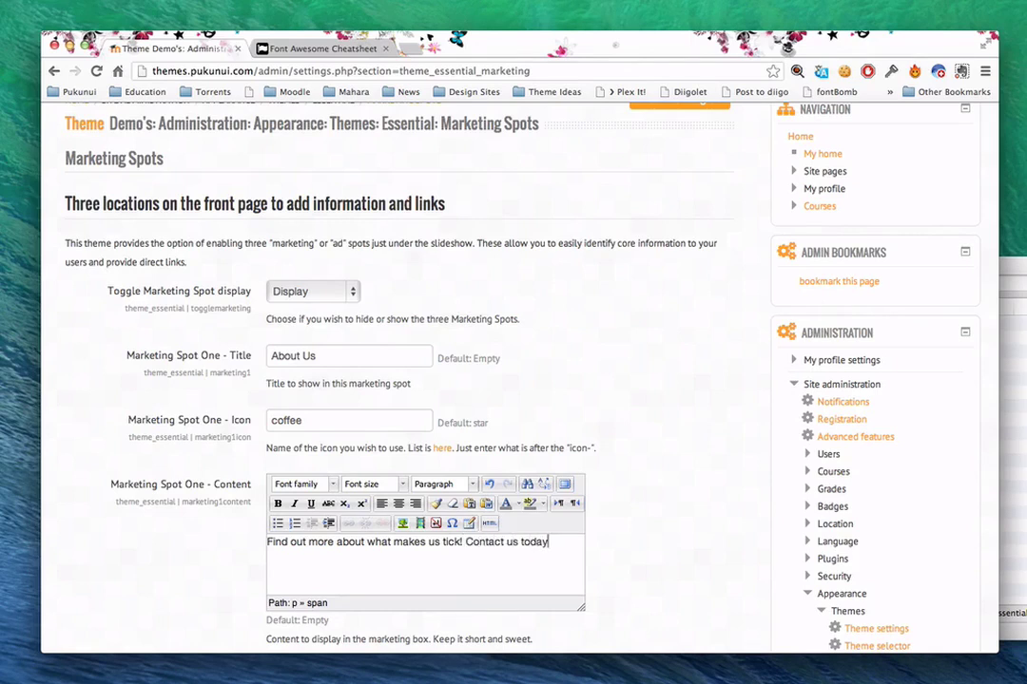
type("if you need more")
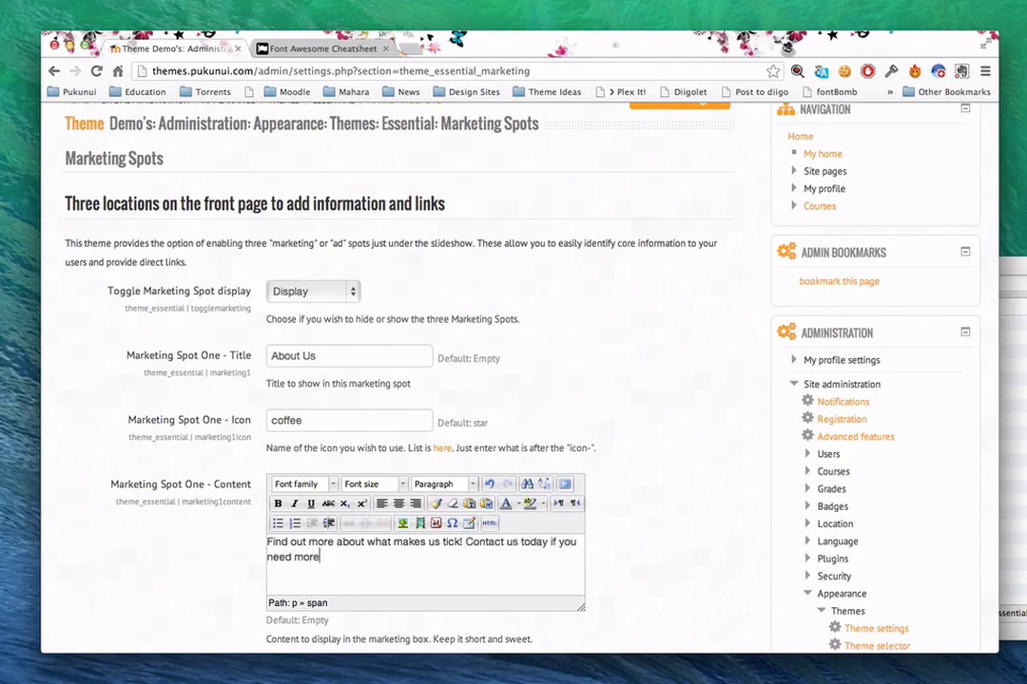
type("information")
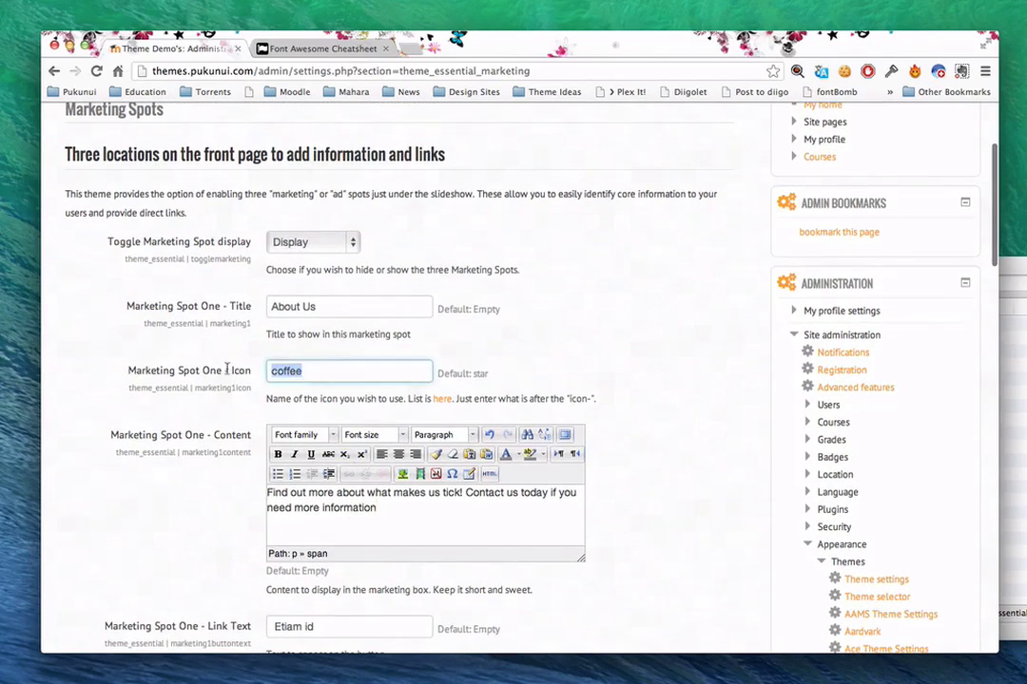
mouse_move(441, 400)
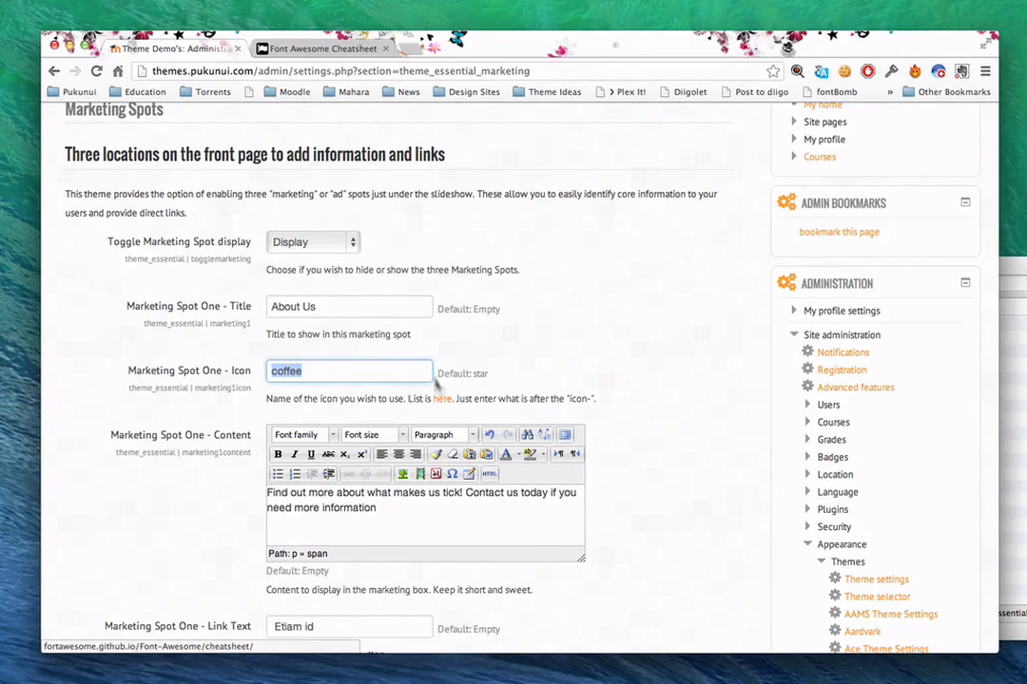
Search the Font Awesome cheatsheet for 'info' and pick the icon-info-sign name.
left_click(322, 49)
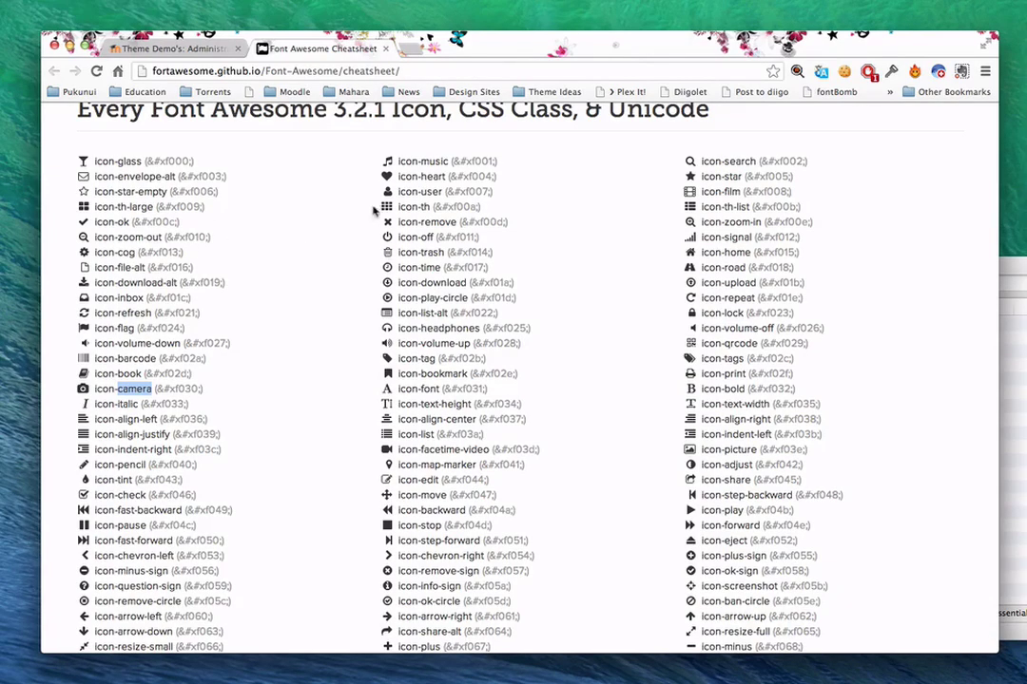
scroll("down", 3)
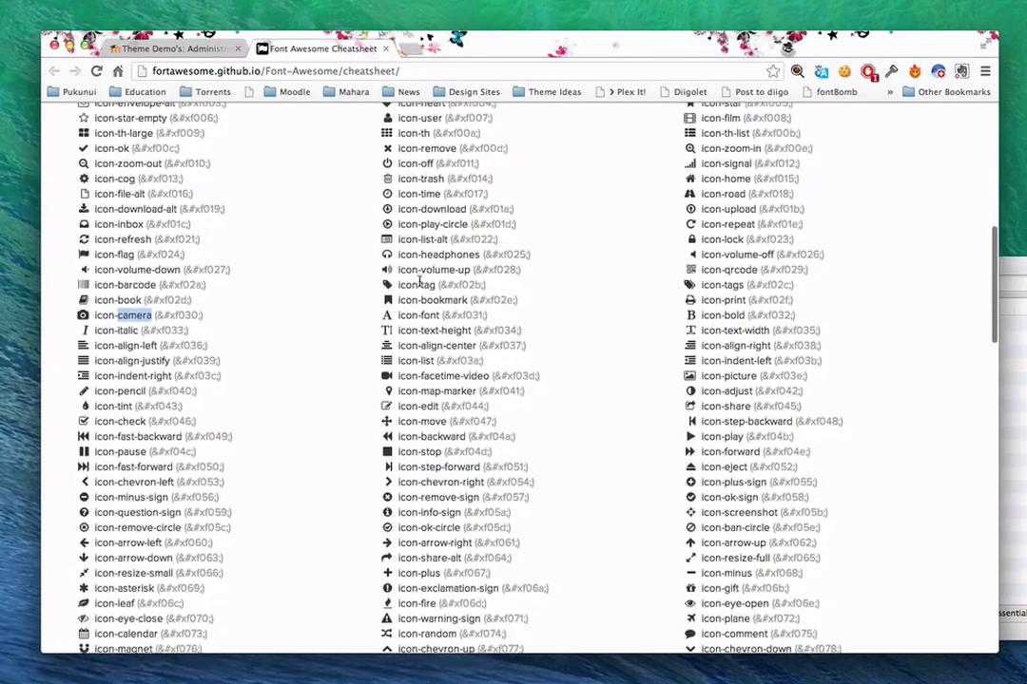
scroll("down", 3)
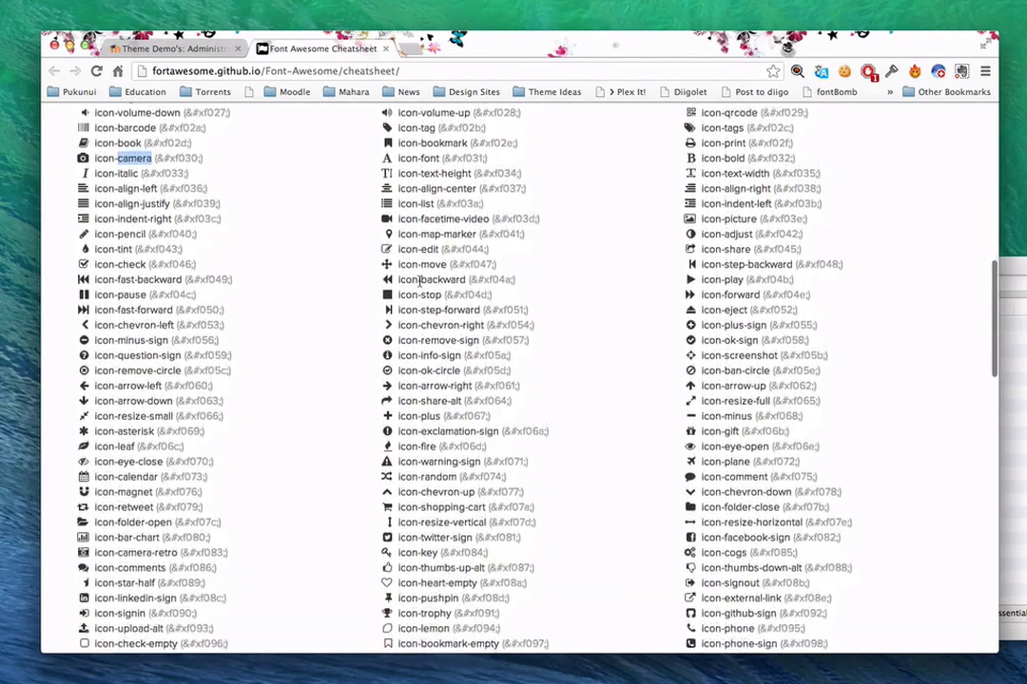
scroll("down", 3)
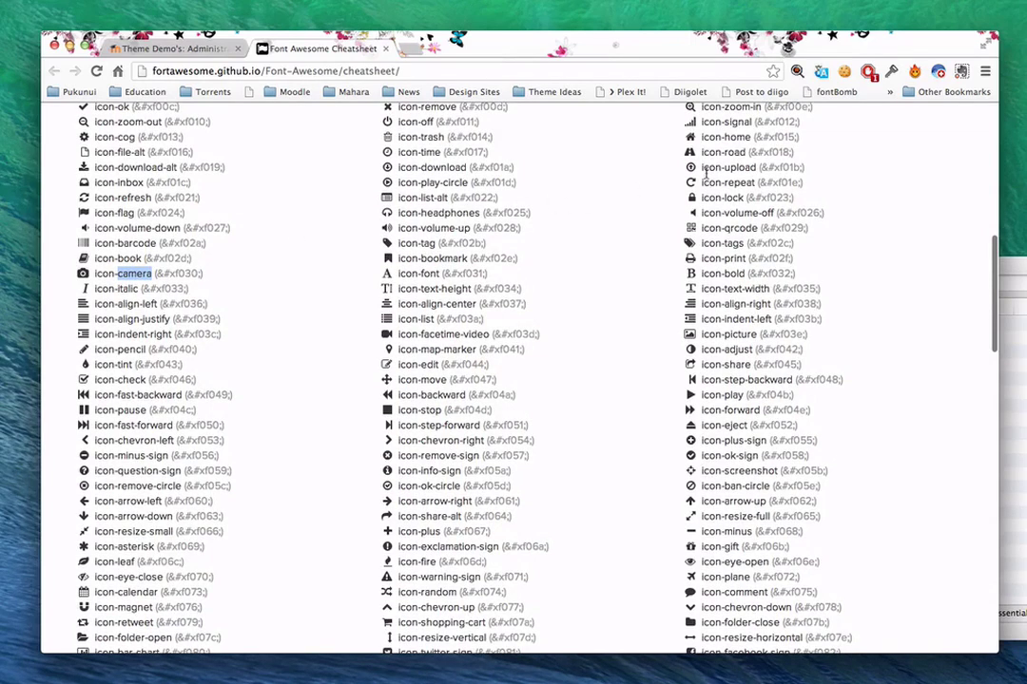
type("info")
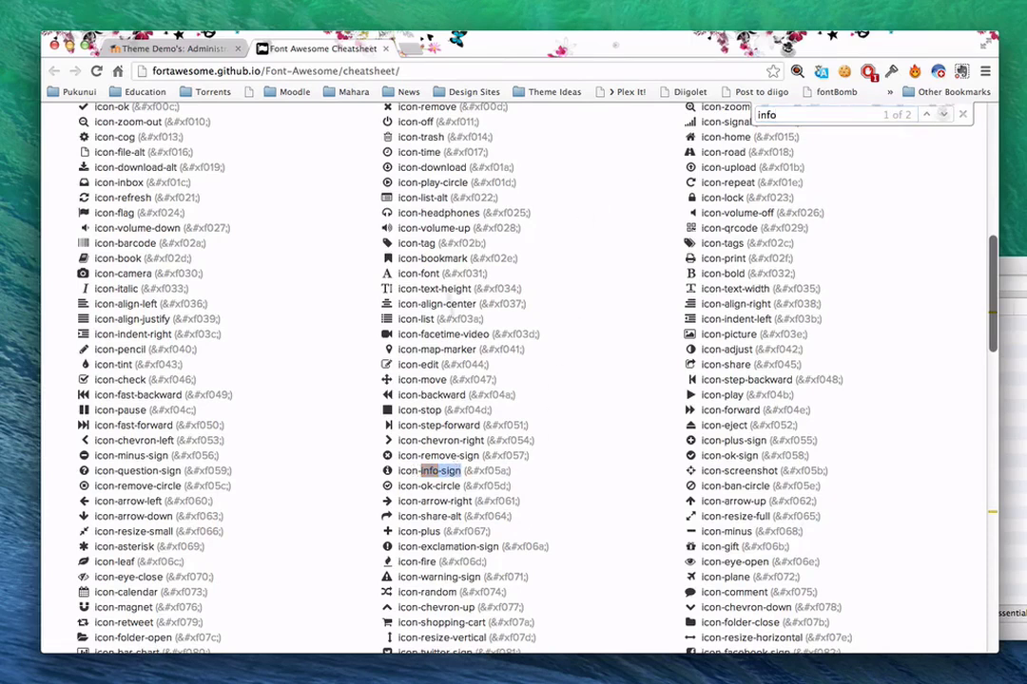
left_click(171, 50)
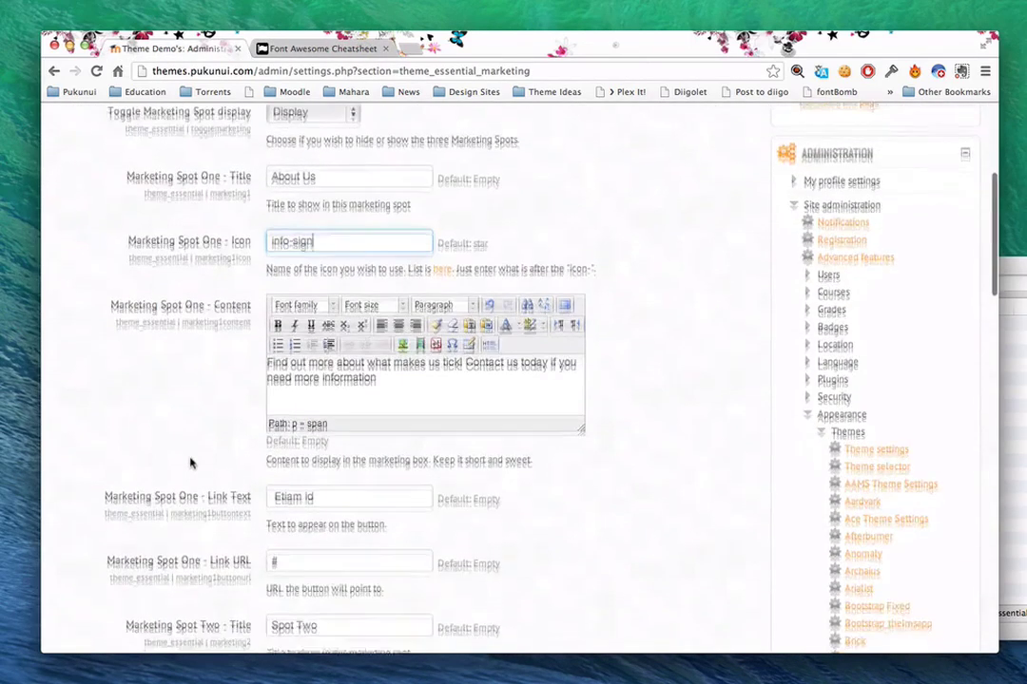
Set Spot One's link text to 'More about us' and save the marketing spot settings.
scroll("down", 3)
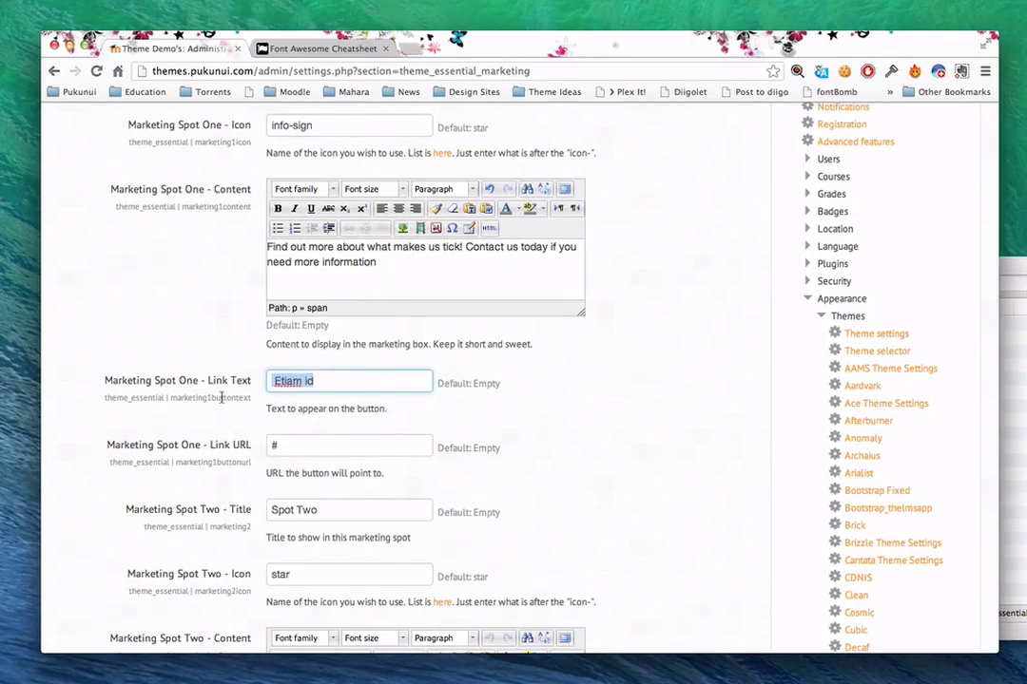
type("More about us")
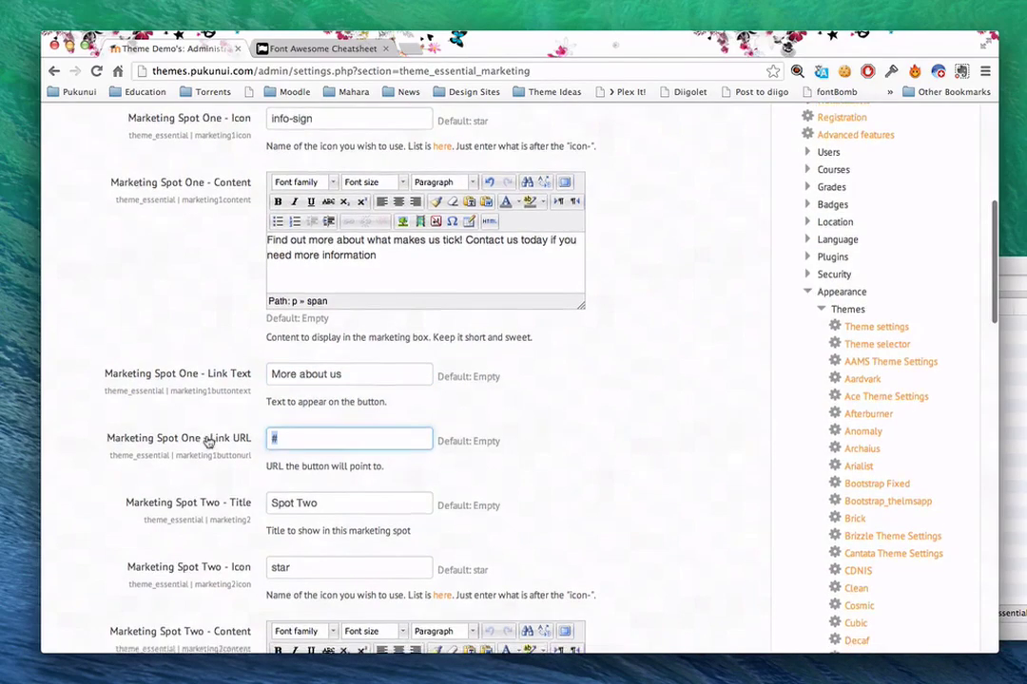
left_click(313, 282)
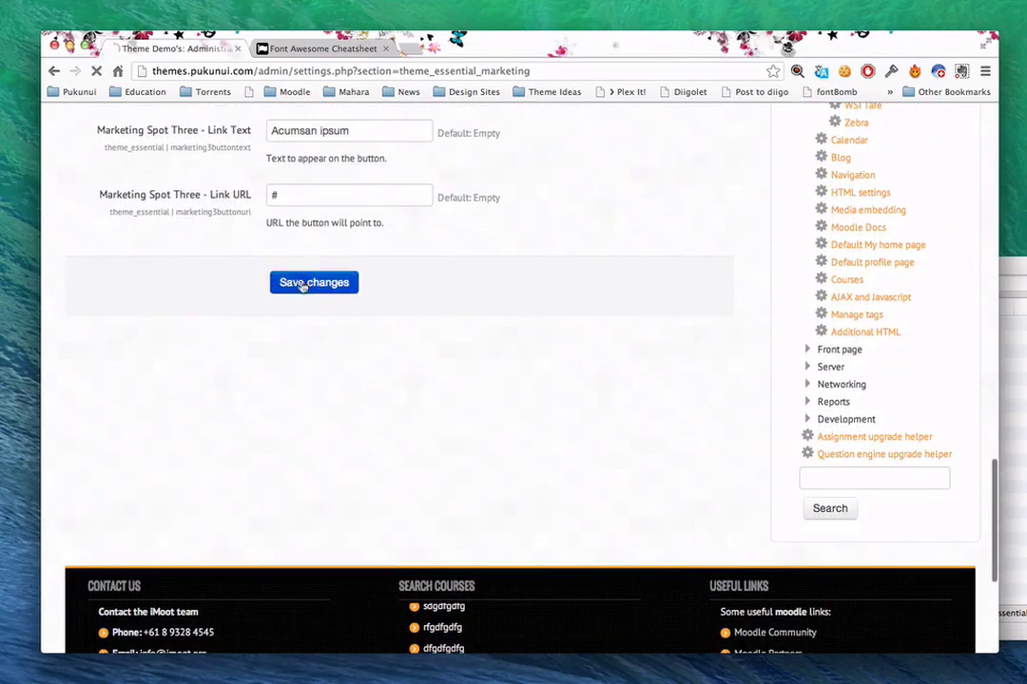
left_click(314, 281)
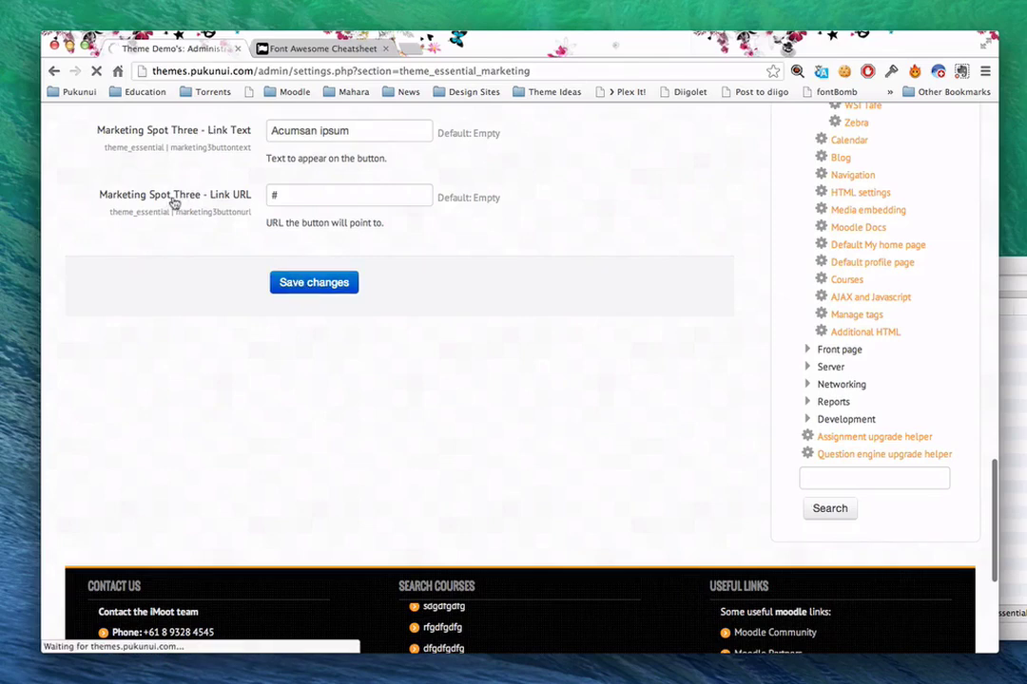
left_click(313, 282)
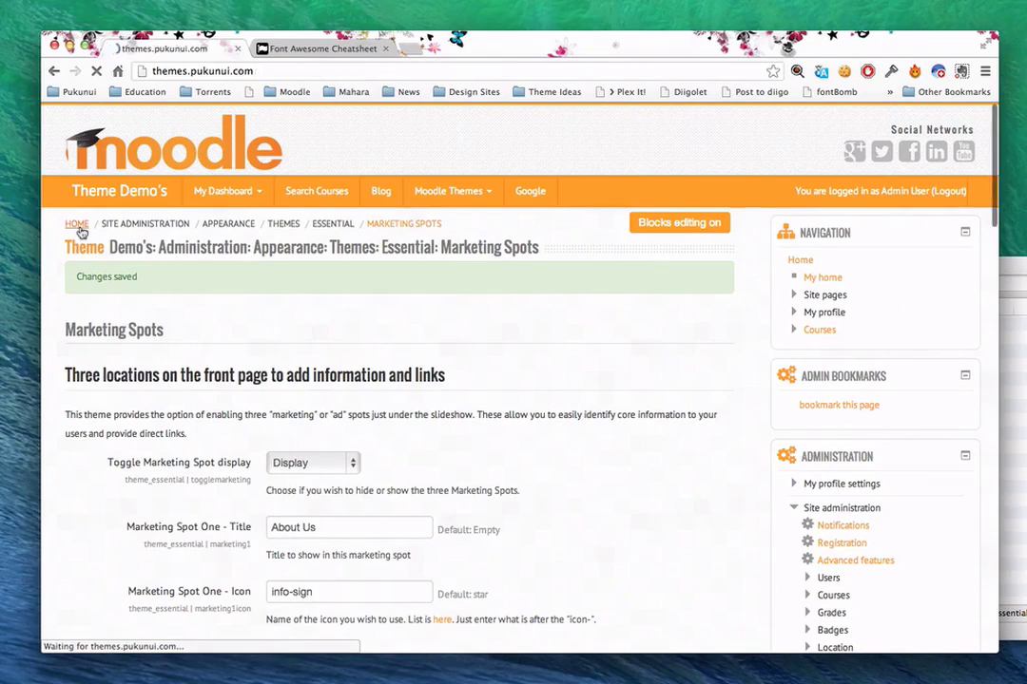
left_click(76, 224)
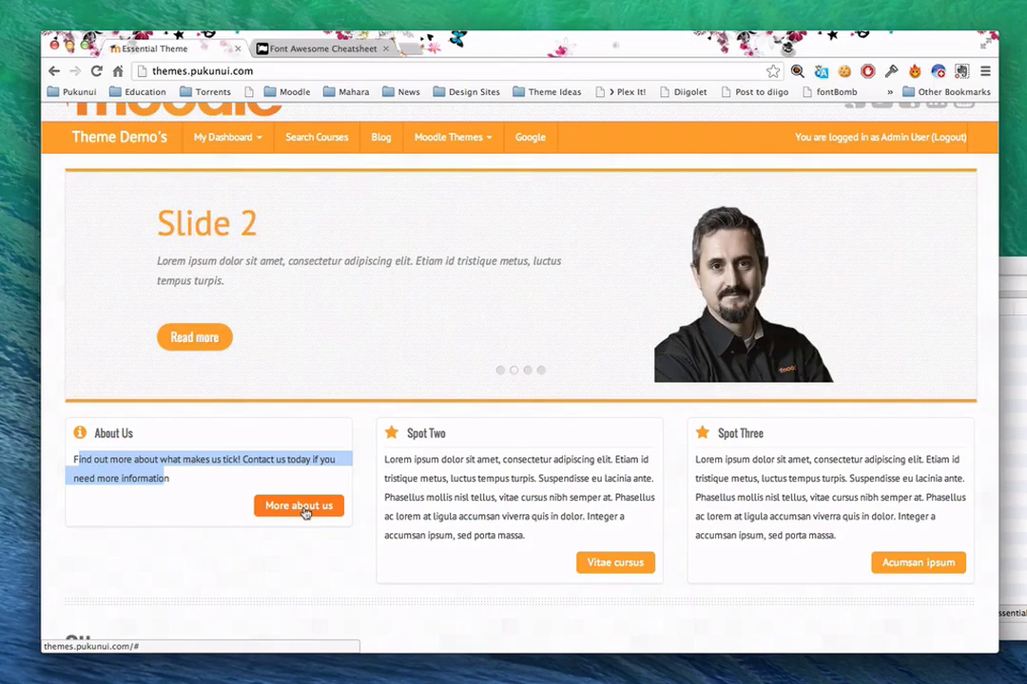
left_click(299, 506)
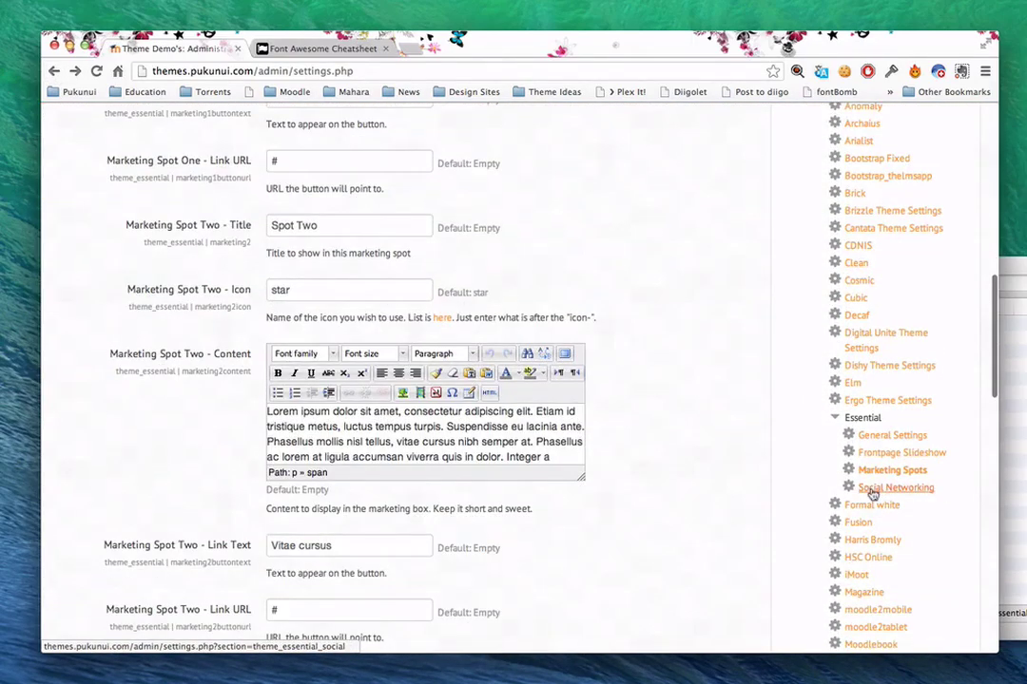
Go to Essential Social Networking settings and enter # placeholder links for Facebook, Twitter and Flickr.
left_click(894, 487)
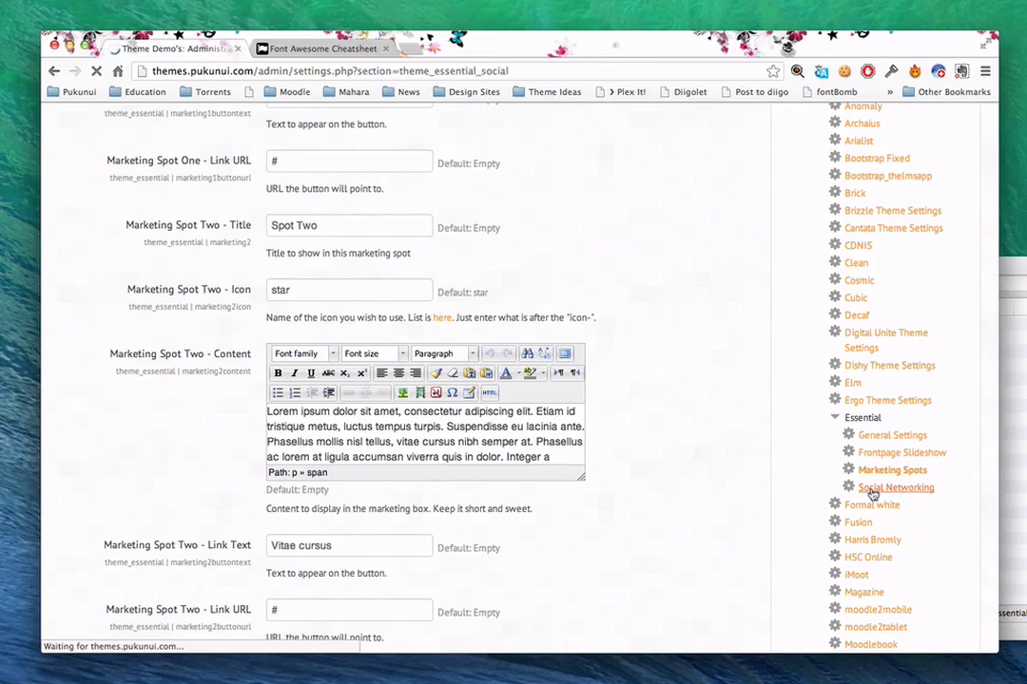
left_click(894, 487)
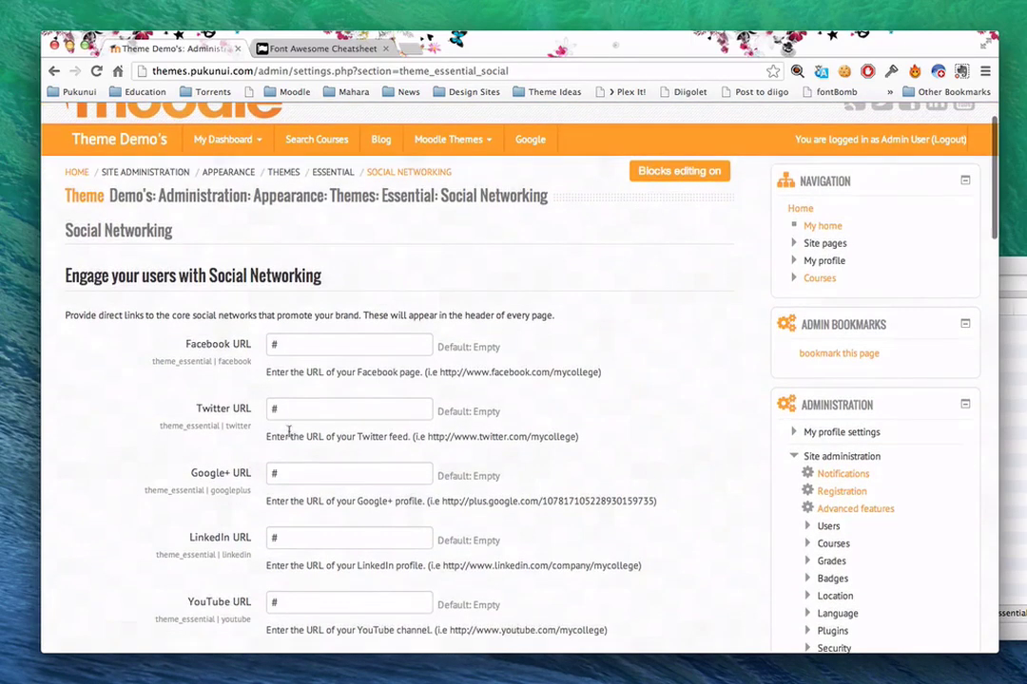
scroll("down", 3)
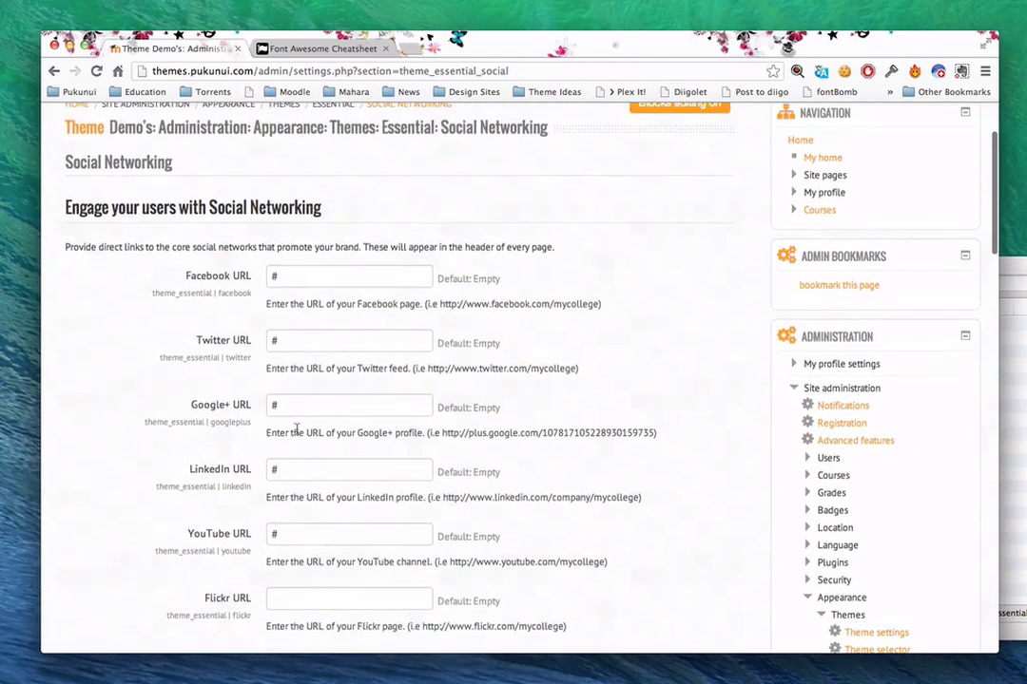
left_click(350, 276)
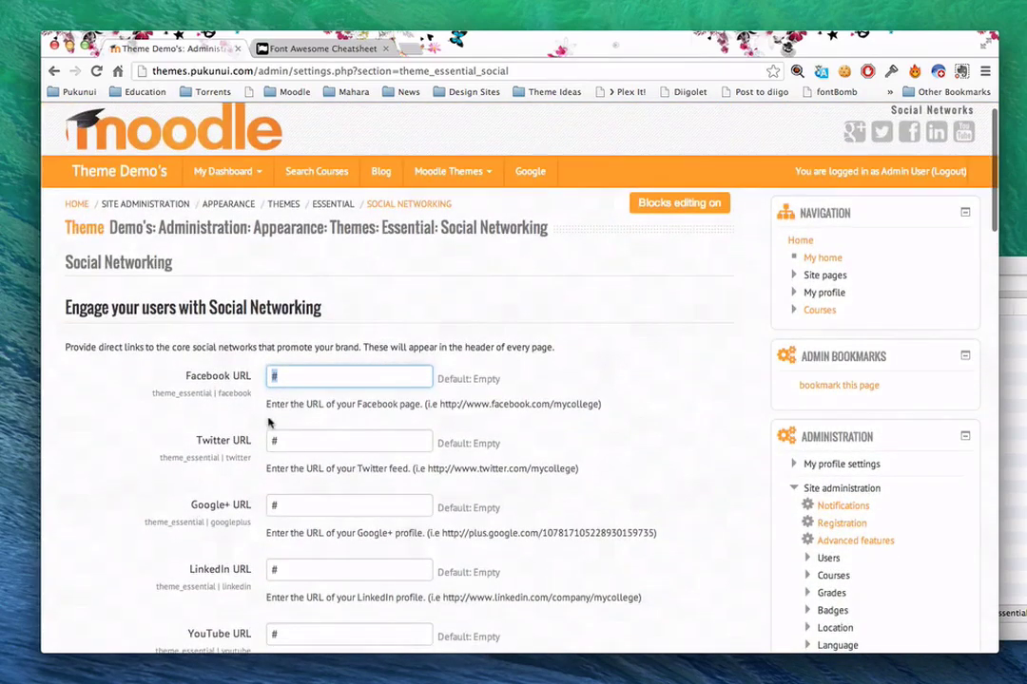
mouse_move(962, 133)
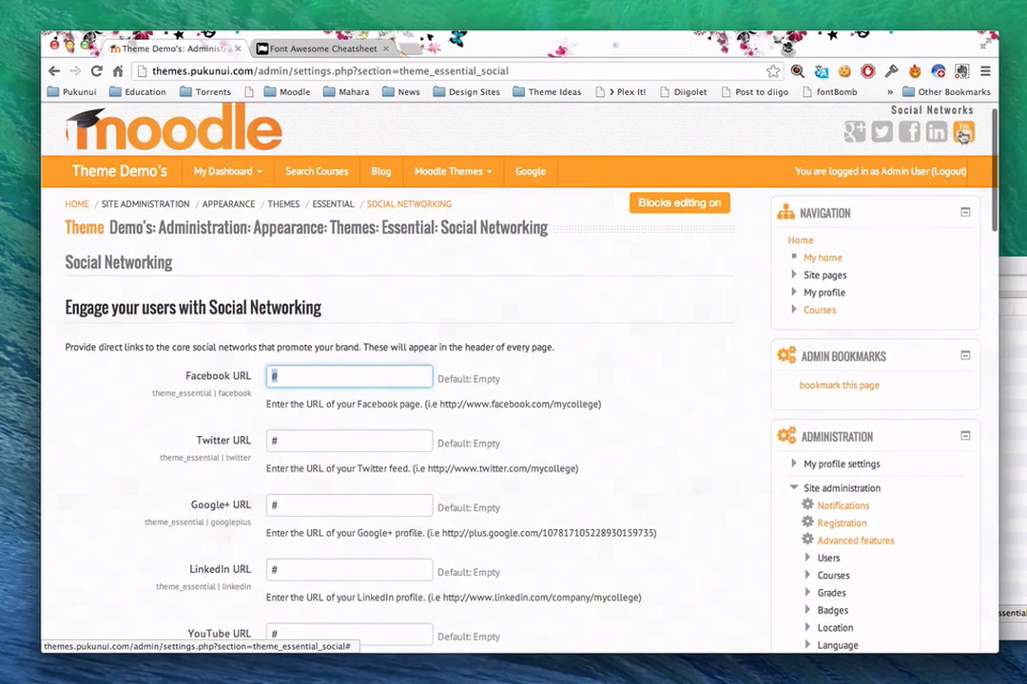
Save the social networking links.
scroll("down", 3)
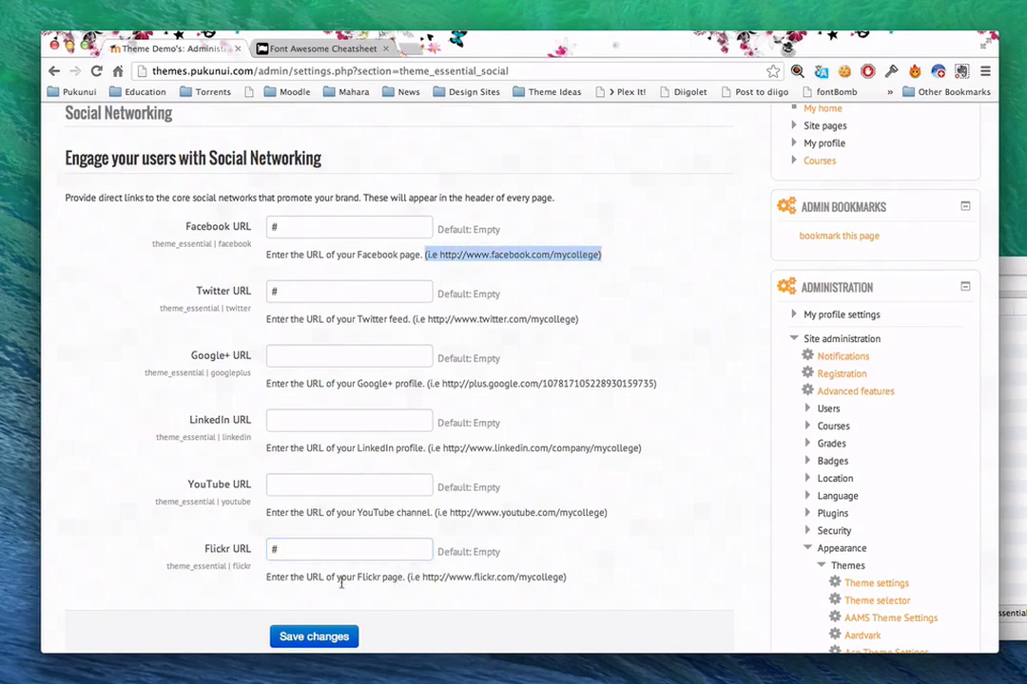
left_click(314, 635)
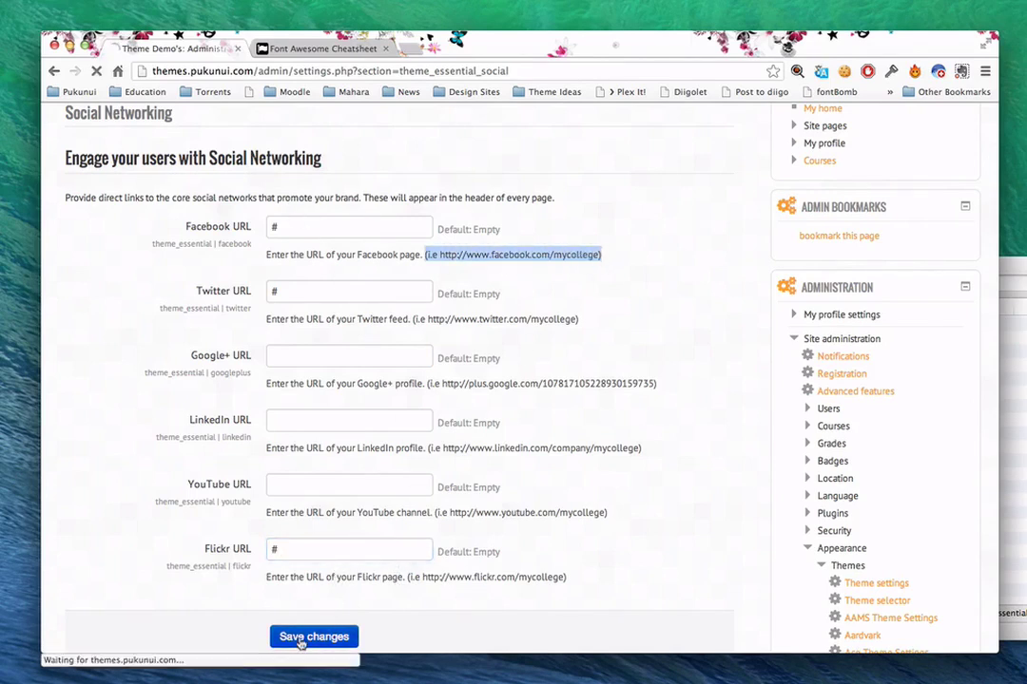
left_click(314, 637)
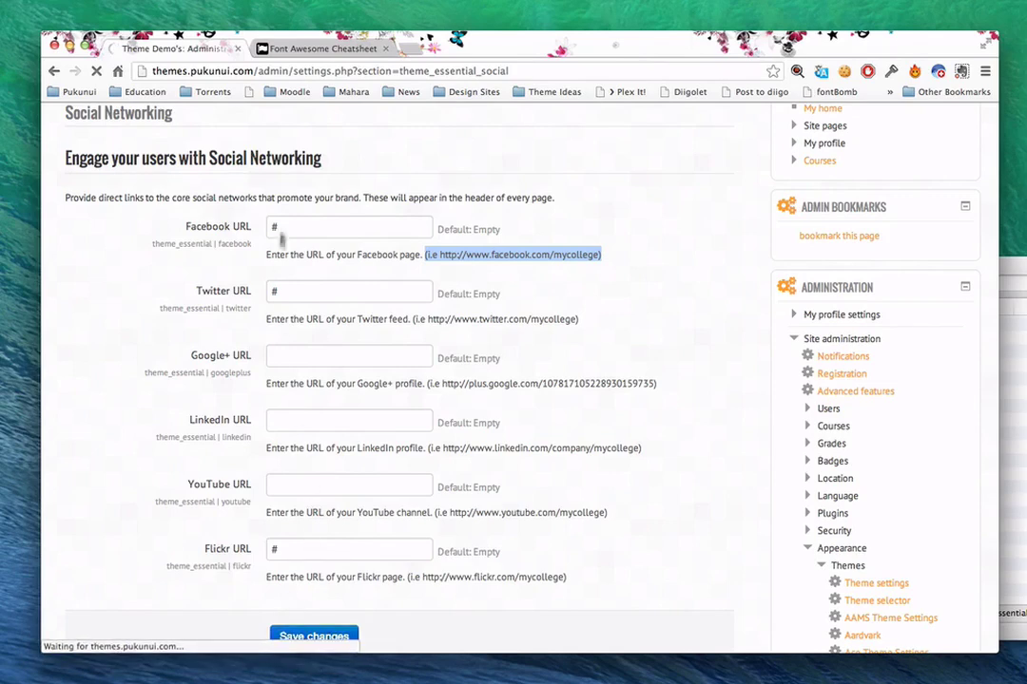
left_click(313, 635)
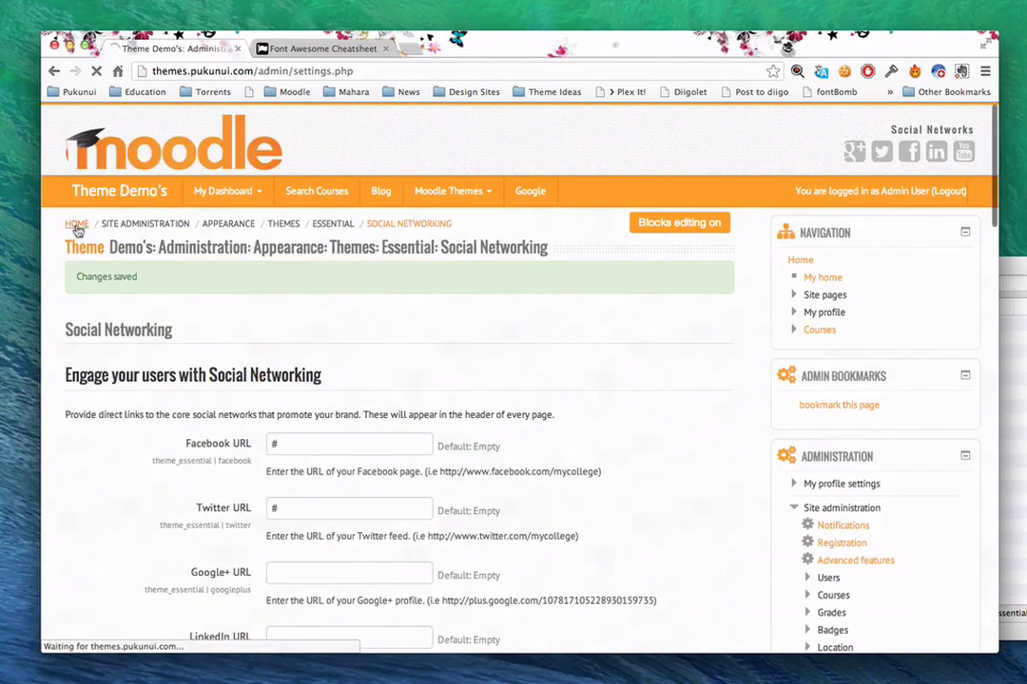
View the front page header now showing the social network icons.
left_click(76, 224)
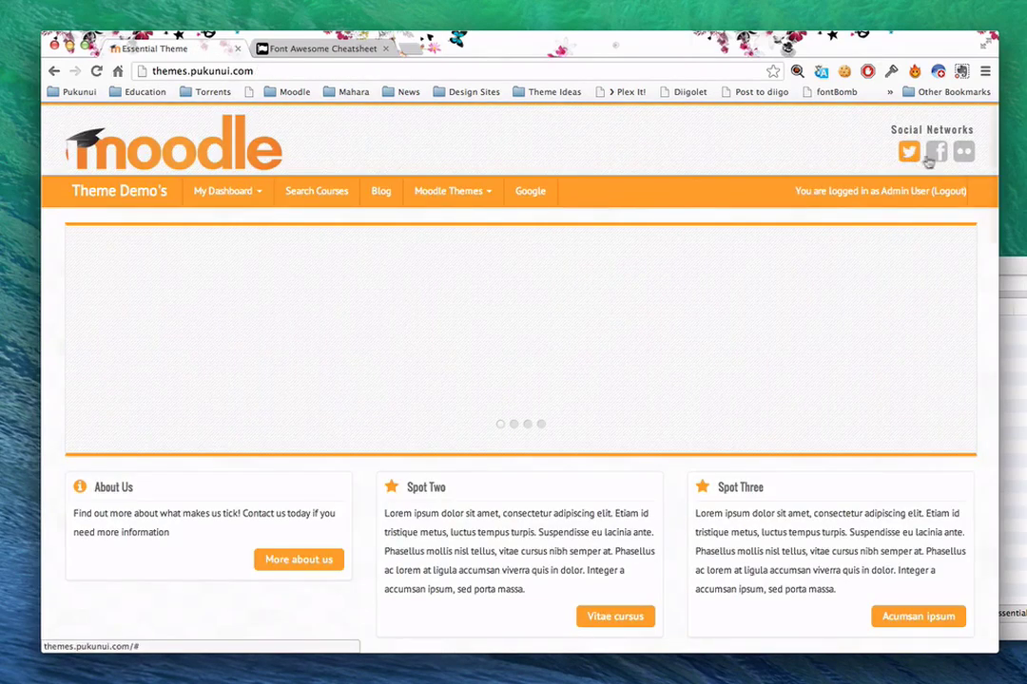
mouse_move(958, 181)
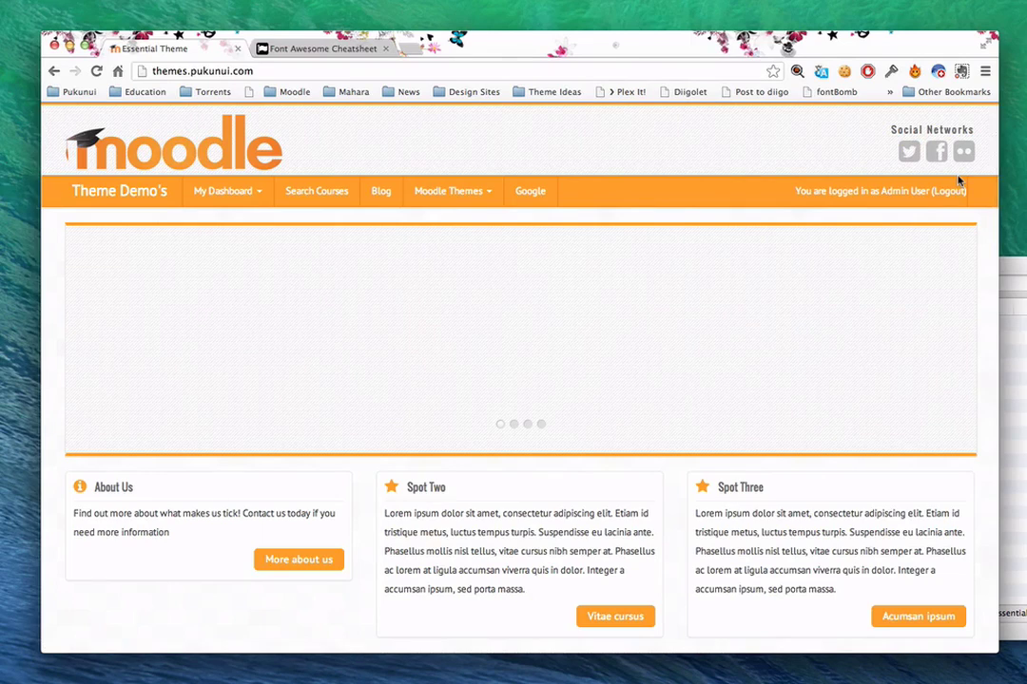
mouse_move(796, 194)
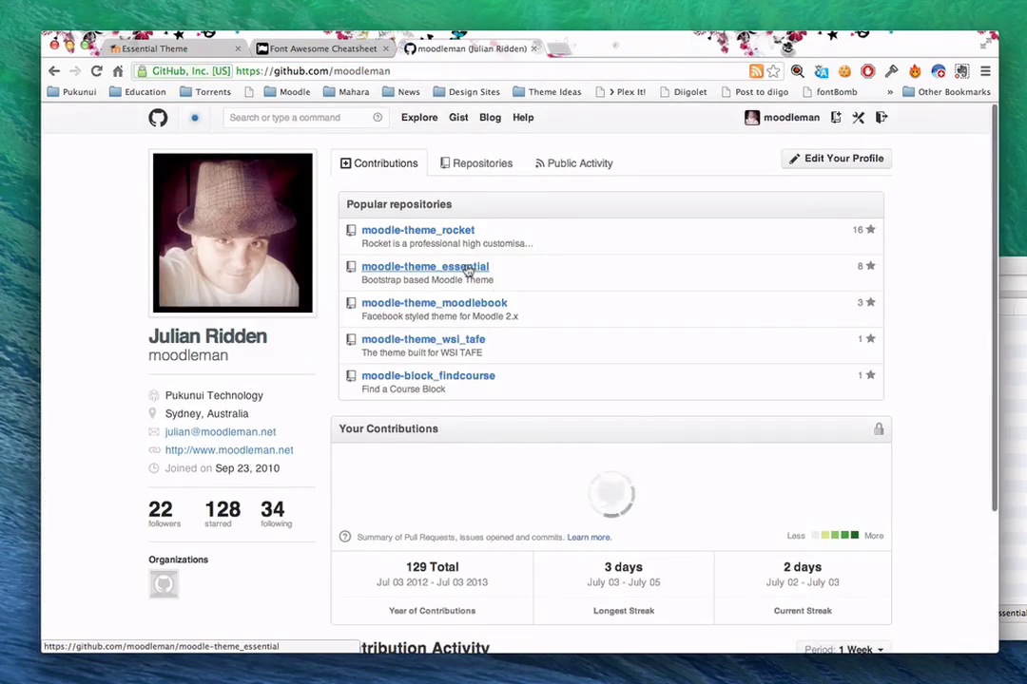
Visit the moodle-theme-essential GitHub repository, then return to the Moodle front page.
left_click(424, 267)
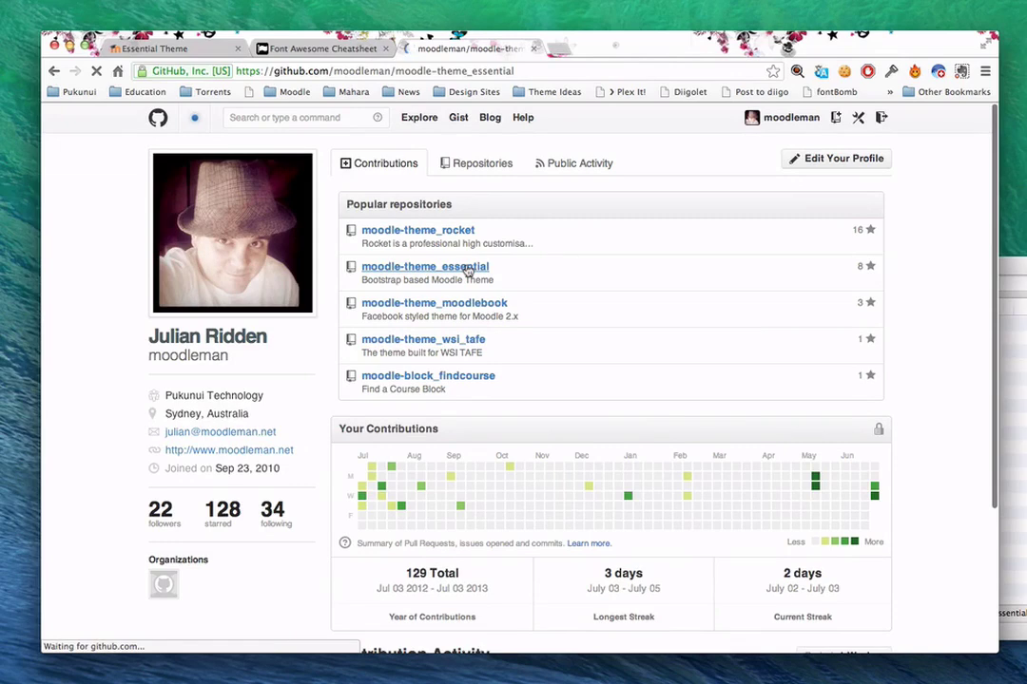
left_click(424, 266)
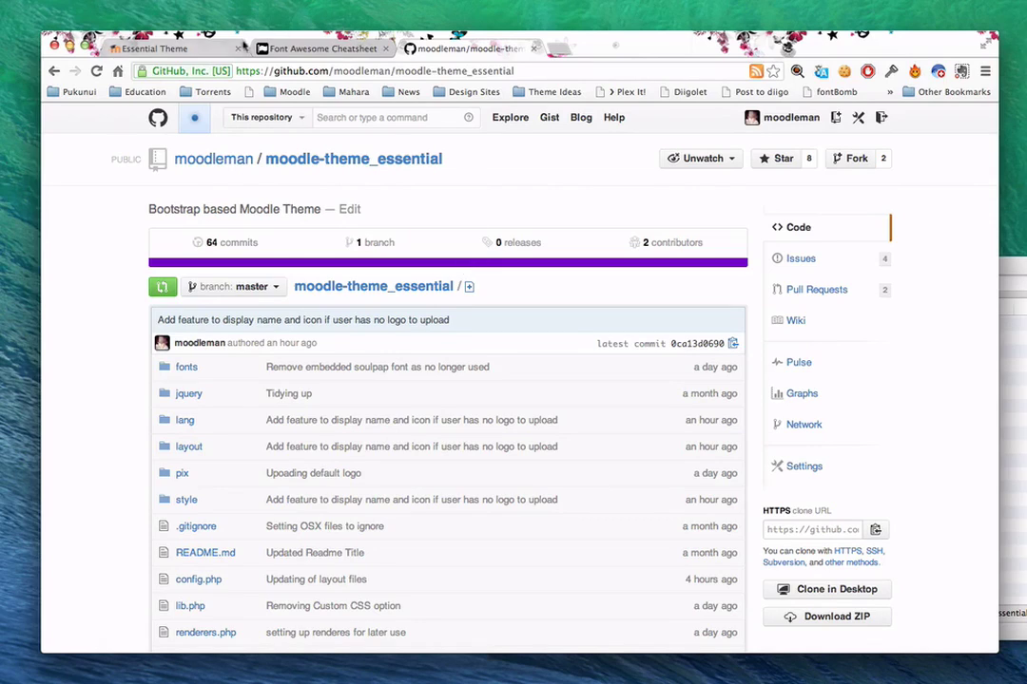
left_click(171, 50)
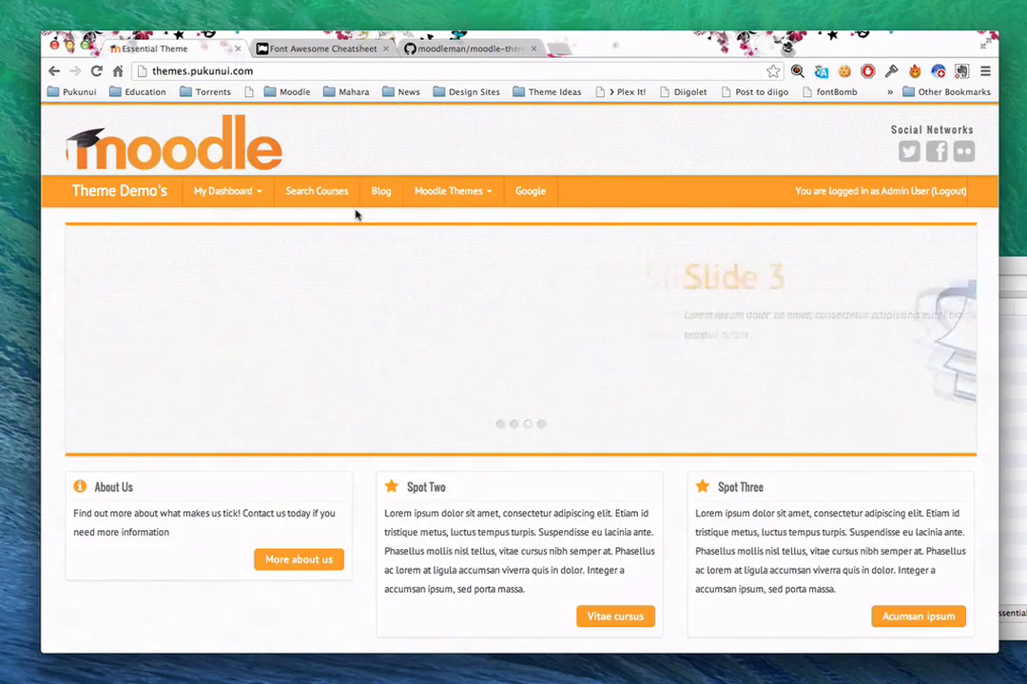